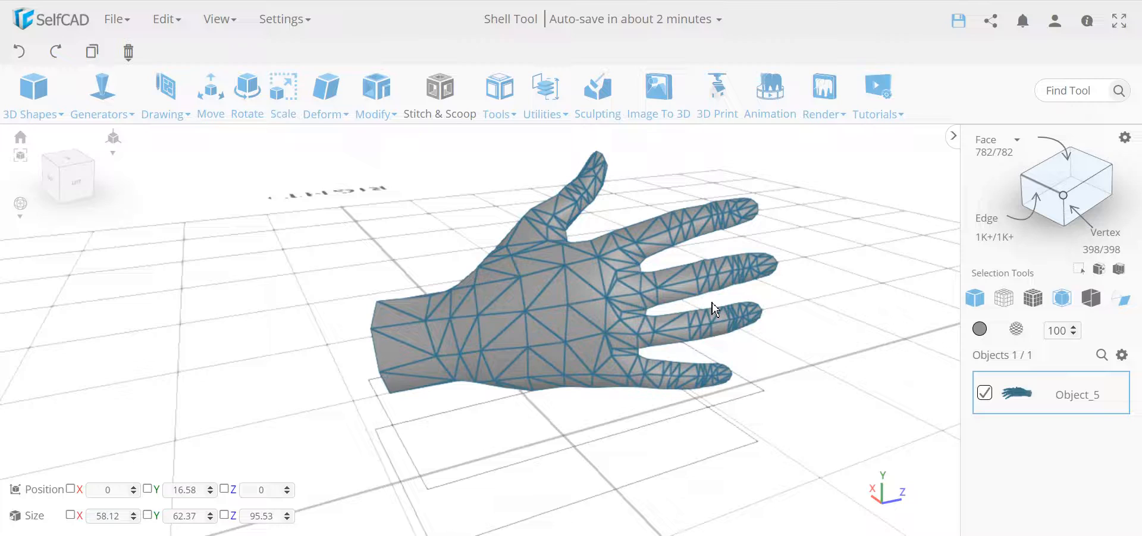
- Orbit around the hand mesh to inspect the fingers and open wrist, toggling back-face colouring
left_click_drag(714, 306, 662, 349)
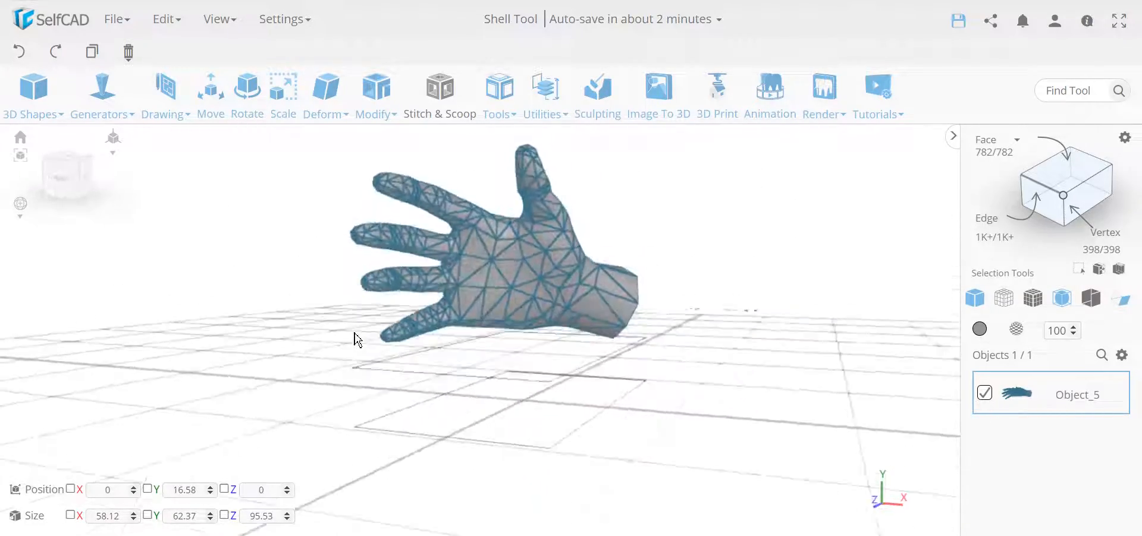
left_click_drag(357, 338, 579, 222)
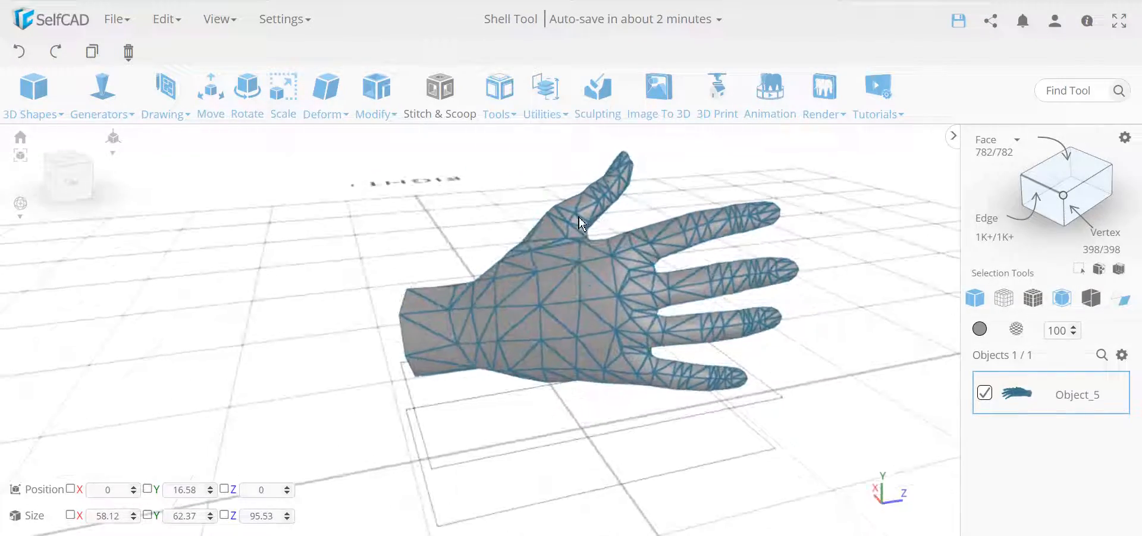
left_click_drag(583, 224, 823, 342)
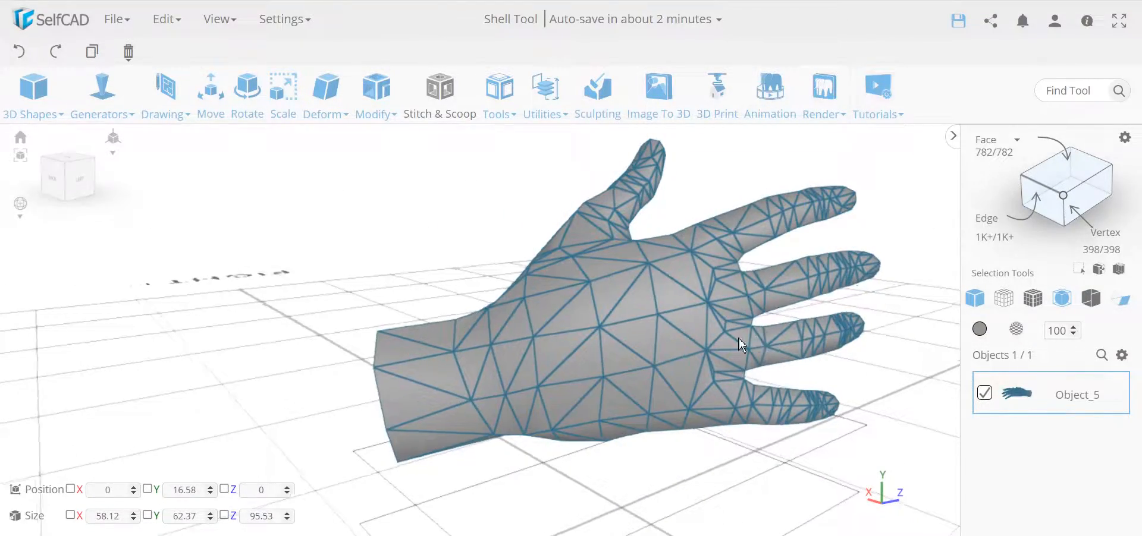
left_click_drag(739, 344, 873, 334)
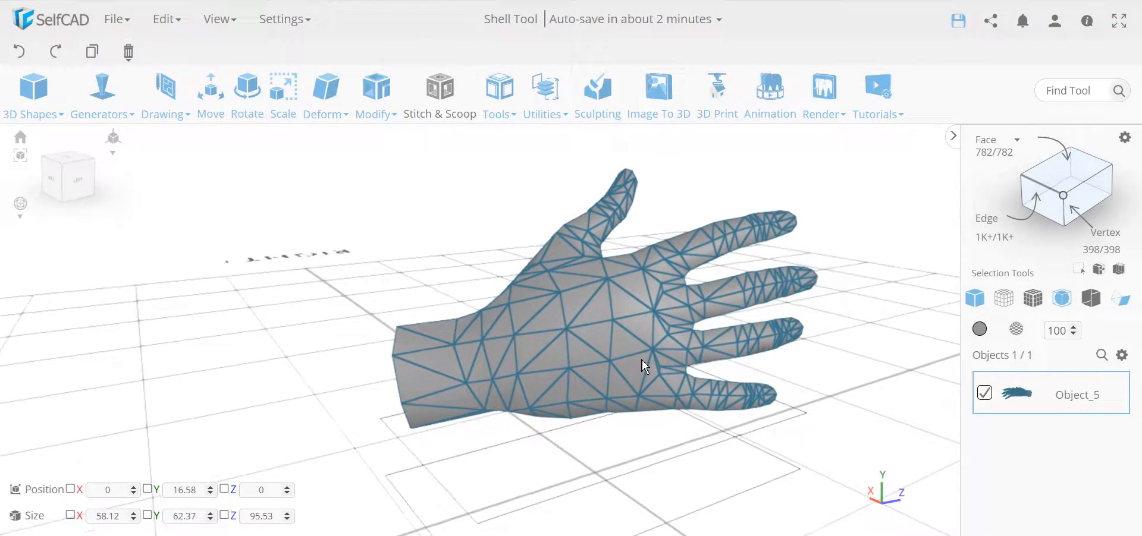
left_click_drag(641, 364, 630, 359)
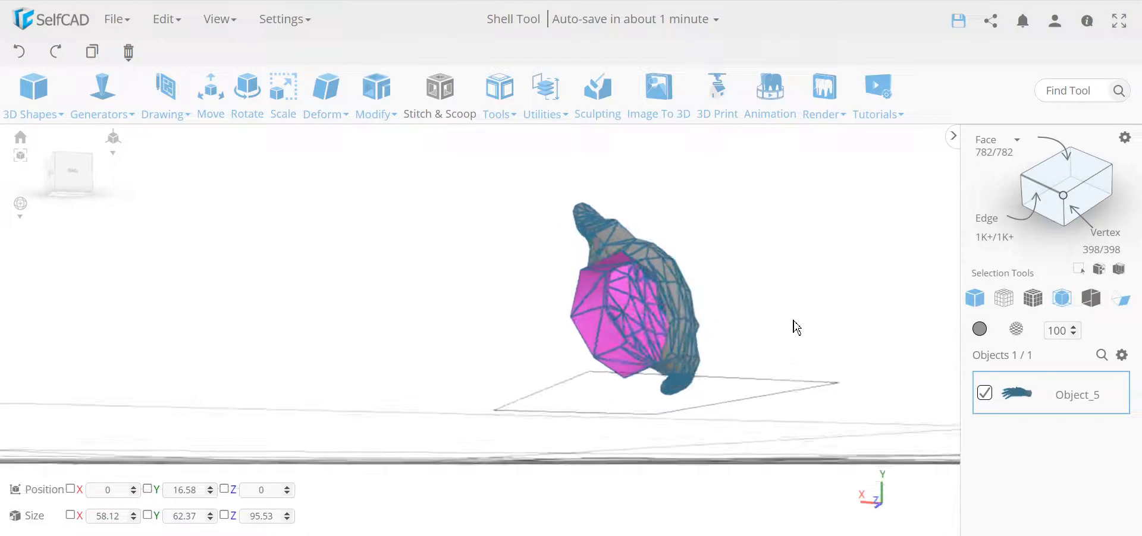
left_click(1120, 299)
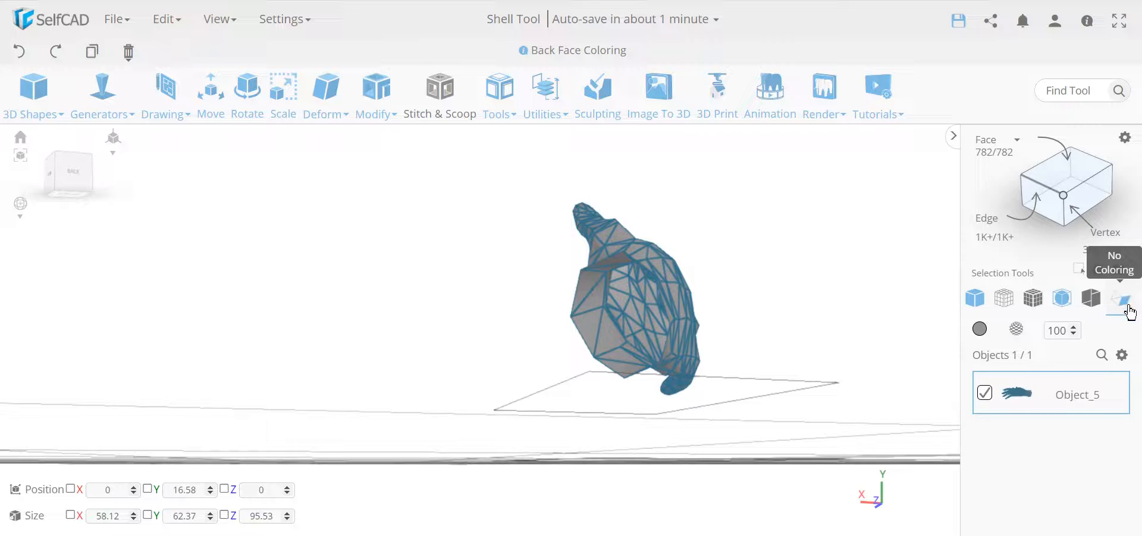
left_click(1122, 298)
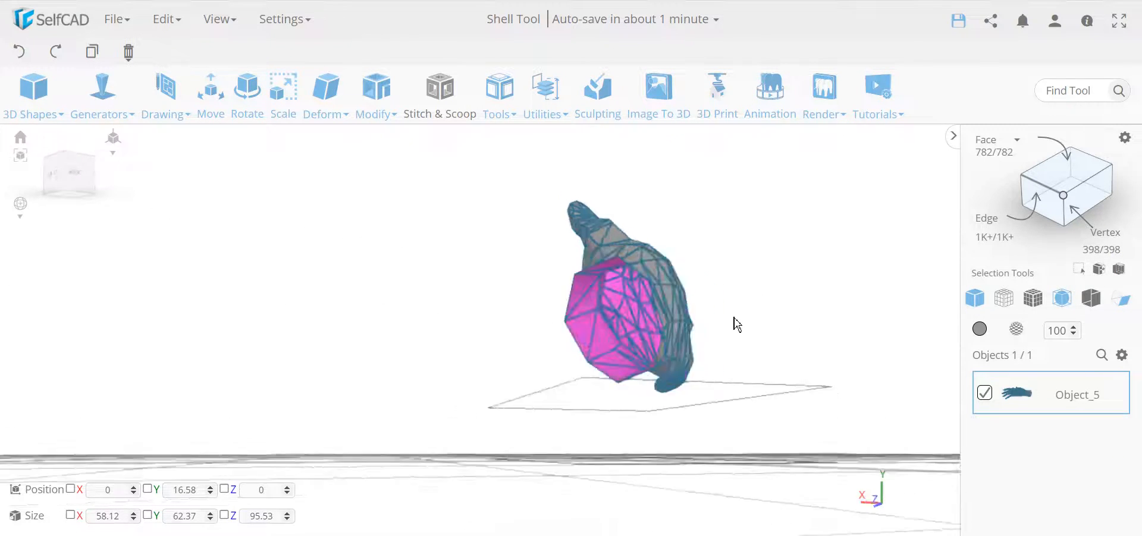
left_click(499, 95)
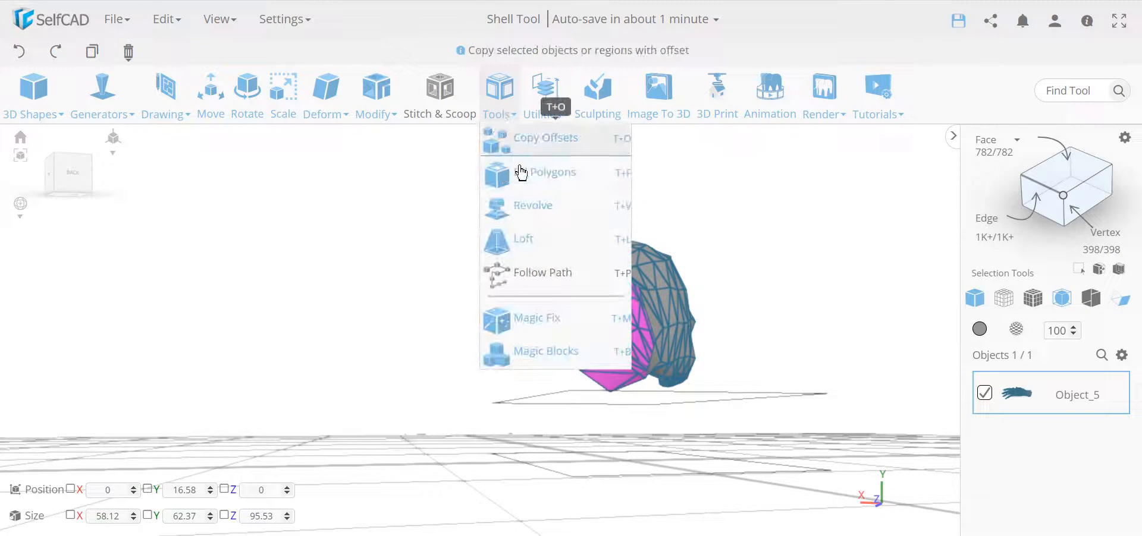
left_click(545, 172)
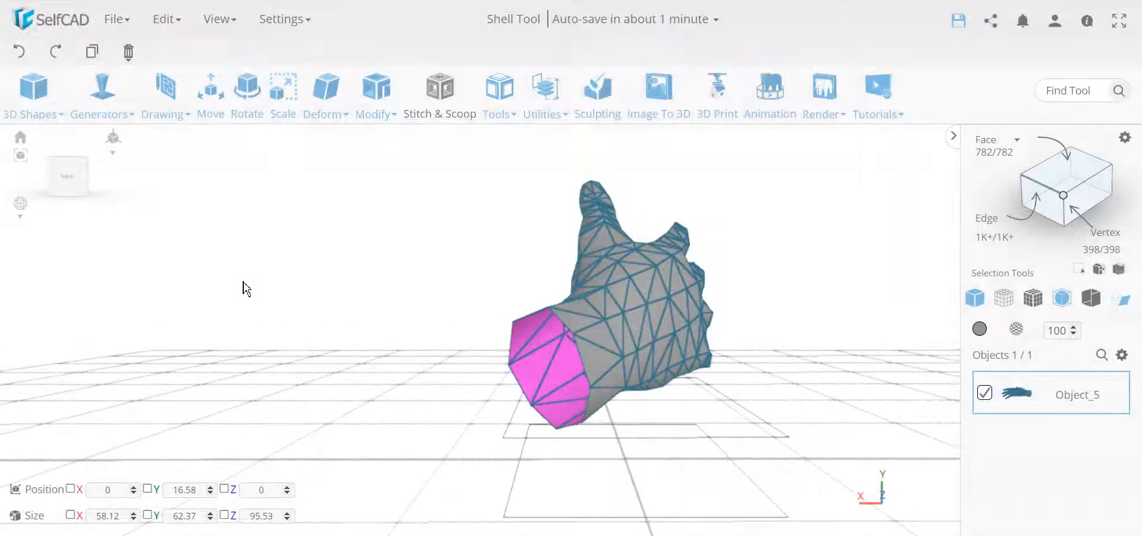
- Add a thickness of -1 to the hand shell after trying Mirrored Thickness
left_click(375, 94)
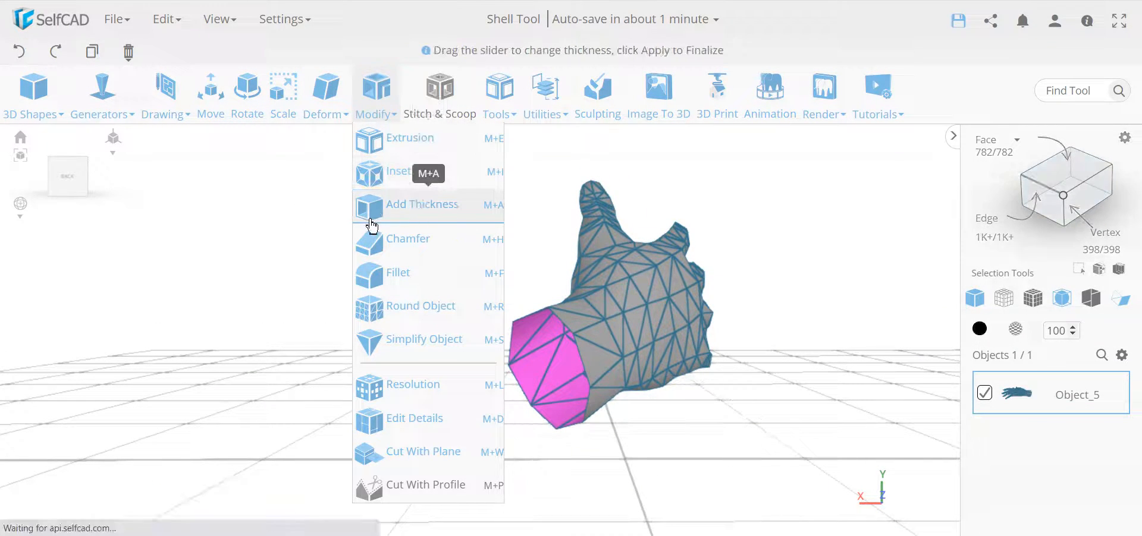
left_click(422, 204)
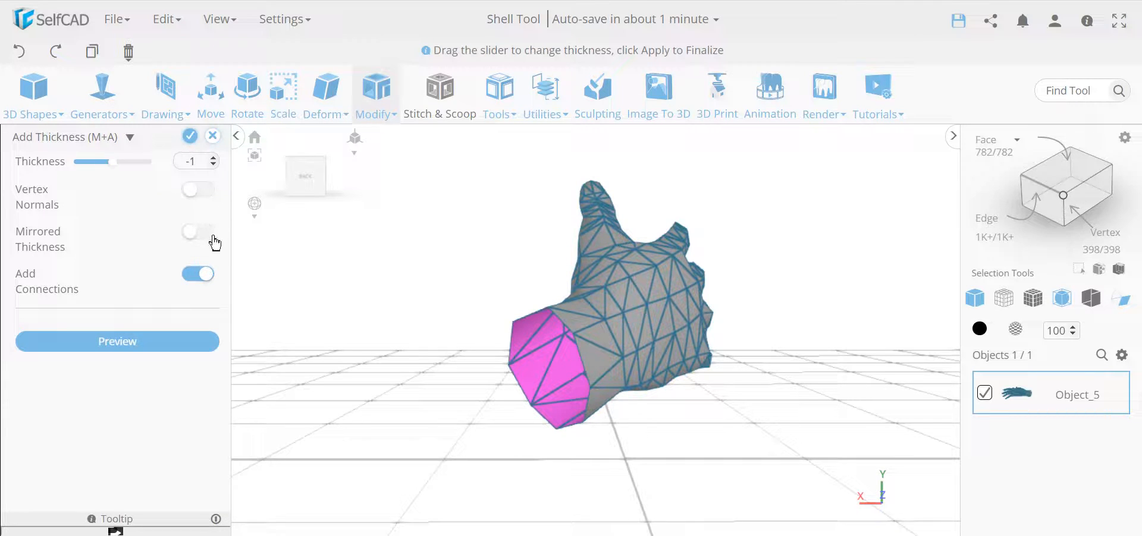
left_click(198, 231)
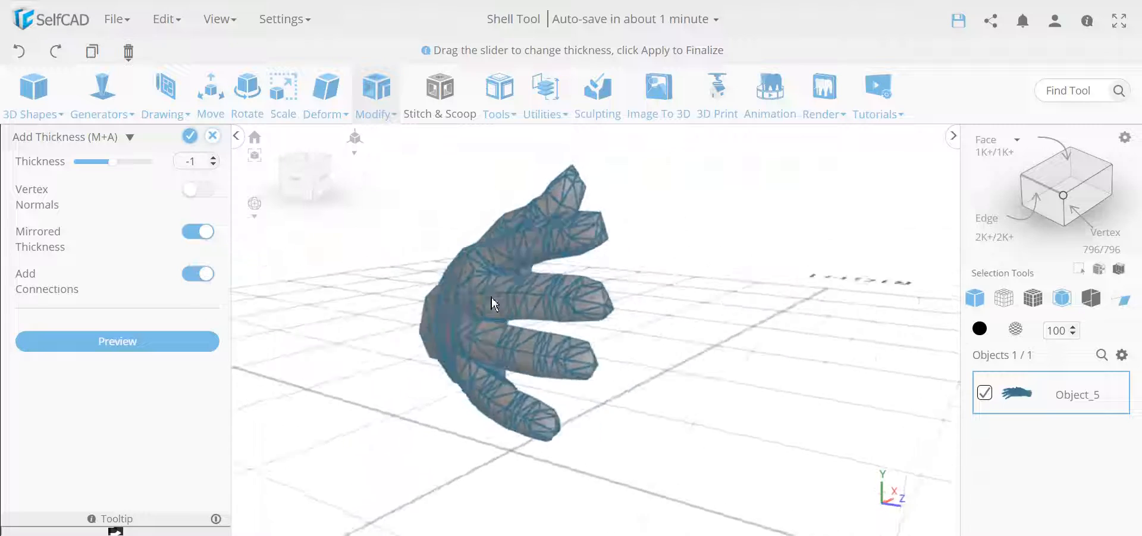
left_click_drag(492, 304, 479, 328)
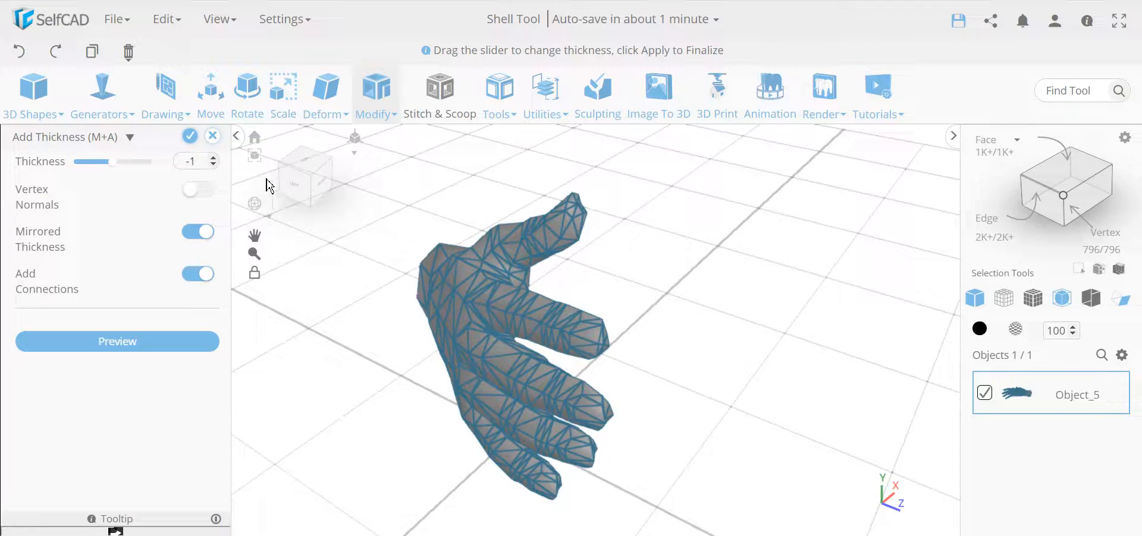
left_click(197, 231)
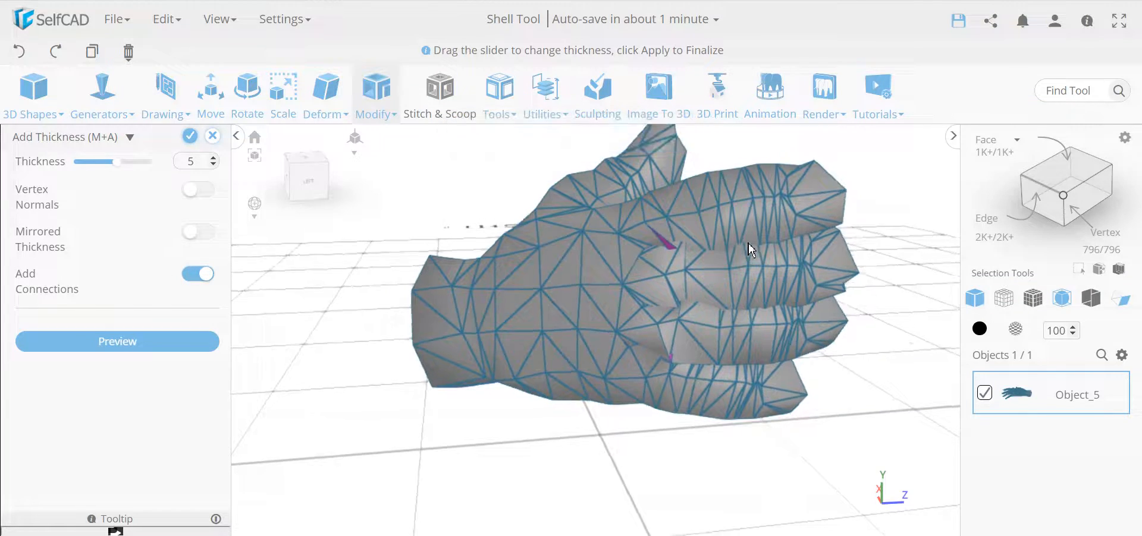
left_click(190, 160)
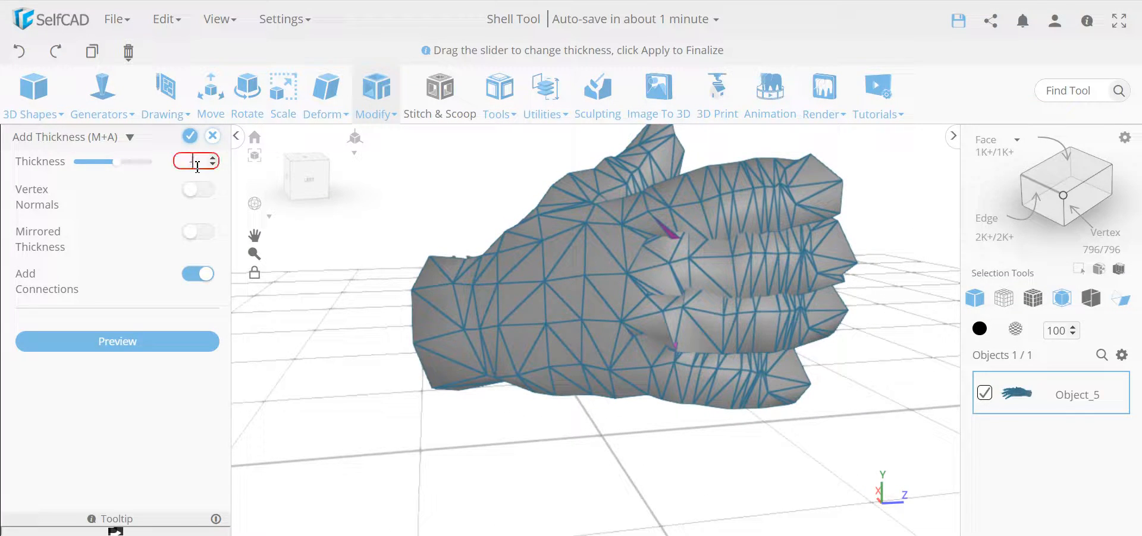
left_click(189, 137)
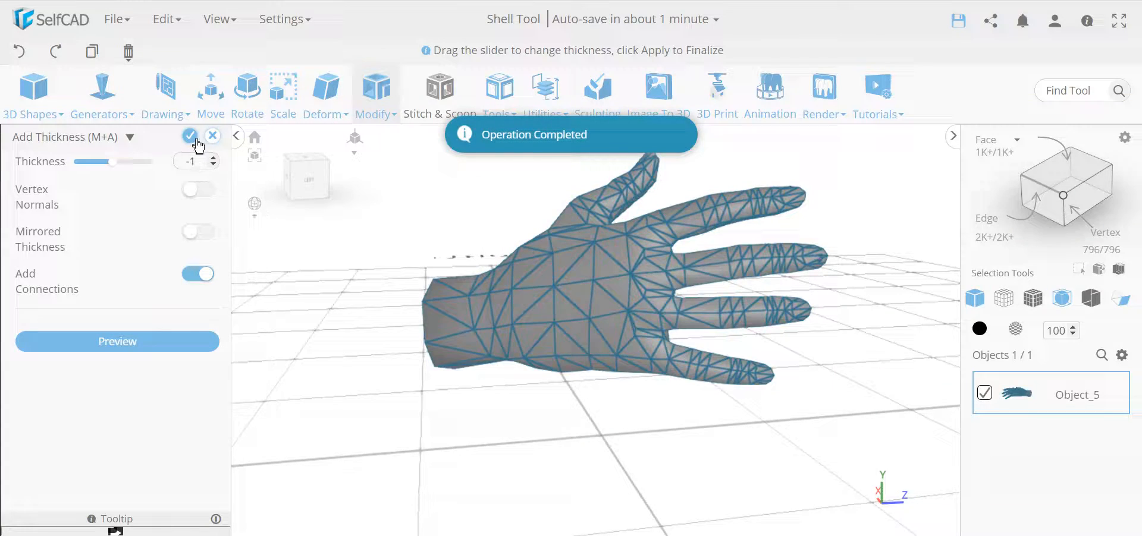
left_click(189, 136)
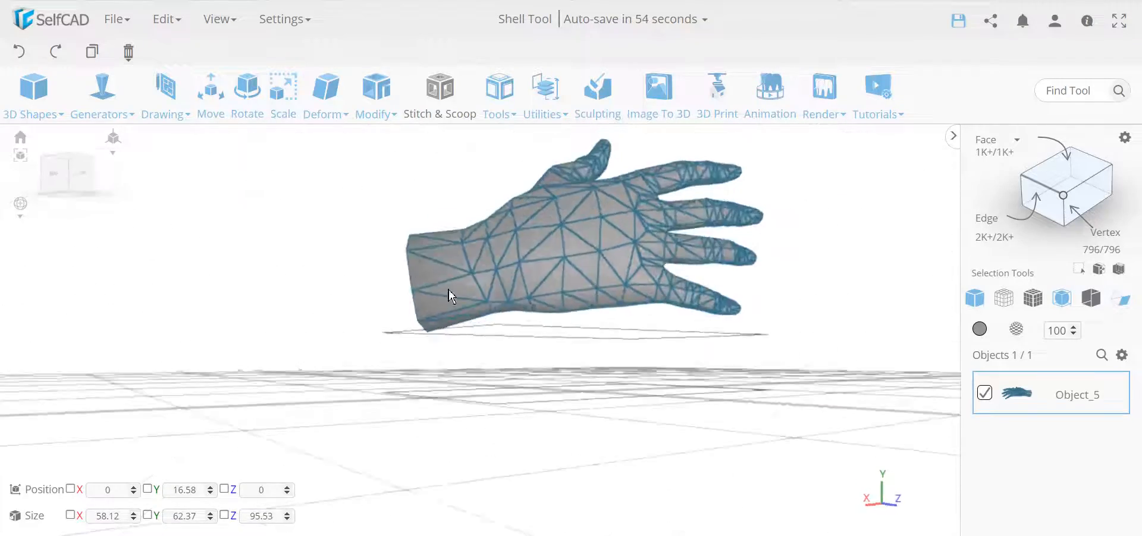
left_click_drag(449, 296, 570, 378)
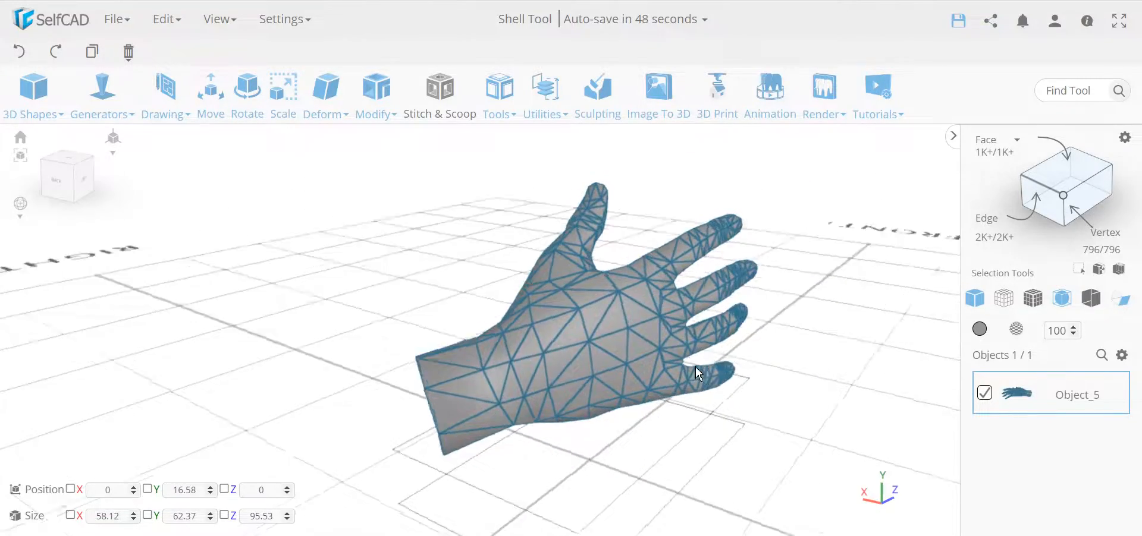
left_click_drag(697, 373, 364, 349)
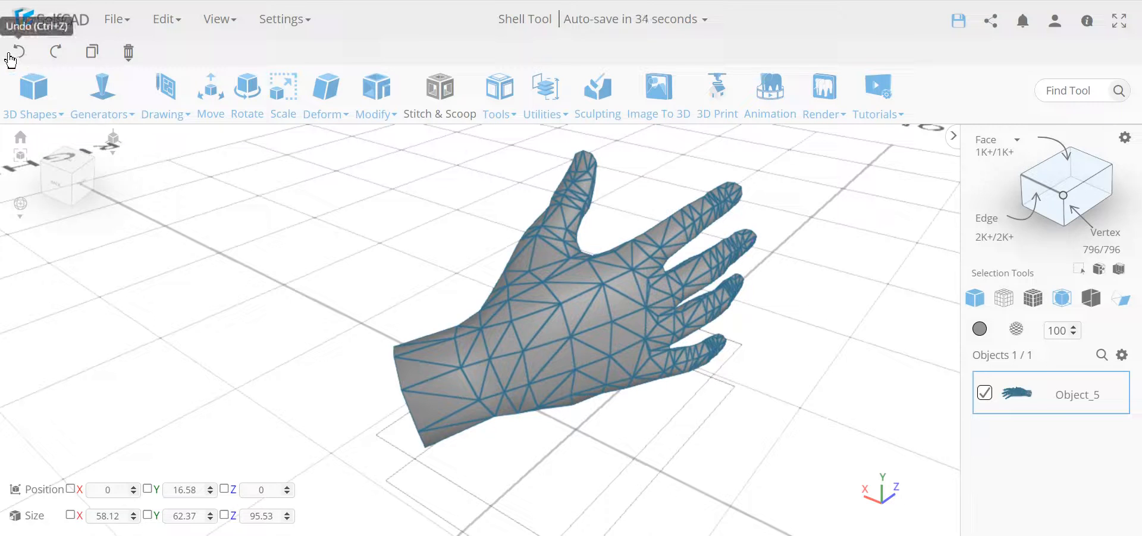
mouse_move(516, 296)
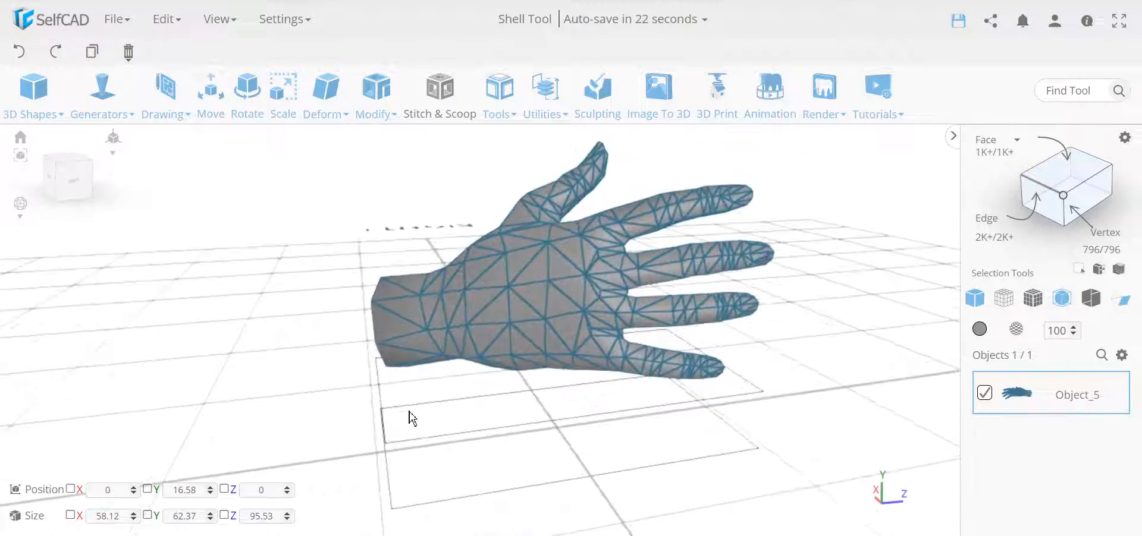
left_click_drag(411, 419, 567, 426)
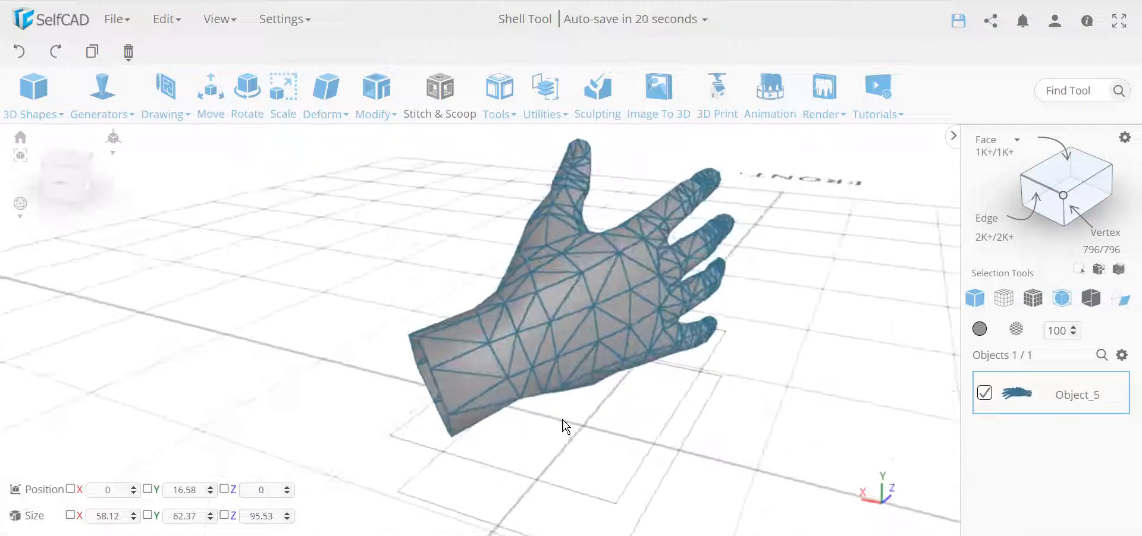
- Round the hand mesh with Smoothness 3, preview it, and apply
left_click(374, 94)
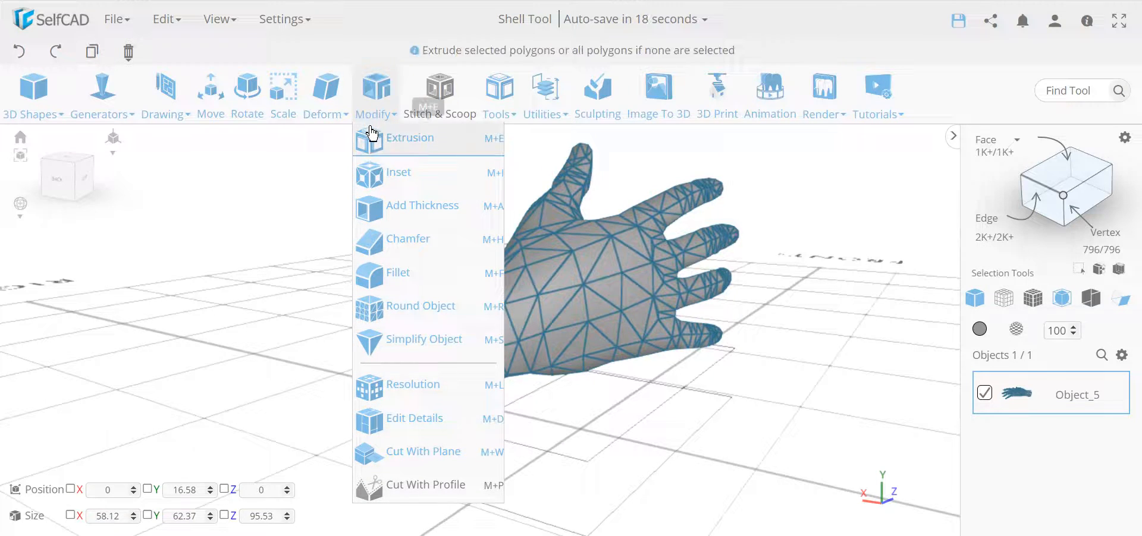
left_click(421, 305)
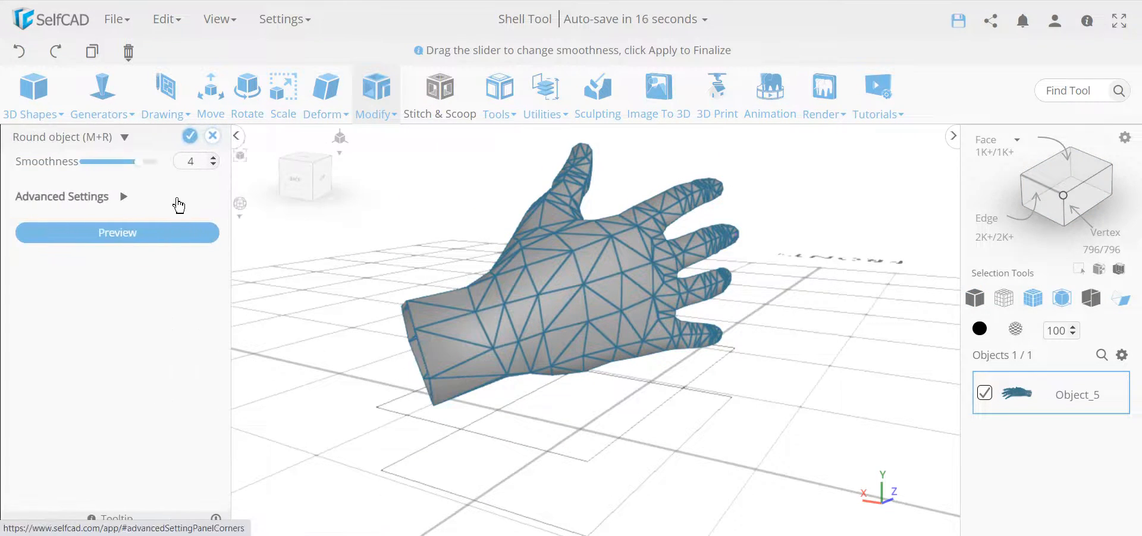
left_click_drag(149, 162, 120, 162)
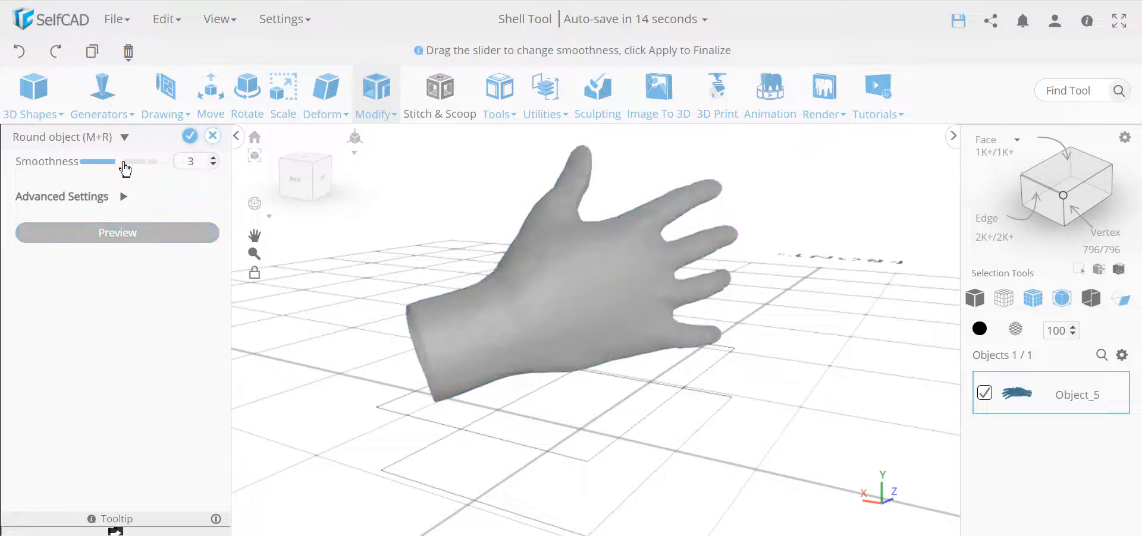
left_click(116, 232)
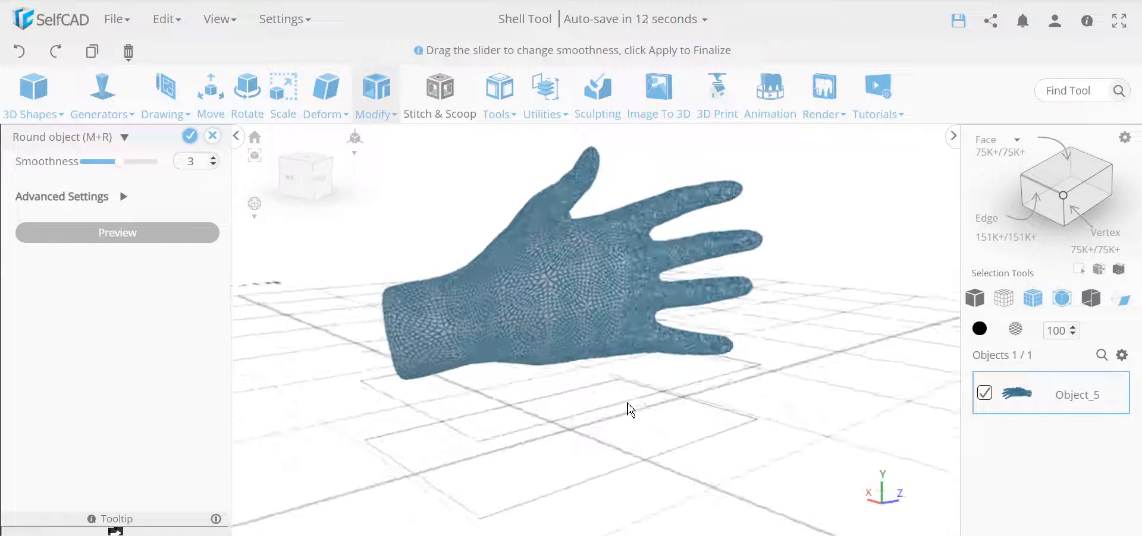
left_click(188, 136)
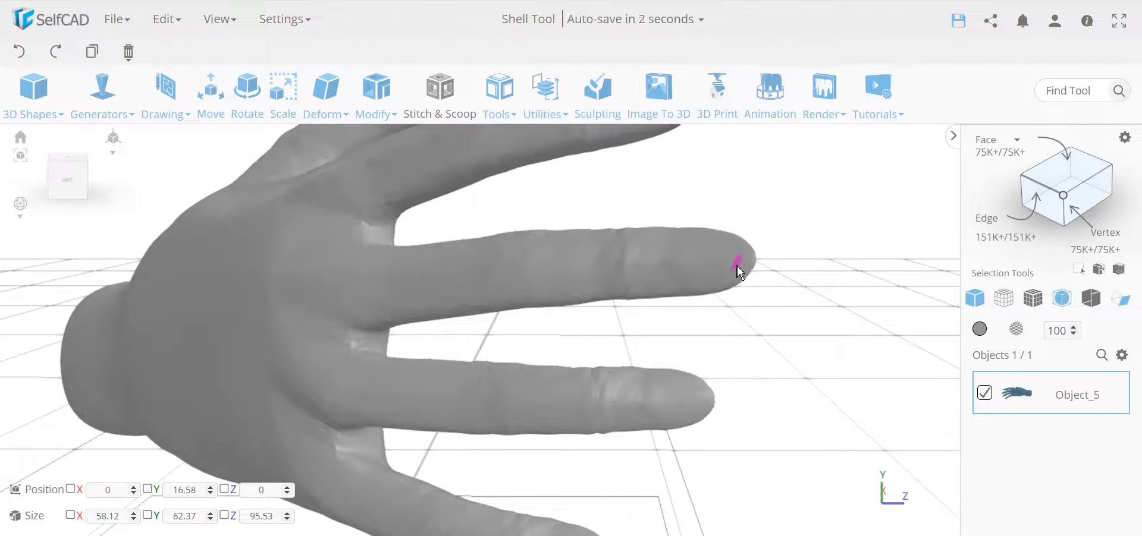
mouse_move(1070, 177)
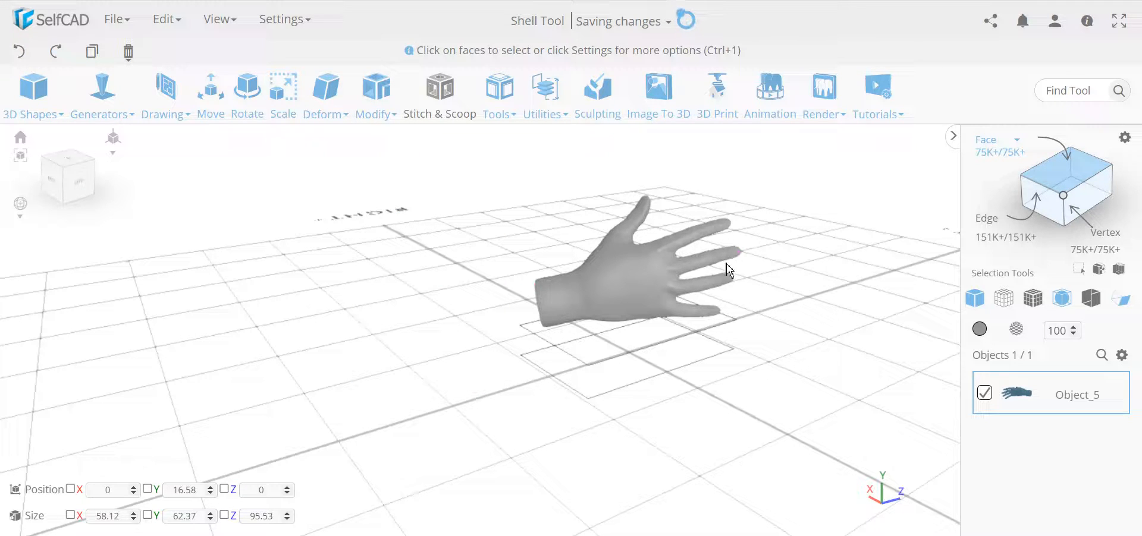
left_click_drag(728, 269, 608, 400)
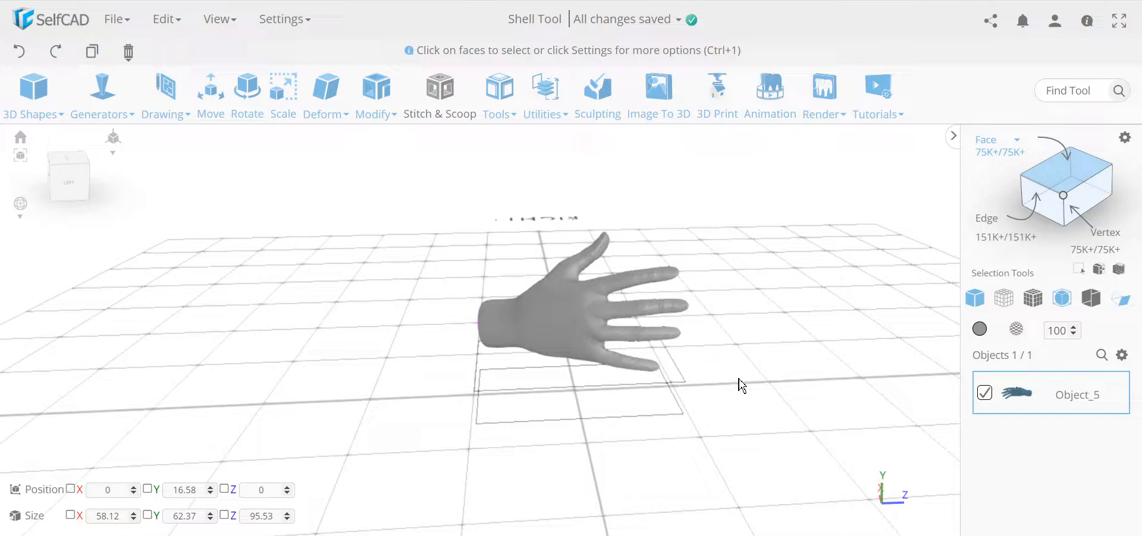
mouse_move(715, 416)
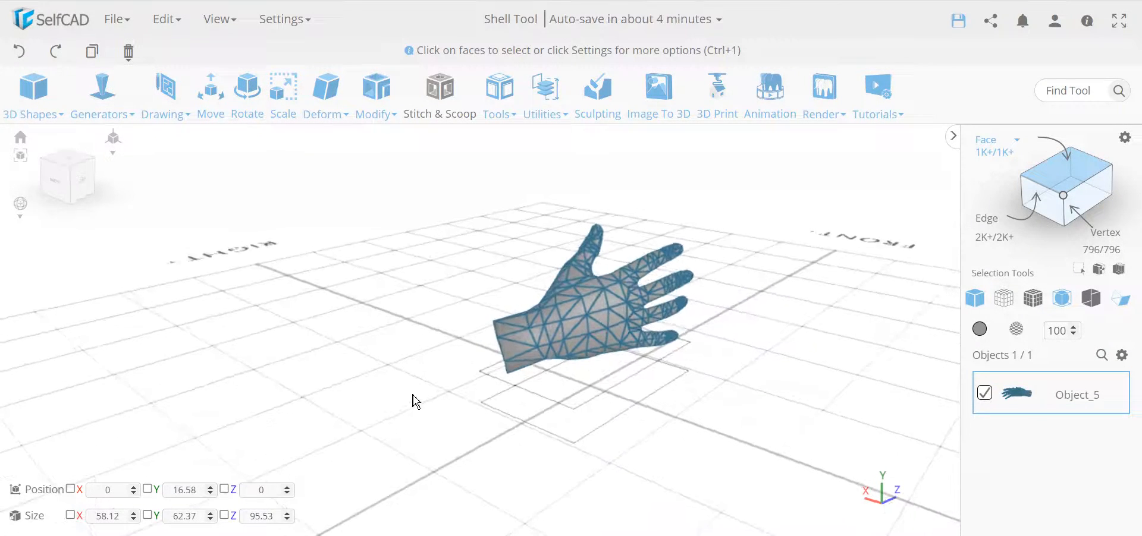
left_click_drag(415, 401, 649, 318)
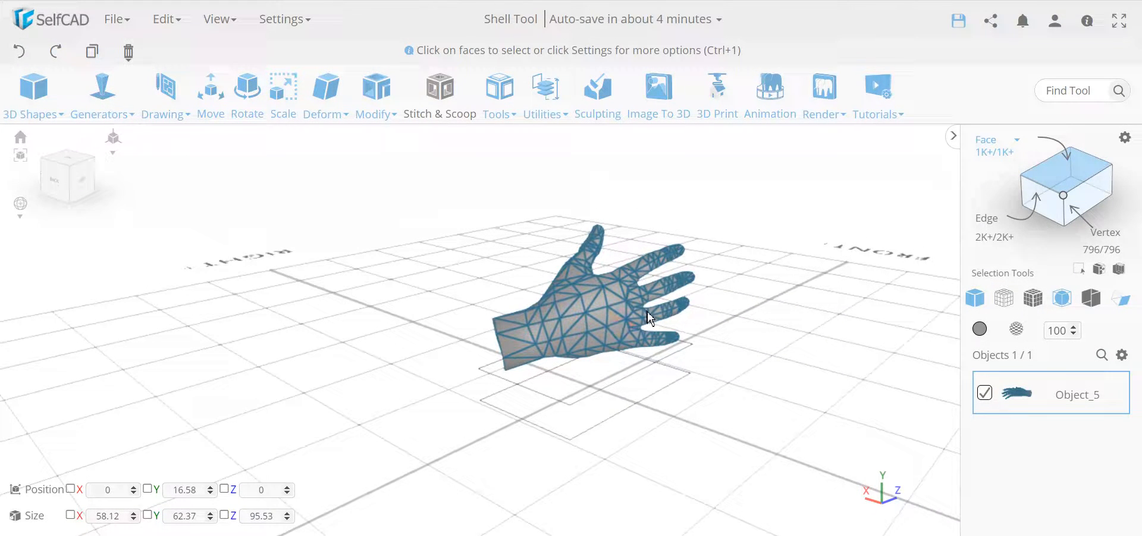
left_click(573, 273)
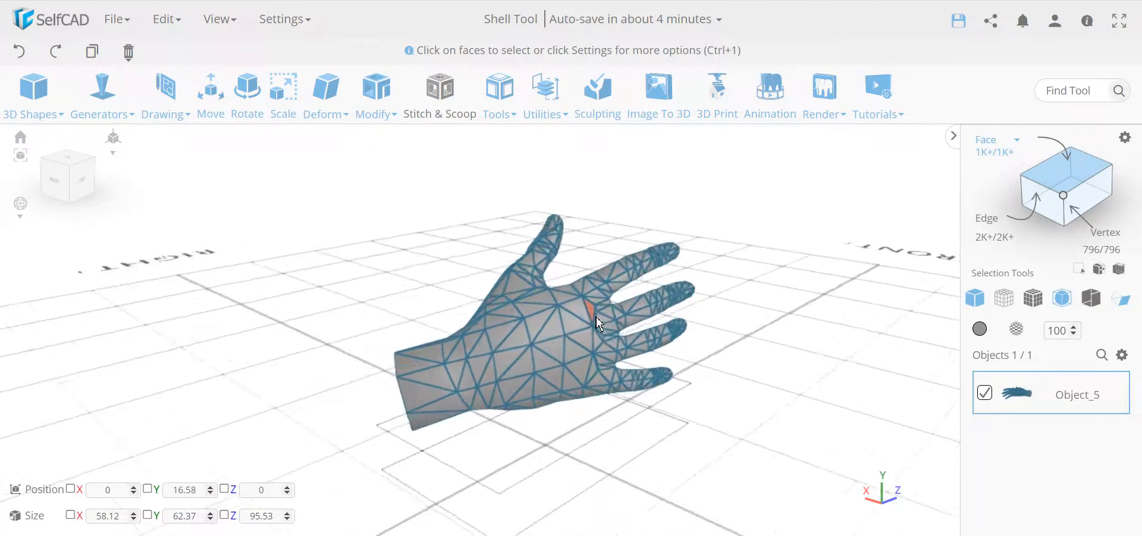
left_click_drag(597, 324, 666, 349)
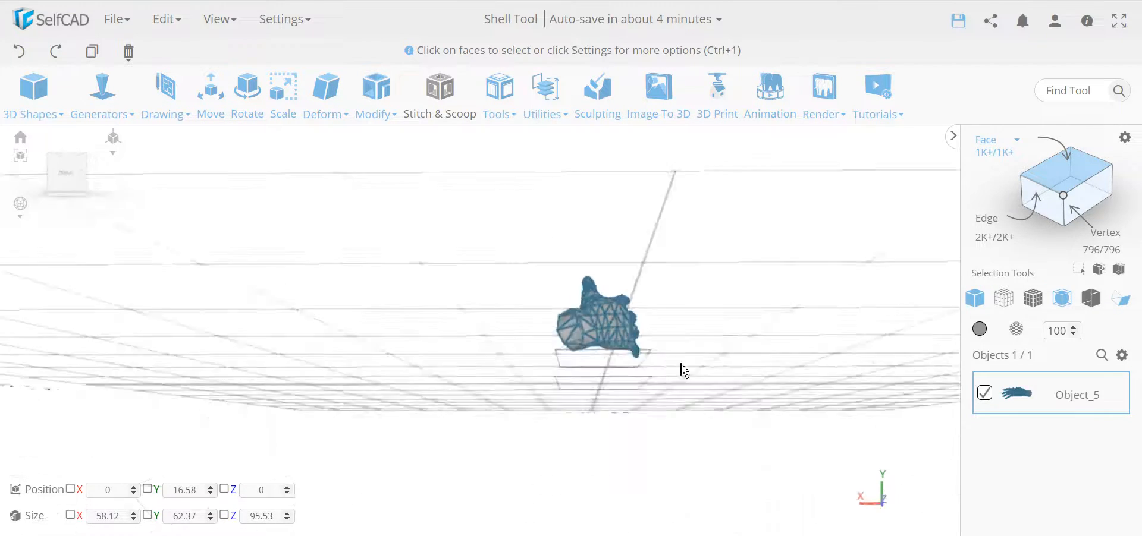
left_click_drag(684, 370, 451, 271)
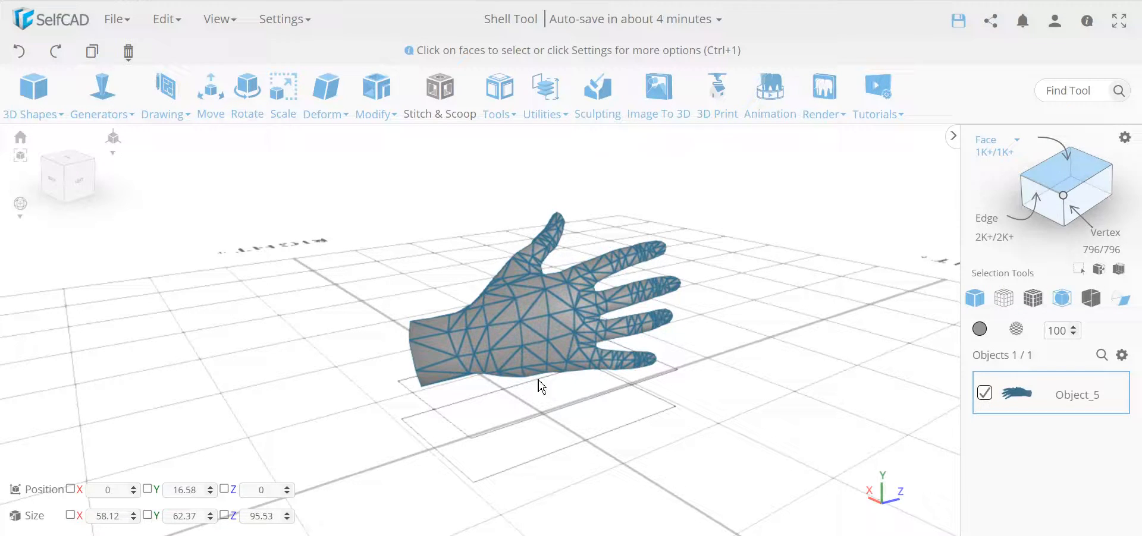
left_click(502, 335)
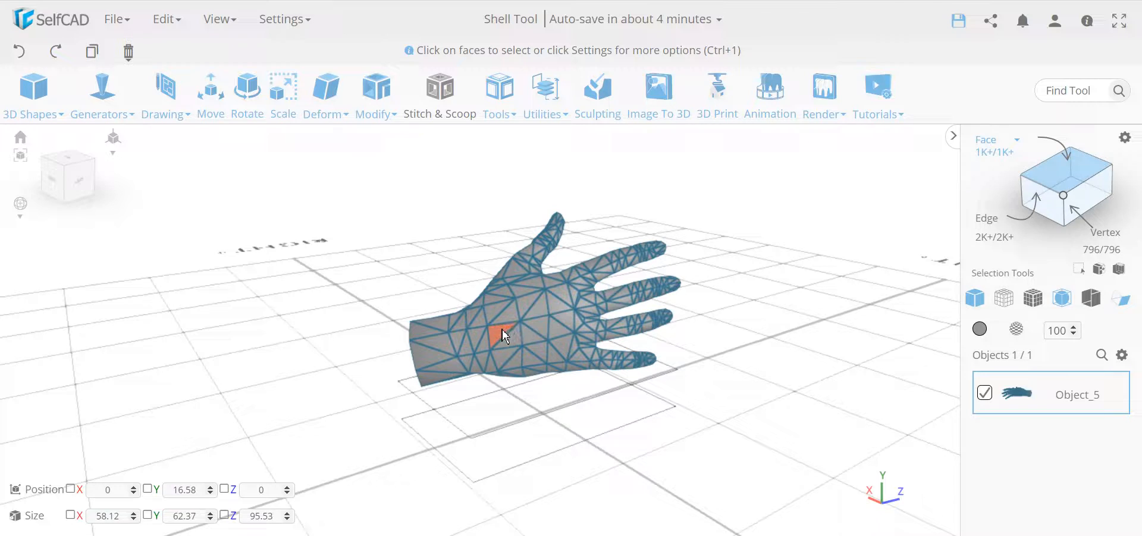
left_click(561, 345)
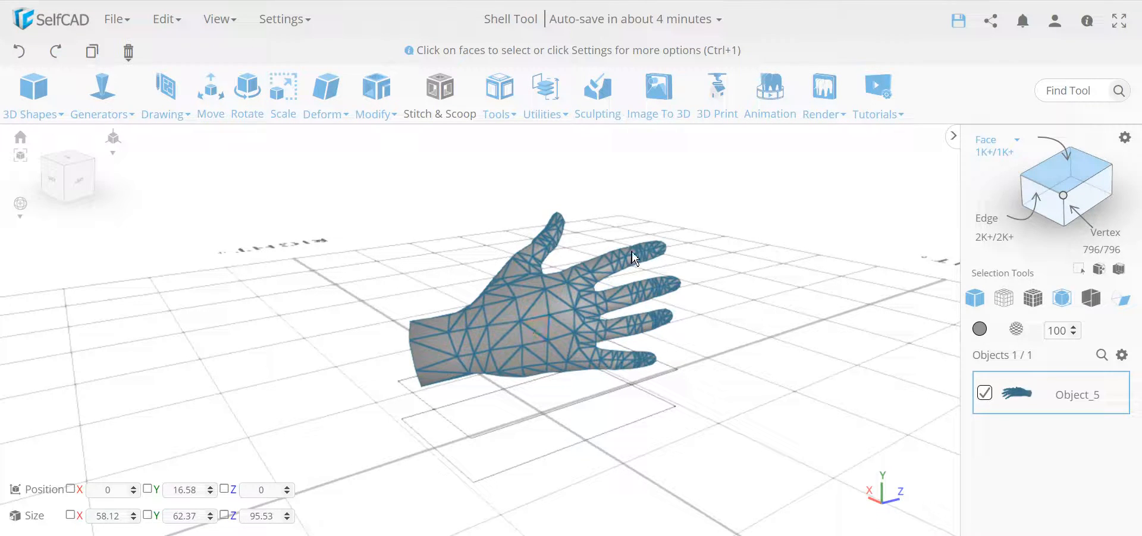
mouse_move(734, 336)
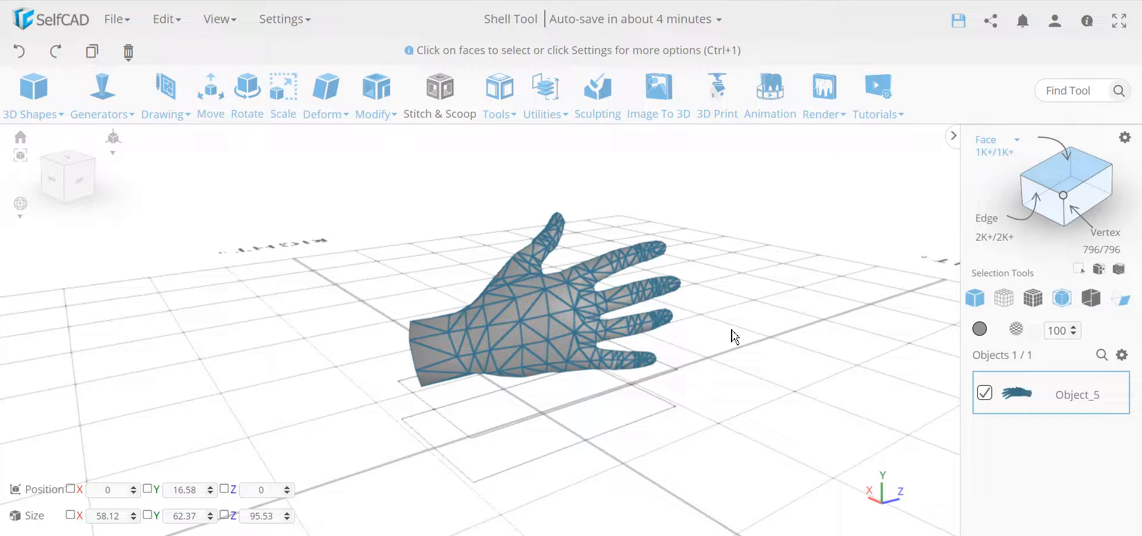
- Delete the hand mesh Object_5 with the trash icon
left_click(127, 51)
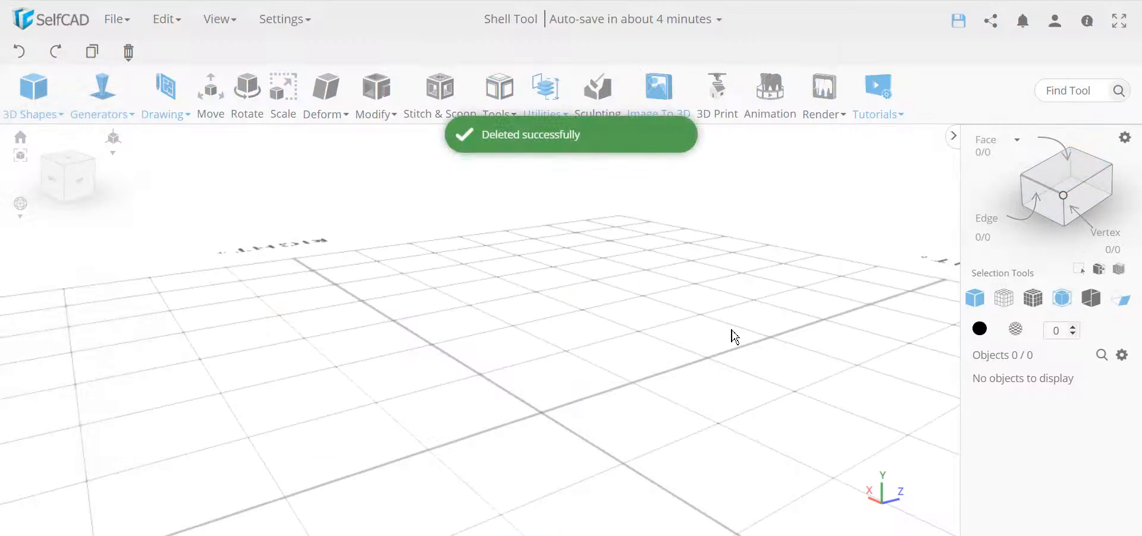
mouse_move(659, 312)
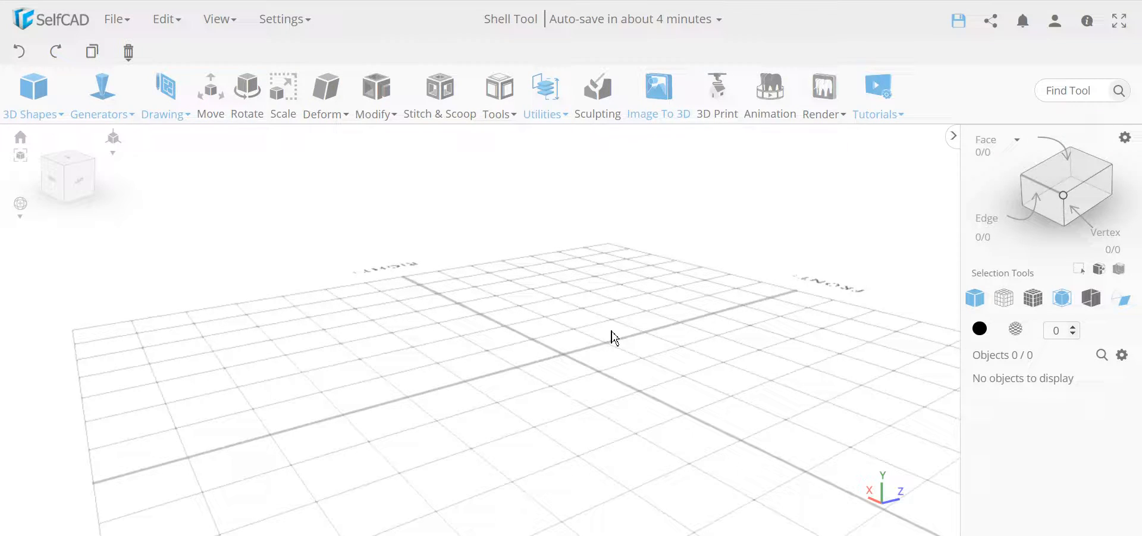
- Add a 52×11×38 cube with 4 width, 2 height and 2 depth segments
left_click(29, 94)
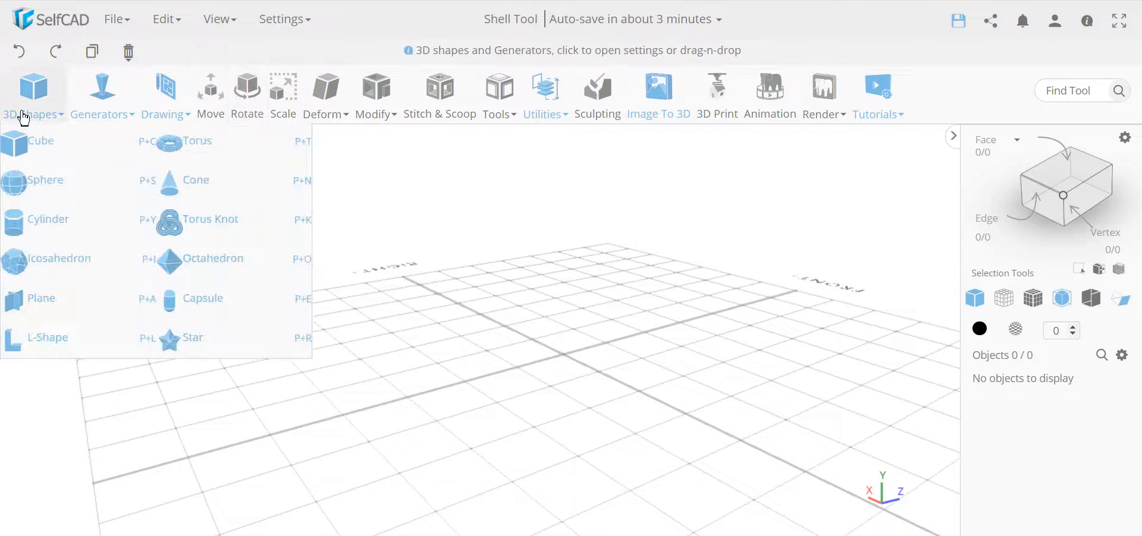
left_click(41, 140)
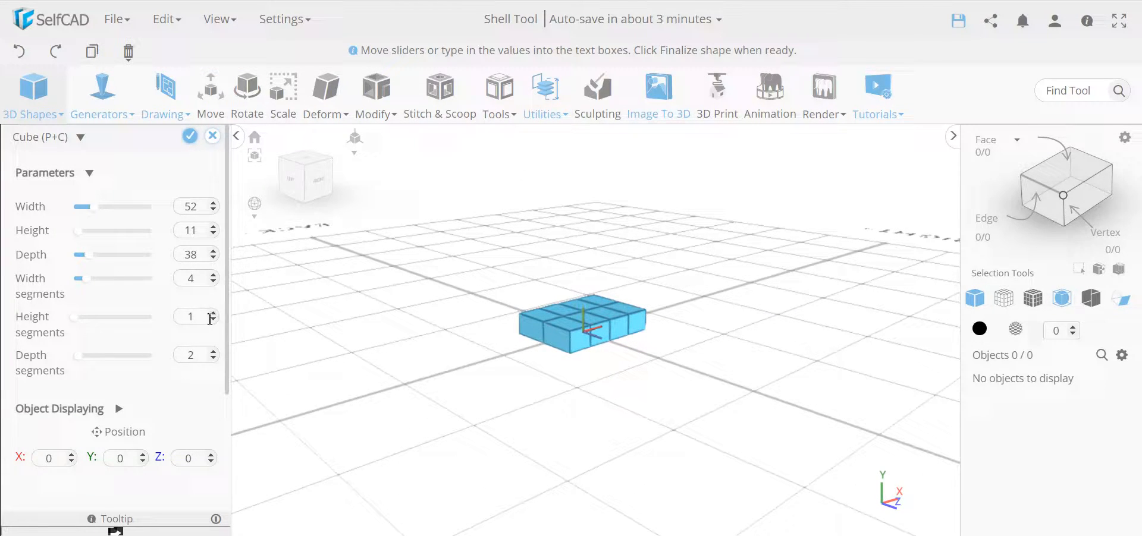
left_click(214, 312)
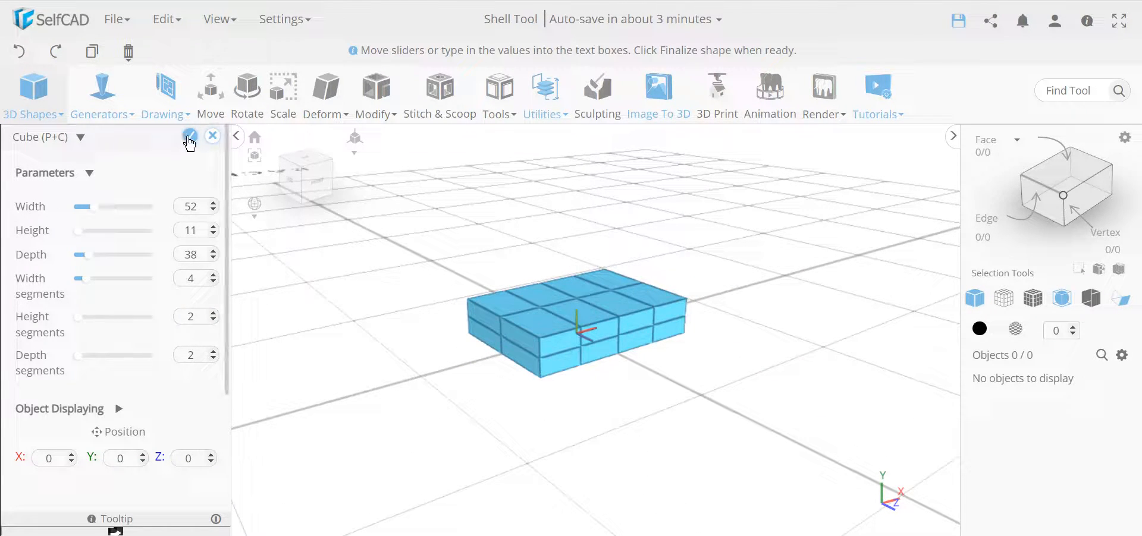
- Finalize the segmented block and switch the view to Solid + Wireframe
left_click(189, 137)
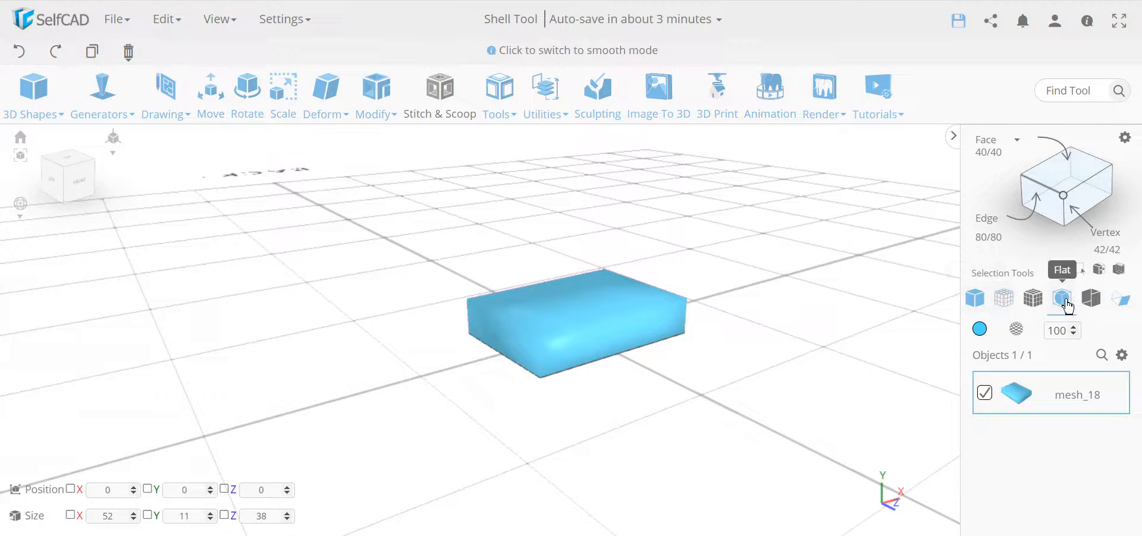
left_click(1032, 298)
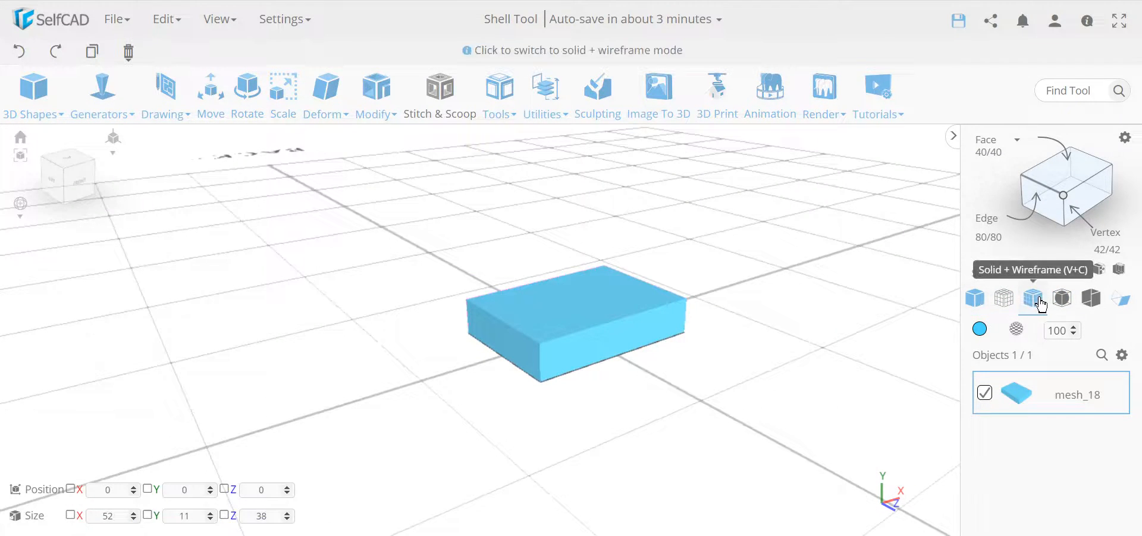
left_click(1032, 298)
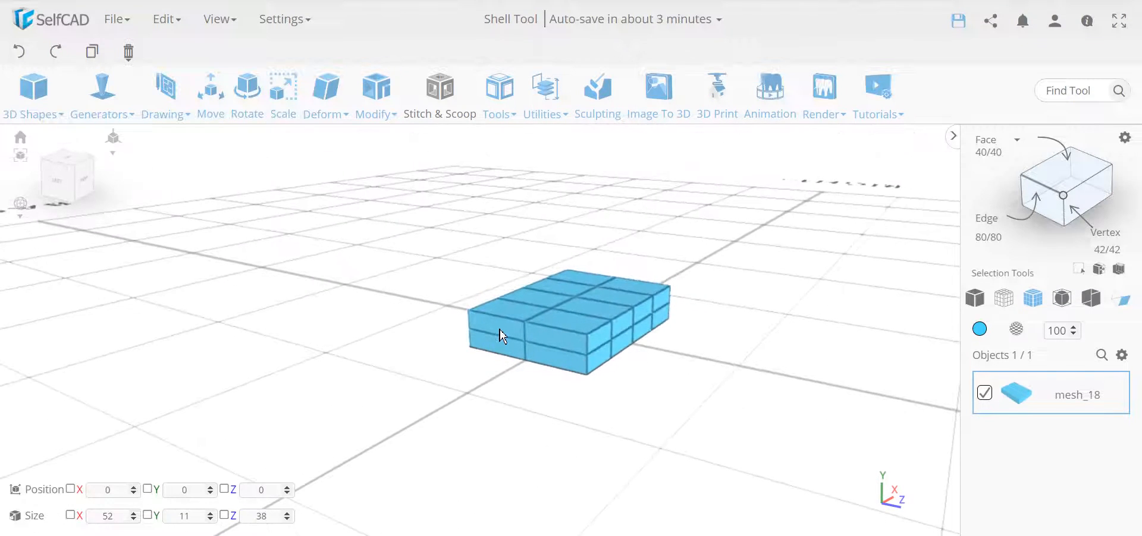
- Select the block's side faces, then open and cancel Extrusion
left_click(496, 348)
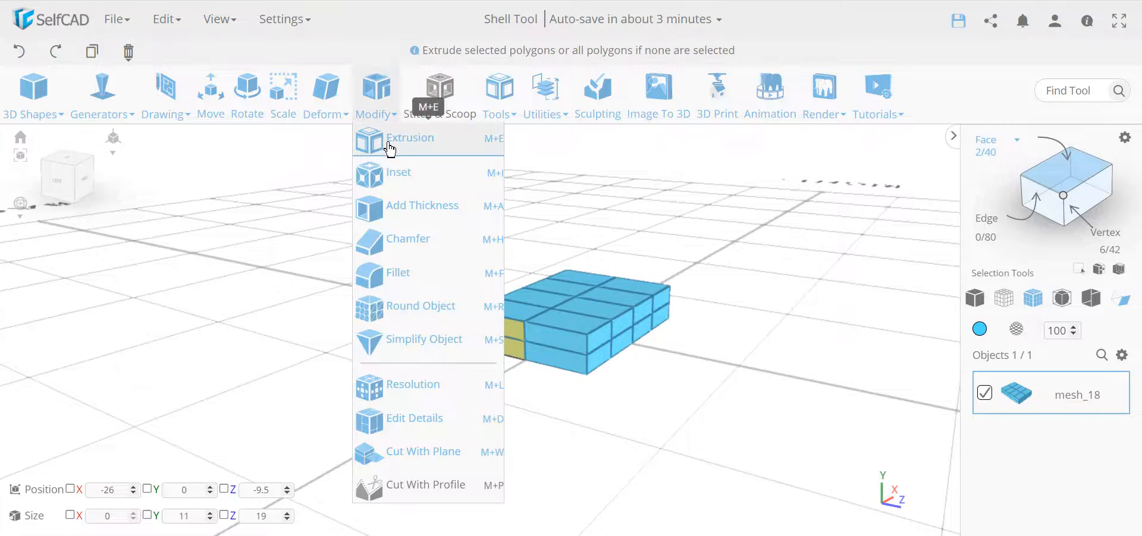
left_click(409, 138)
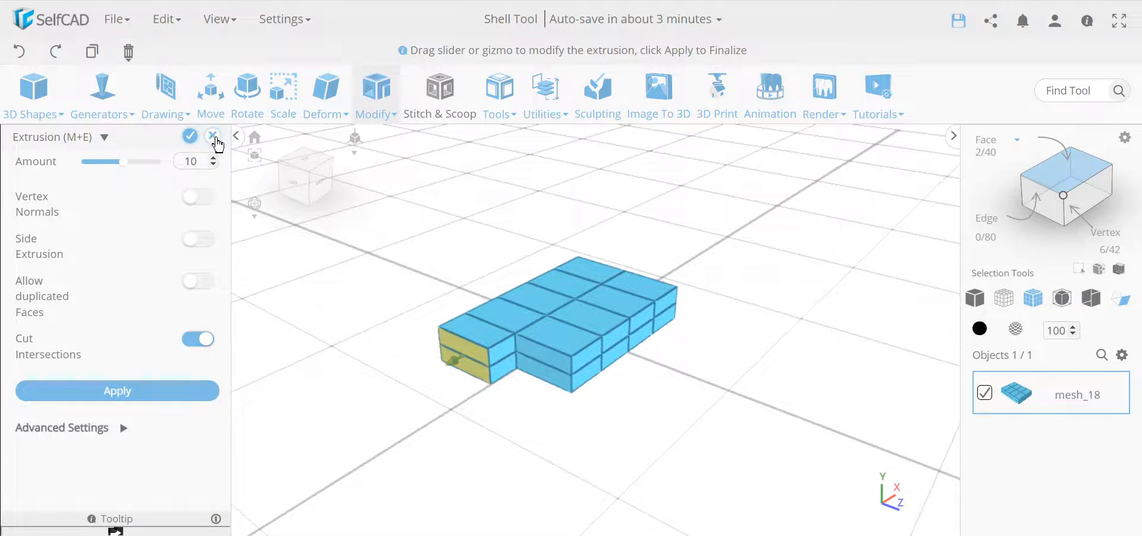
left_click(213, 136)
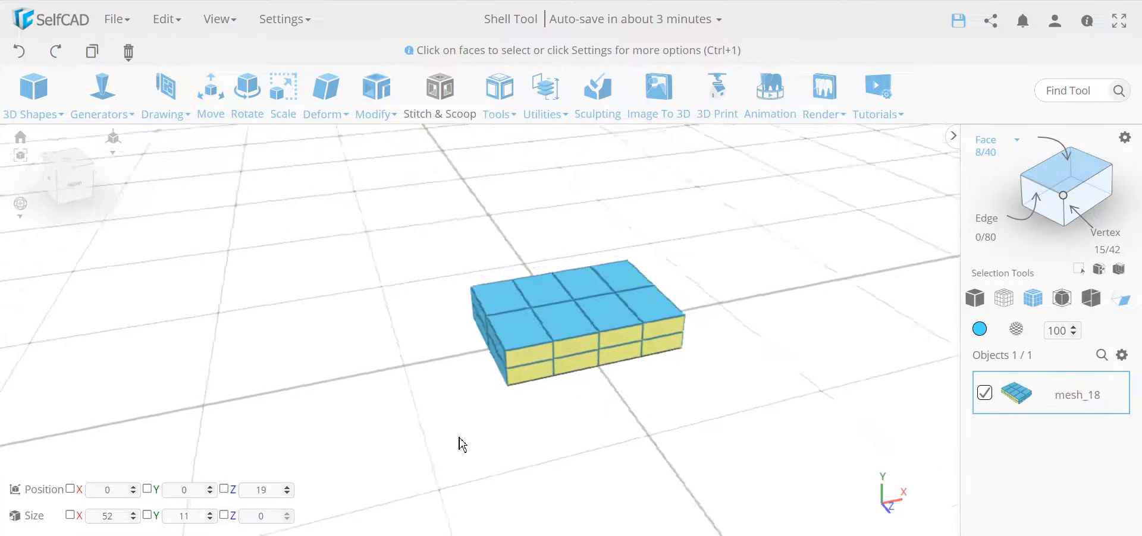
left_click(376, 94)
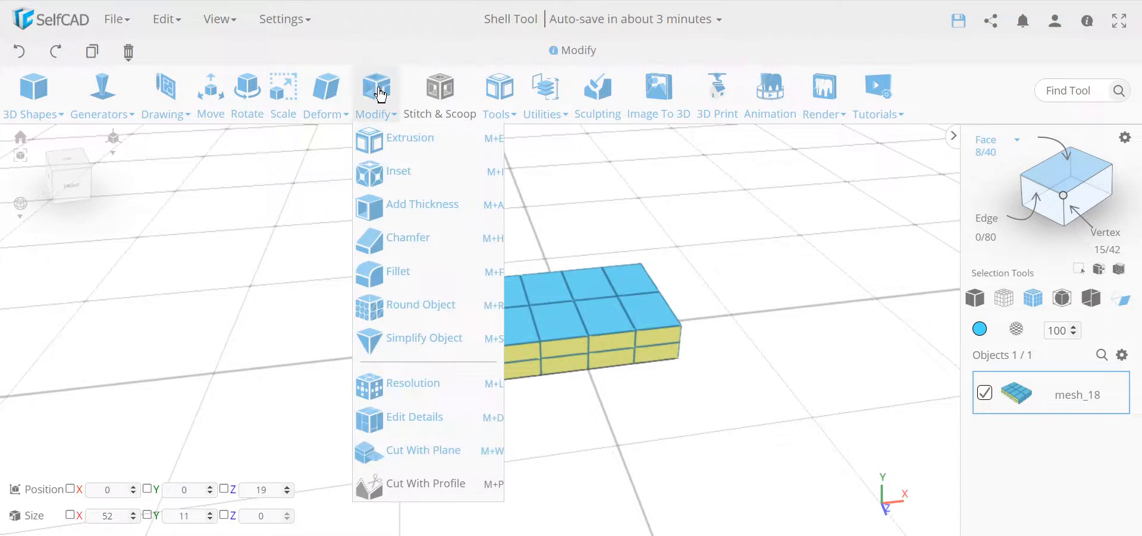
left_click(412, 138)
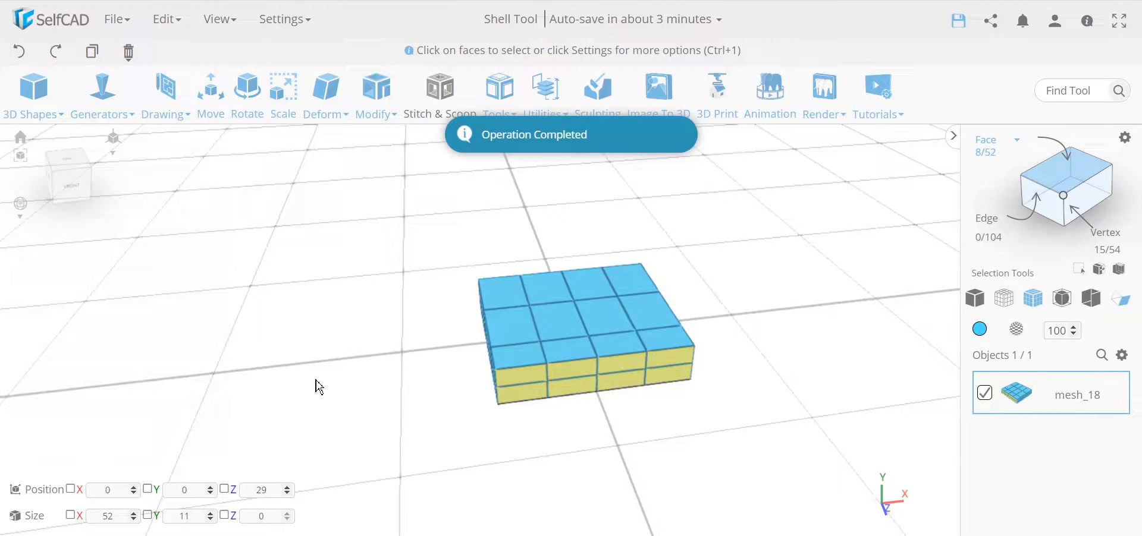
left_click(521, 378)
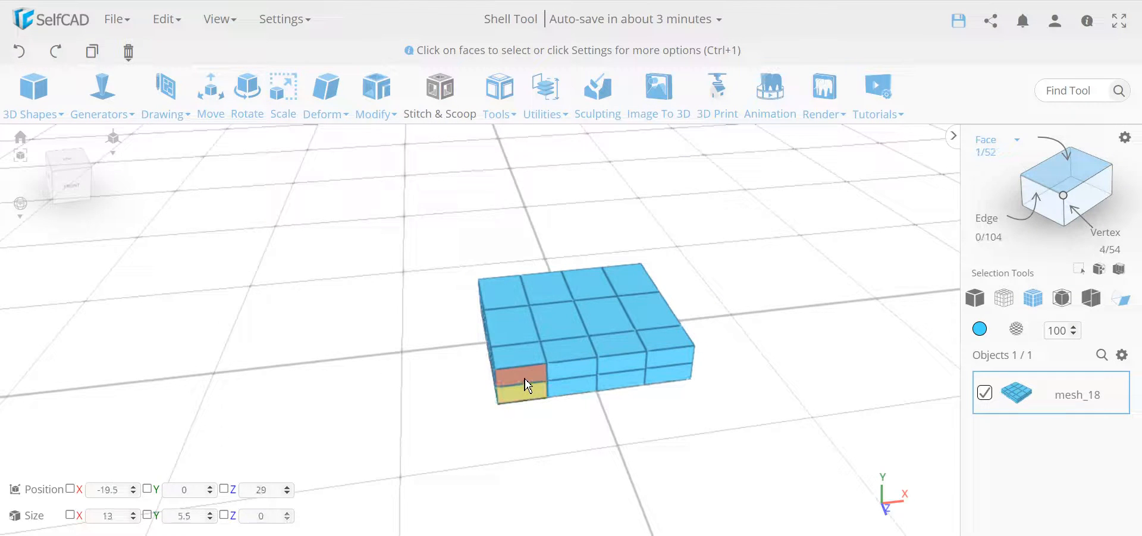
left_click(521, 375)
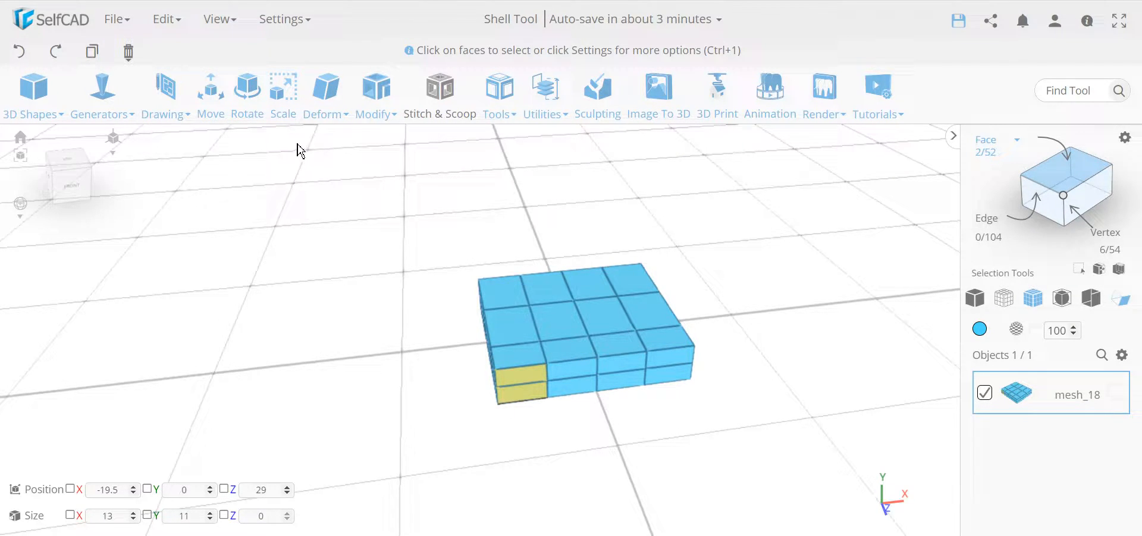
left_click(211, 91)
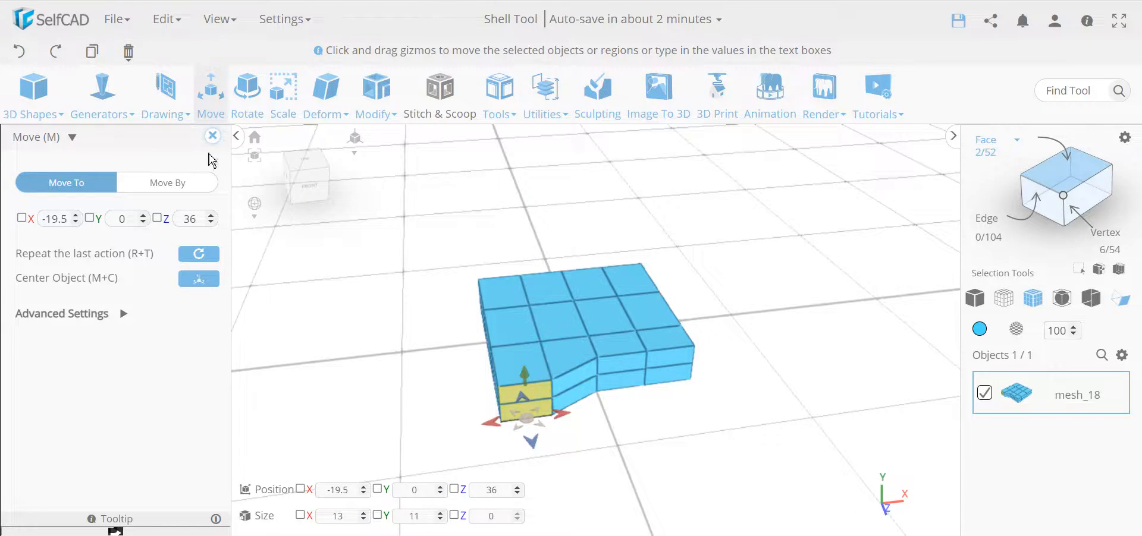
left_click(17, 52)
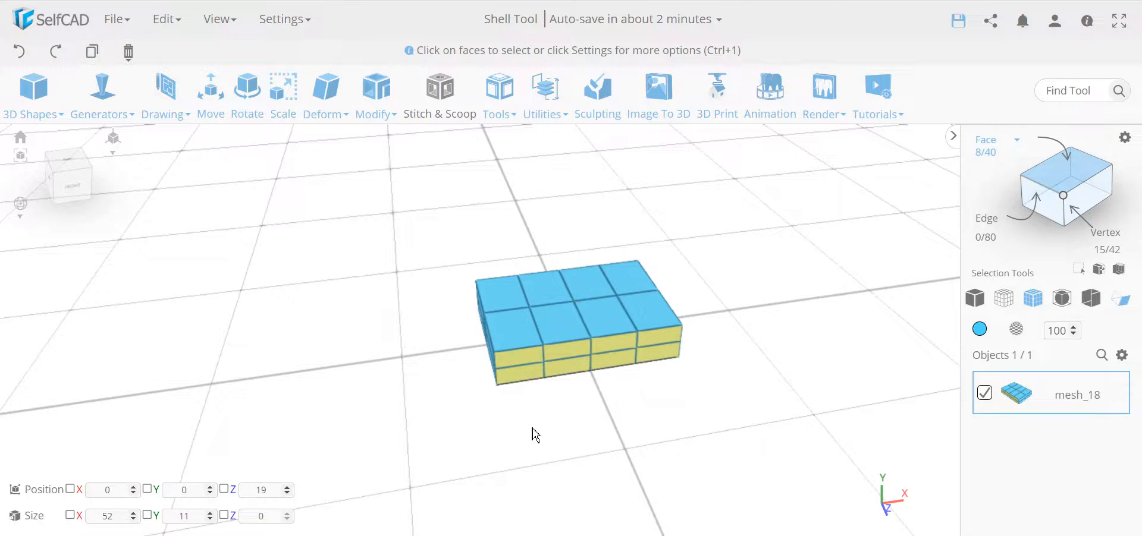
mouse_move(499, 459)
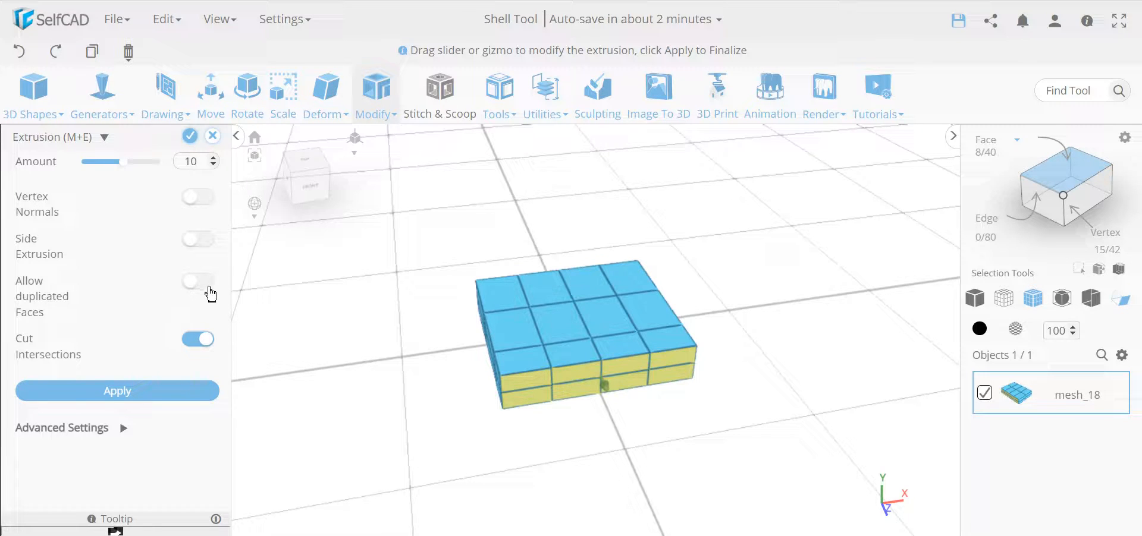
- Extrude the 8 side faces by 10, allowing duplicated faces and disabling Cut Intersections
left_click(197, 281)
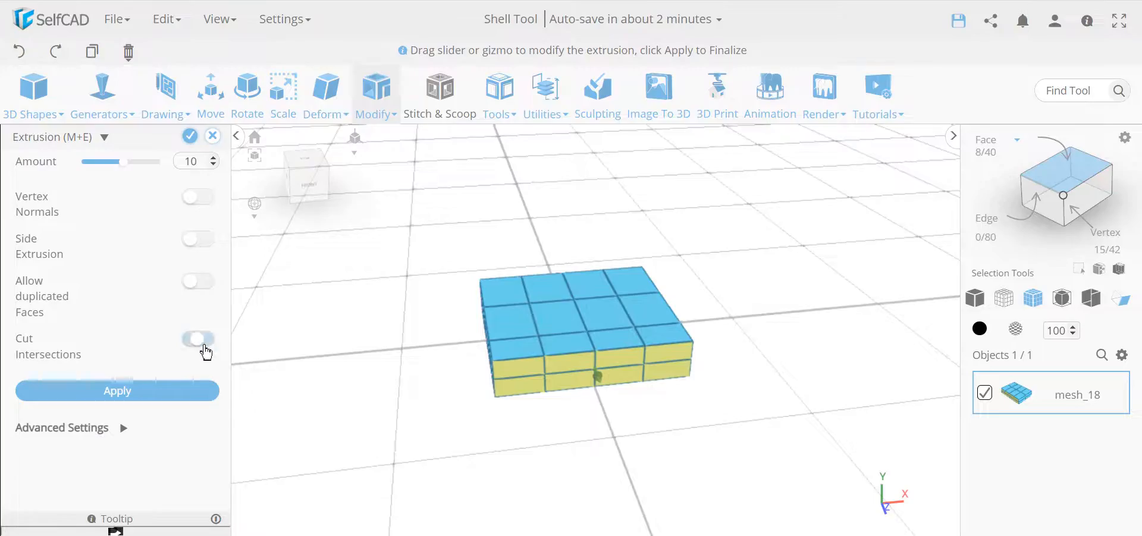
left_click(198, 339)
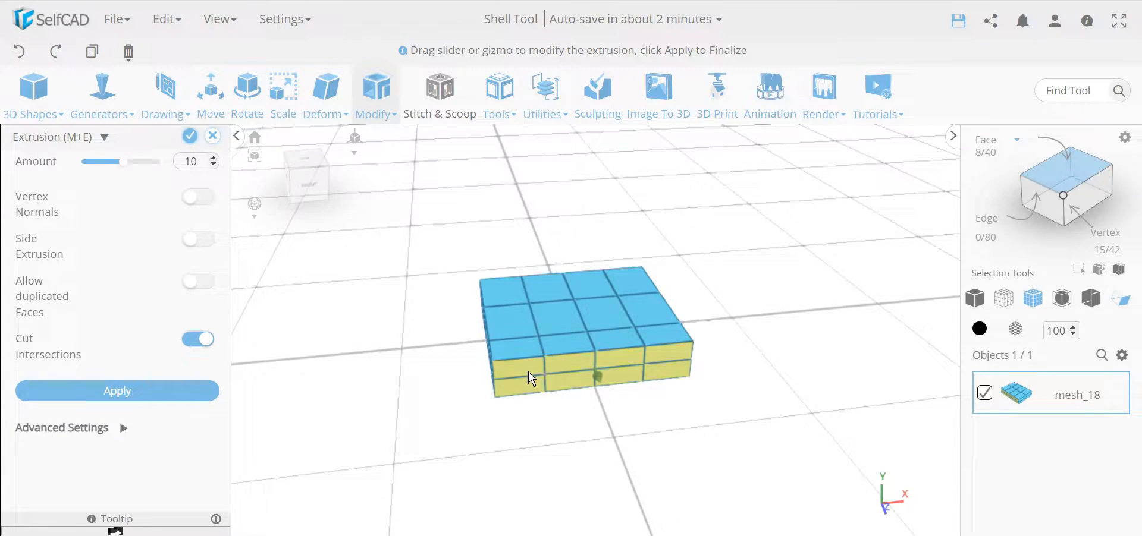
mouse_move(792, 449)
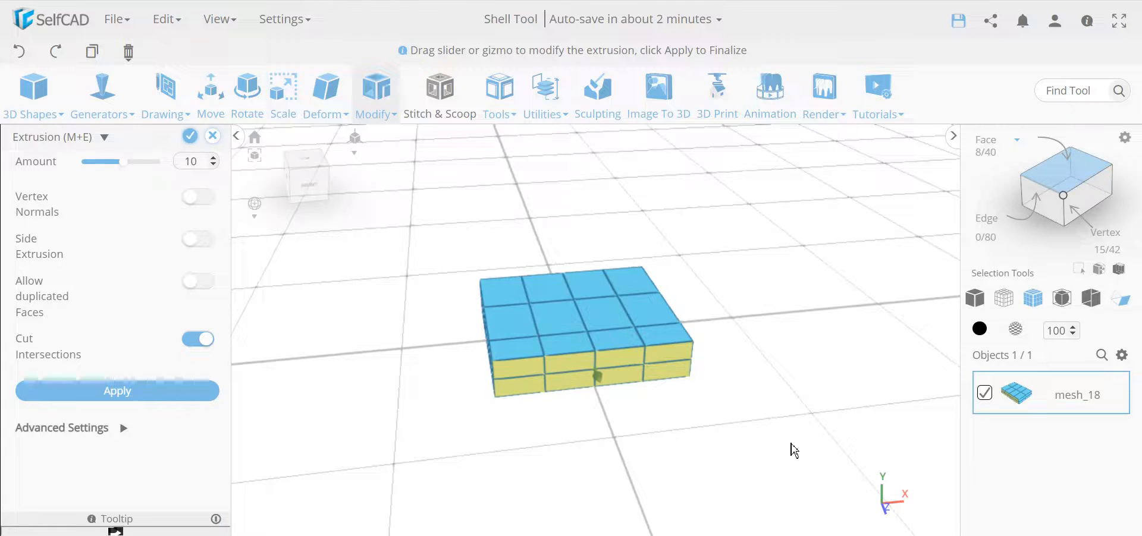
mouse_move(535, 347)
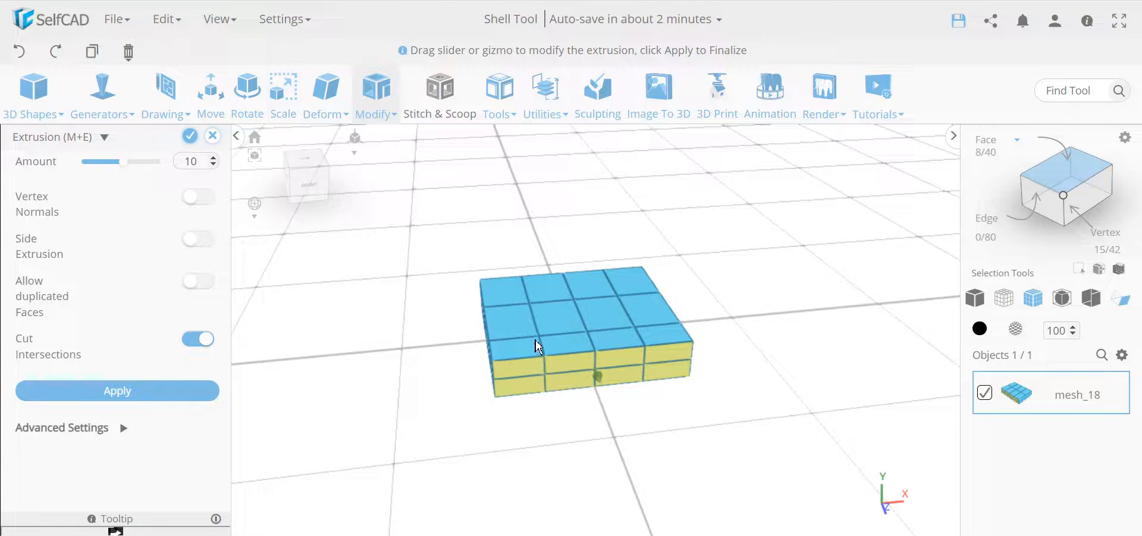
mouse_move(677, 384)
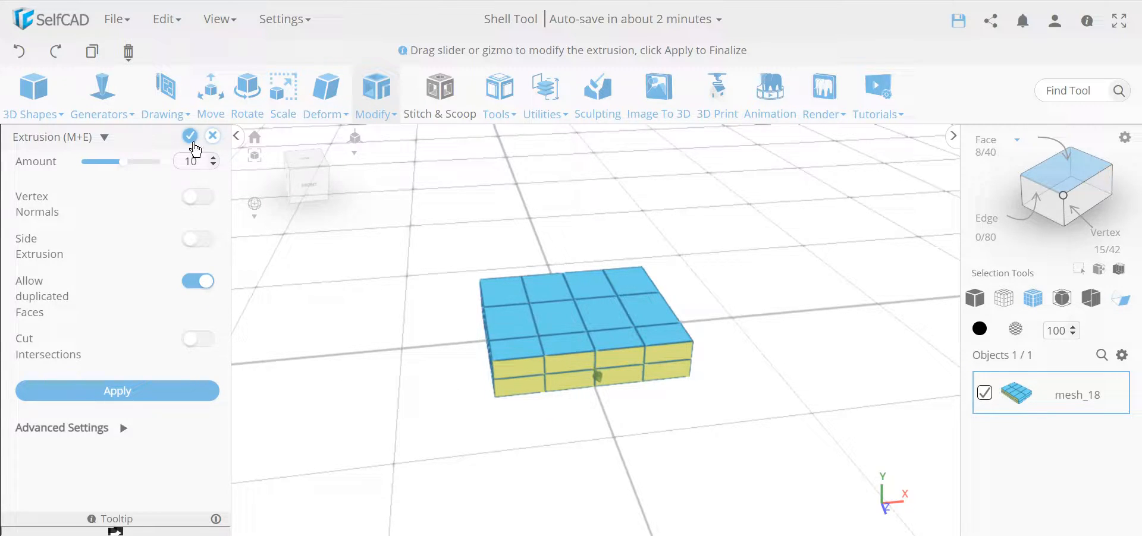
left_click(190, 136)
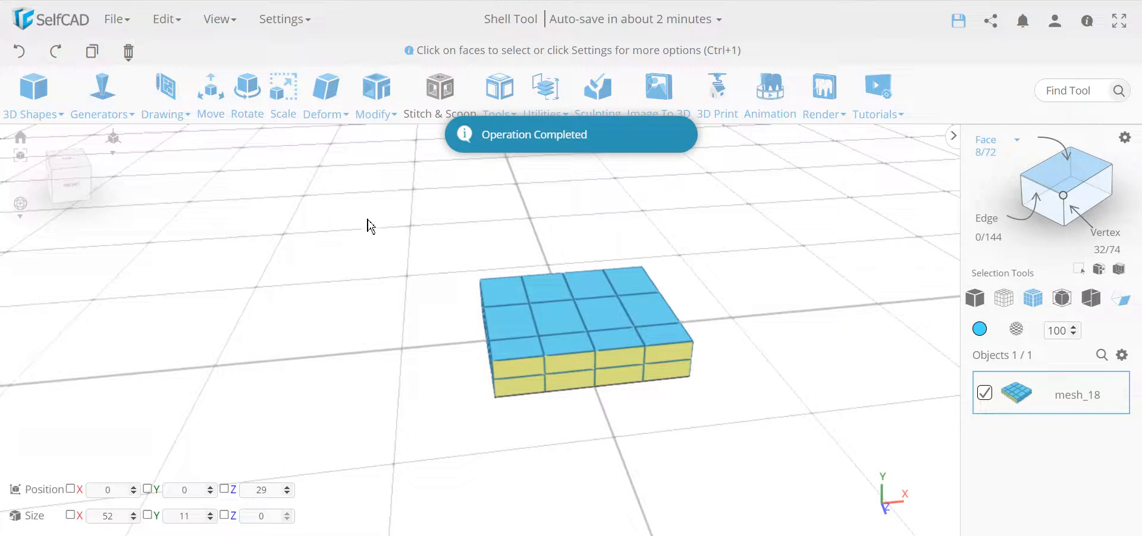
- Try scaling the front faces with Individual Transformation toggled, then cancel the scale
left_click(283, 84)
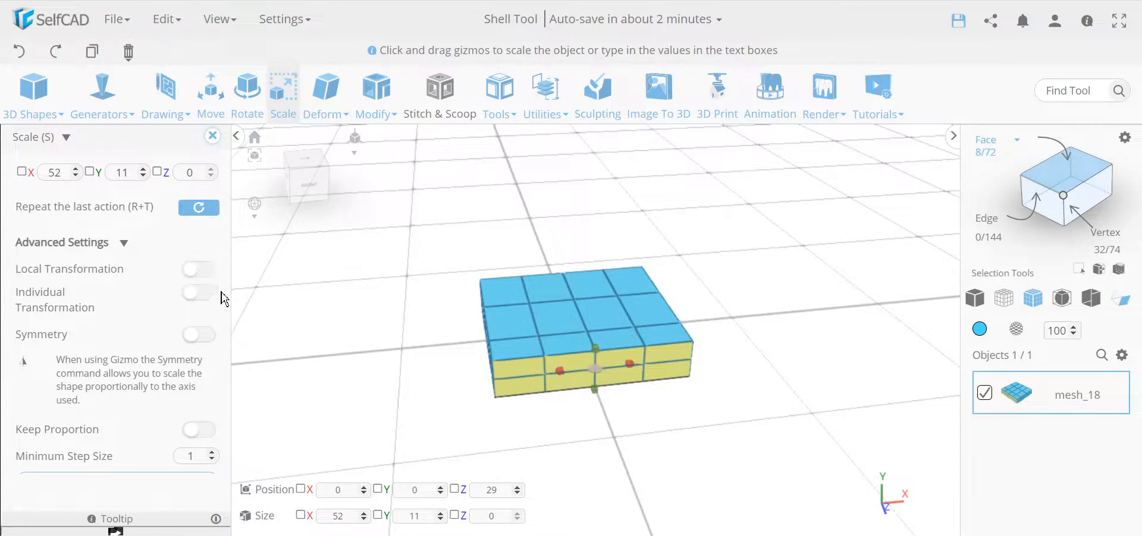
left_click(197, 292)
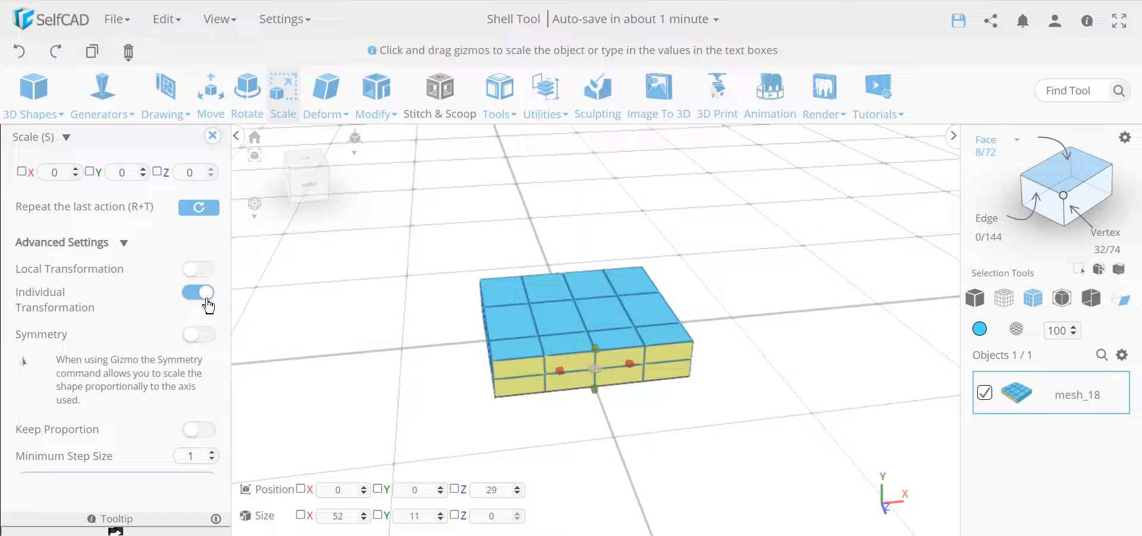
left_click(197, 293)
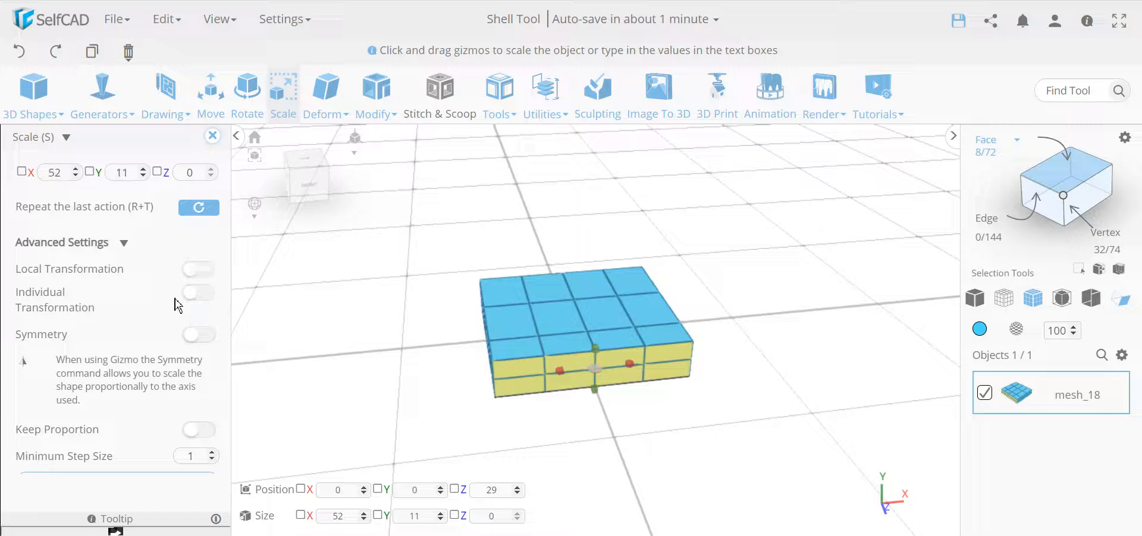
left_click(570, 375)
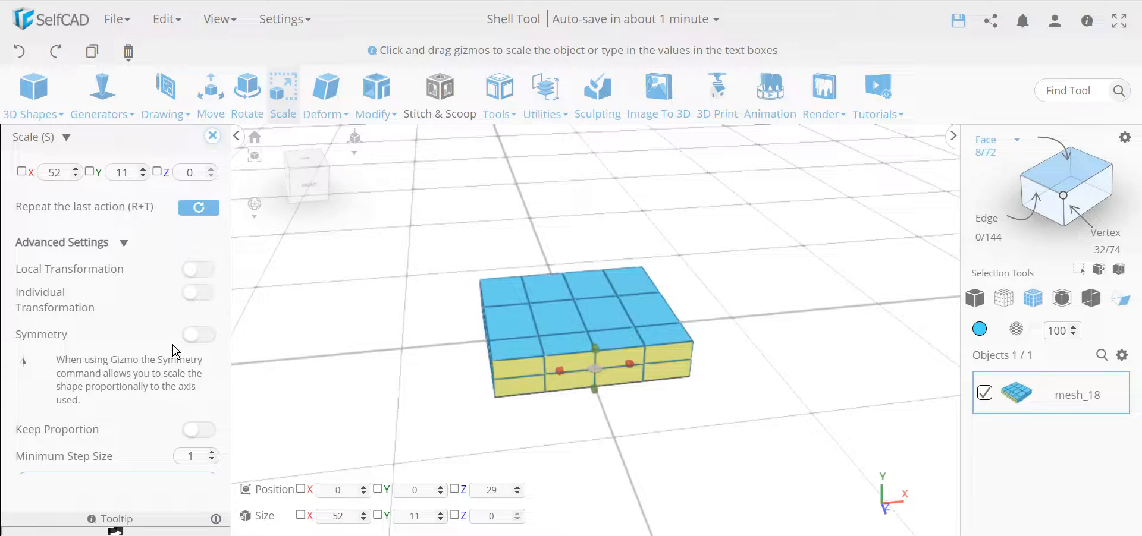
left_click(197, 292)
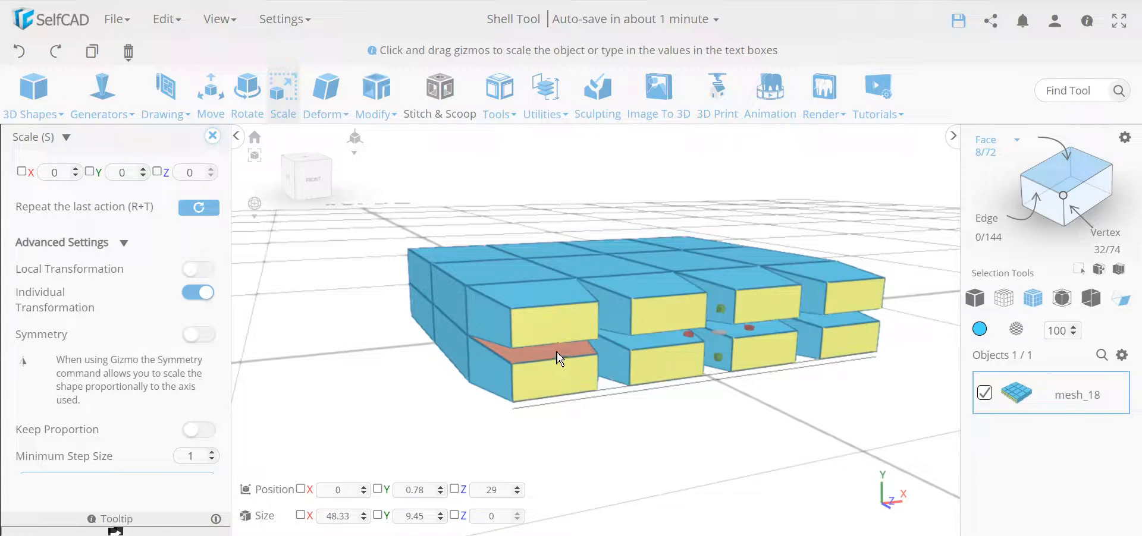
left_click(212, 136)
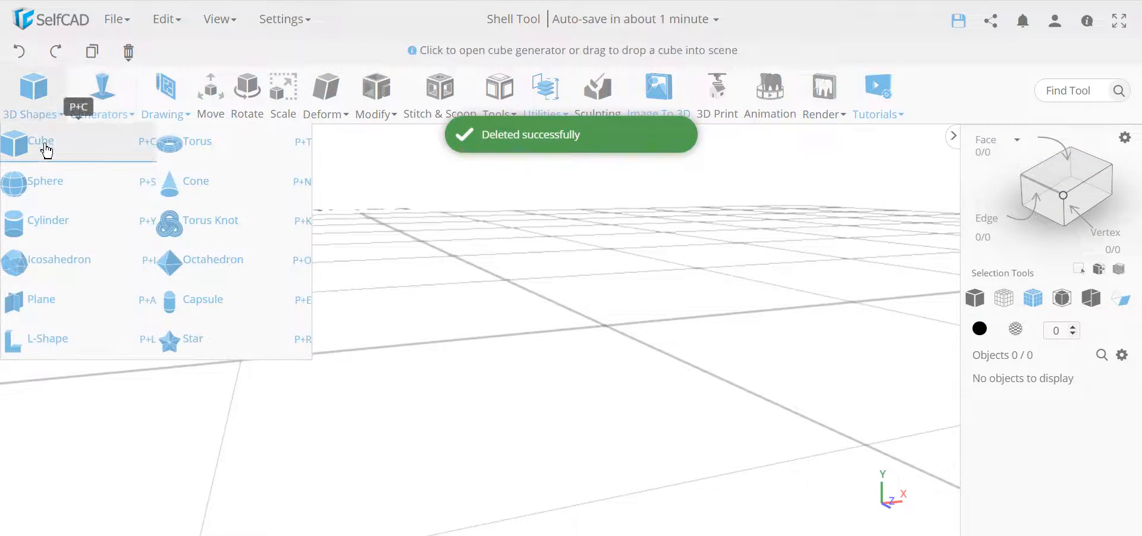
- Add a new 52×11×38 box with one height segment and extrude its front faces by 10
left_click(41, 141)
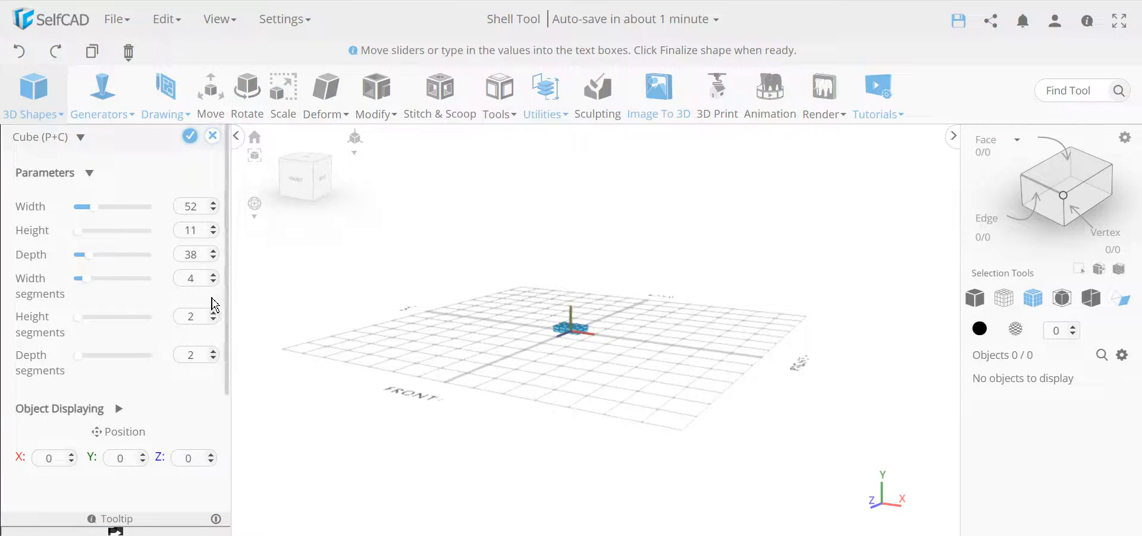
left_click(211, 321)
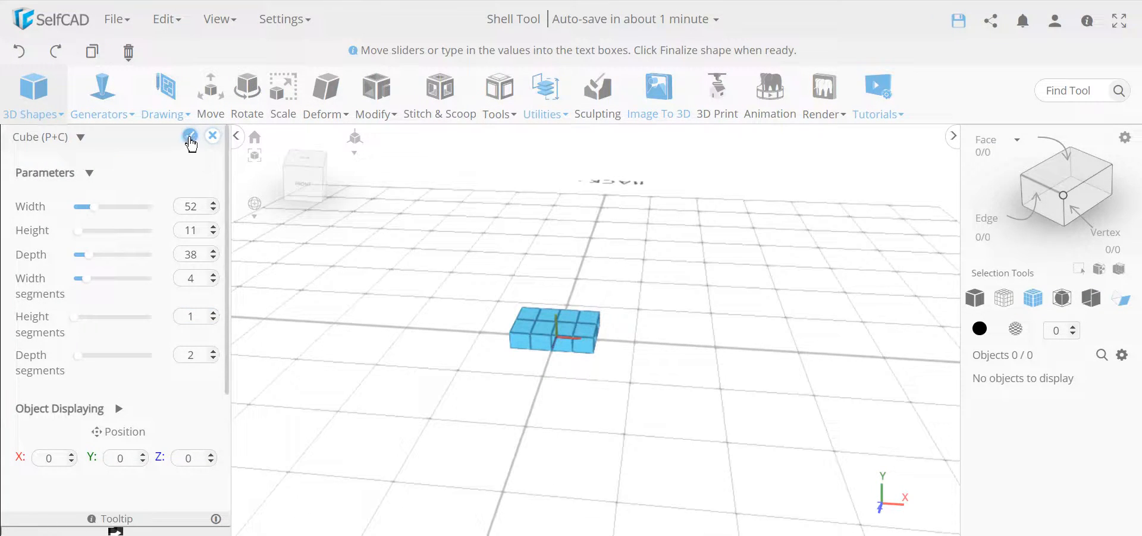
left_click(190, 137)
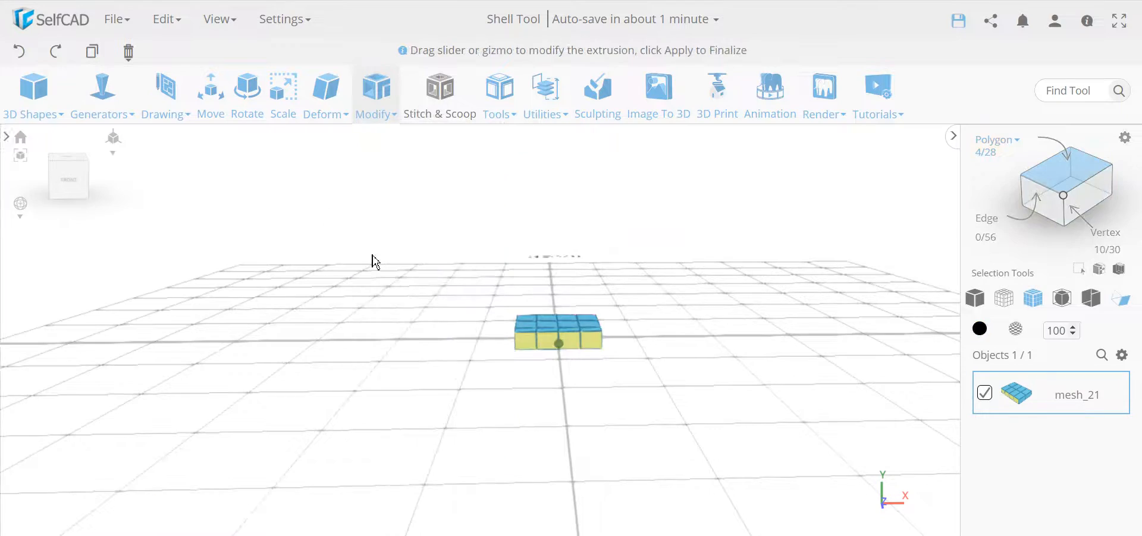
left_click(374, 88)
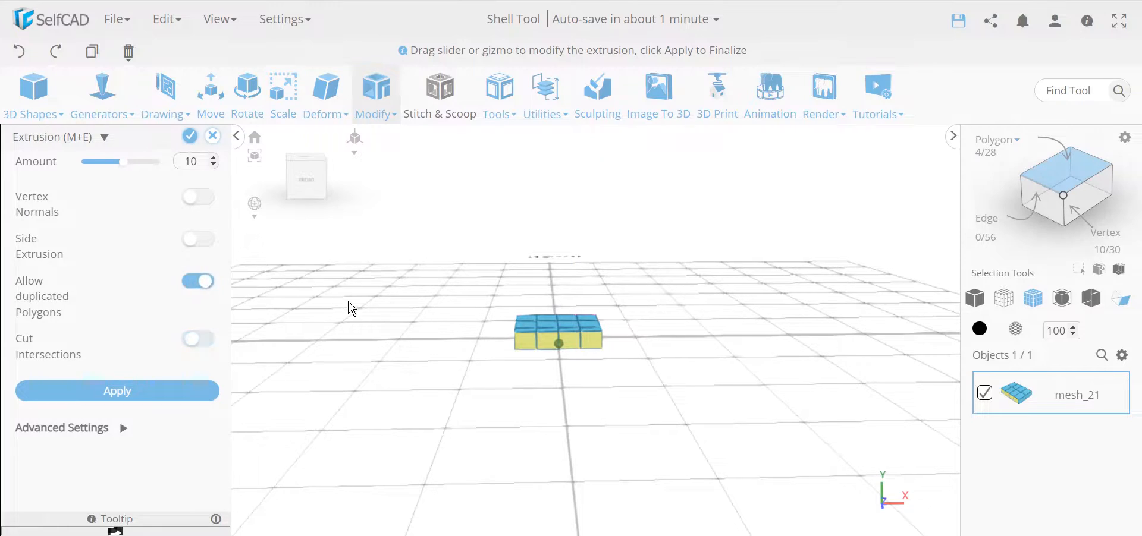
left_click(117, 391)
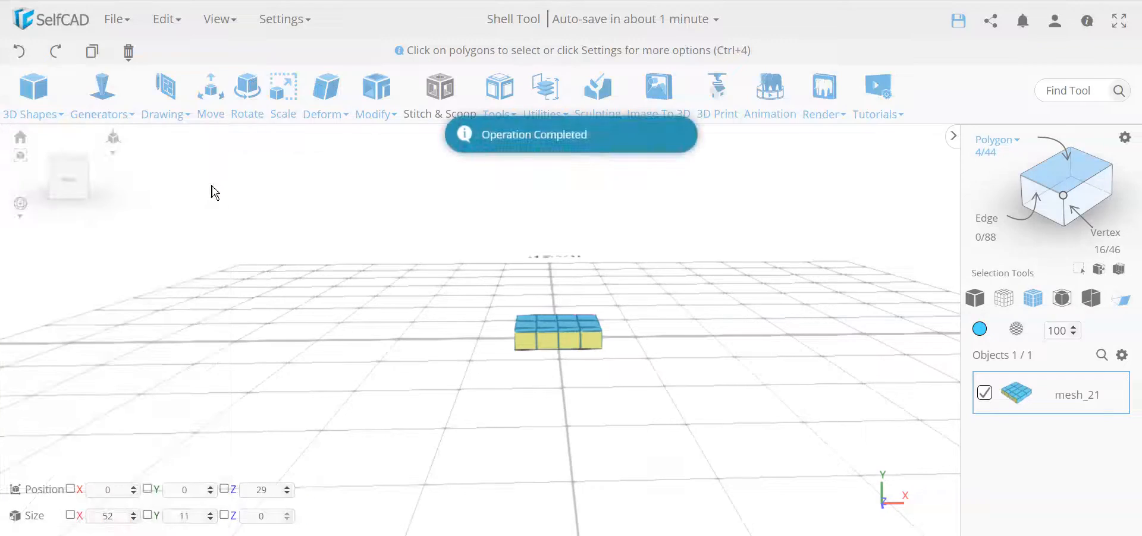
- Shrink the four finger faces individually using Individual Transformation, then orbit to view the gaps
left_click(282, 87)
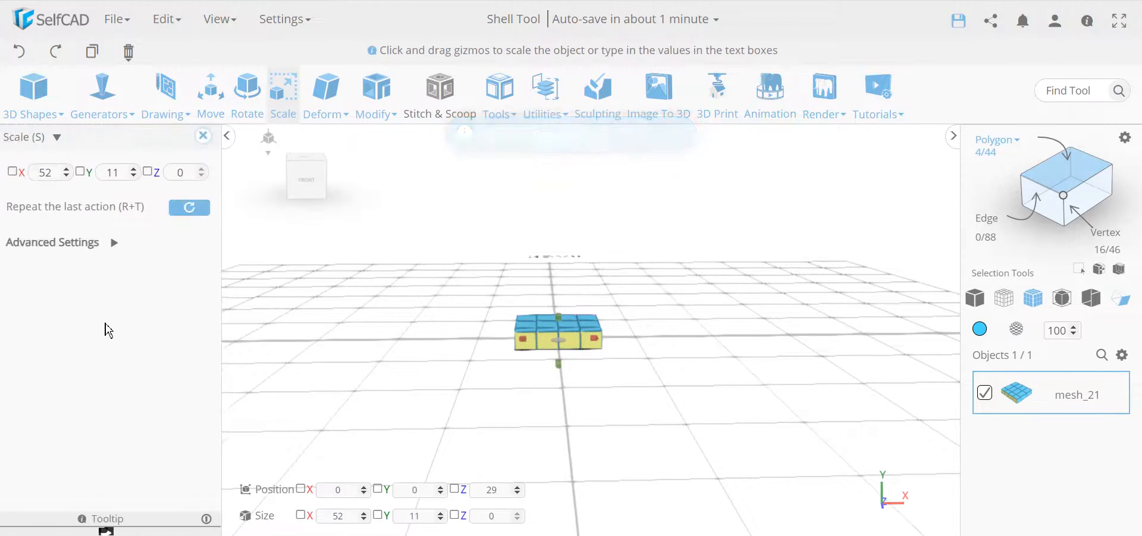
left_click(62, 243)
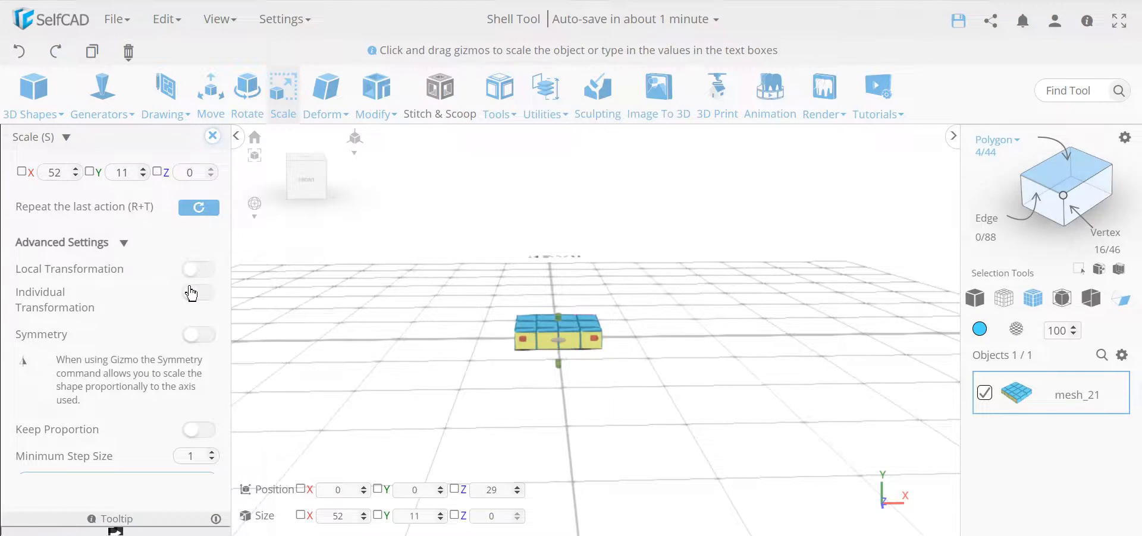
left_click(198, 293)
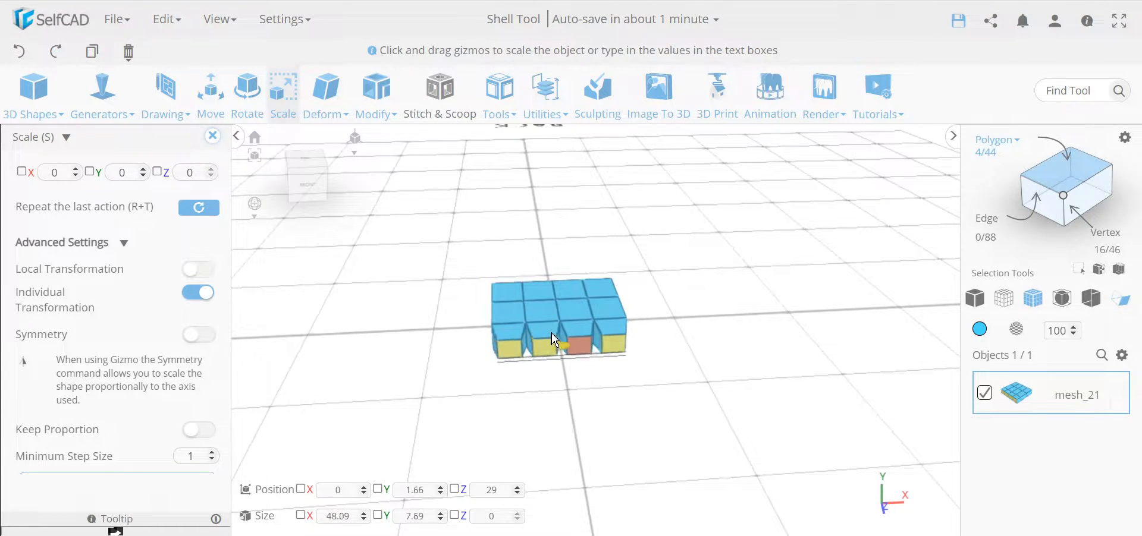
left_click_drag(554, 335, 575, 338)
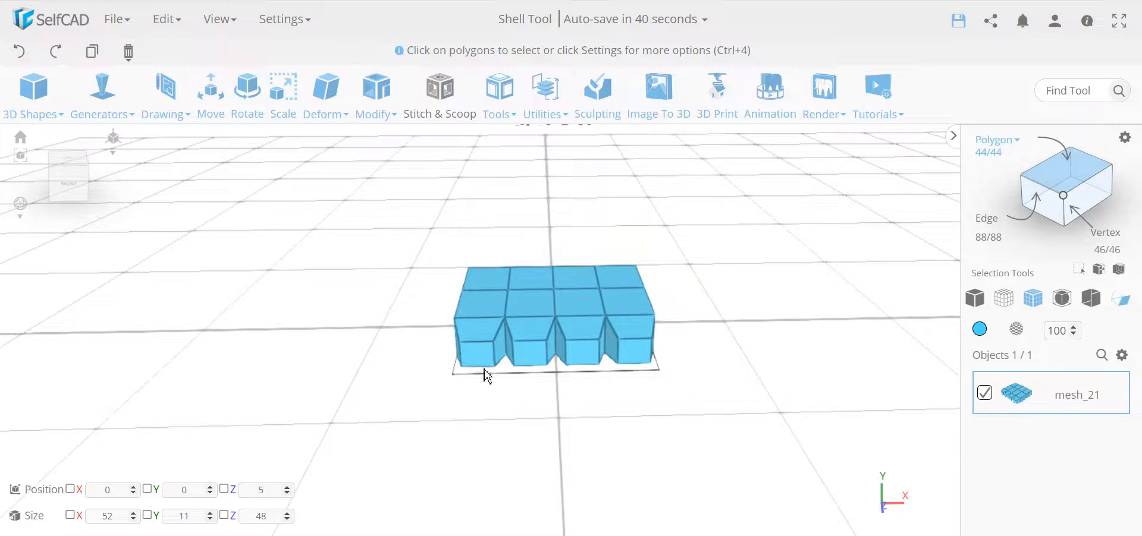
mouse_move(508, 398)
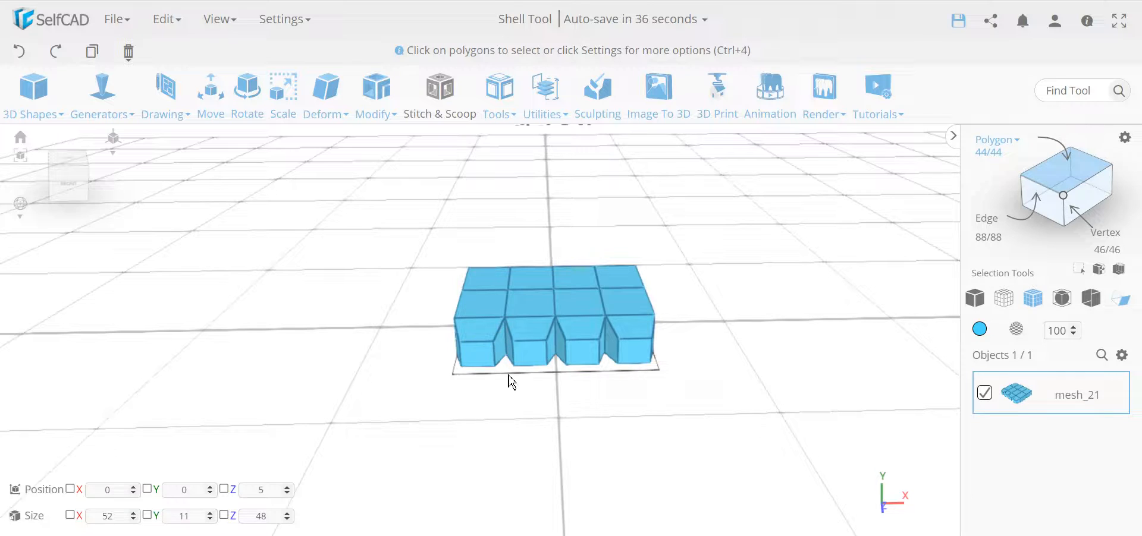
mouse_move(516, 379)
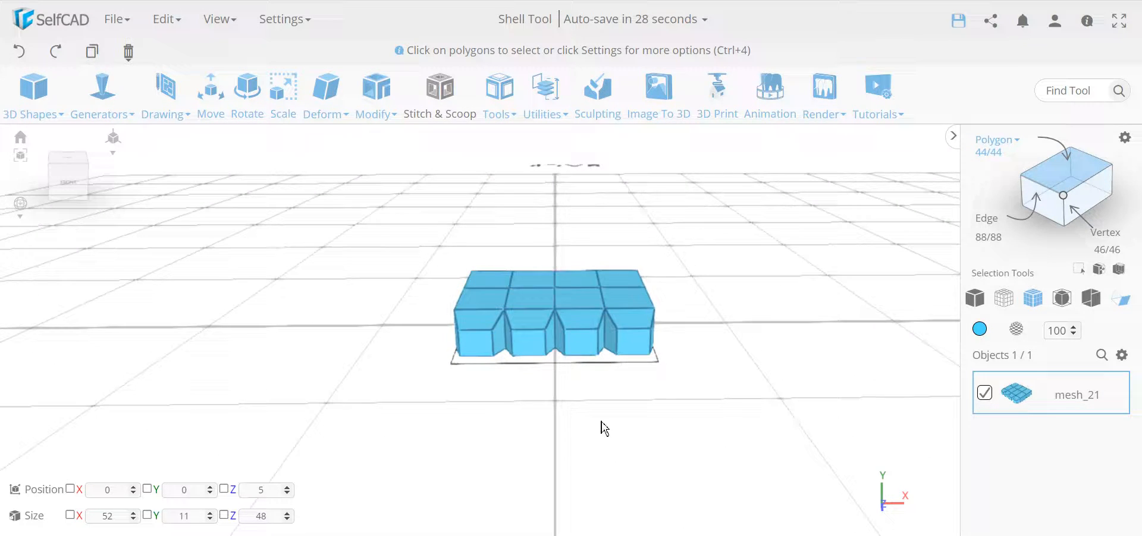
left_click(530, 342)
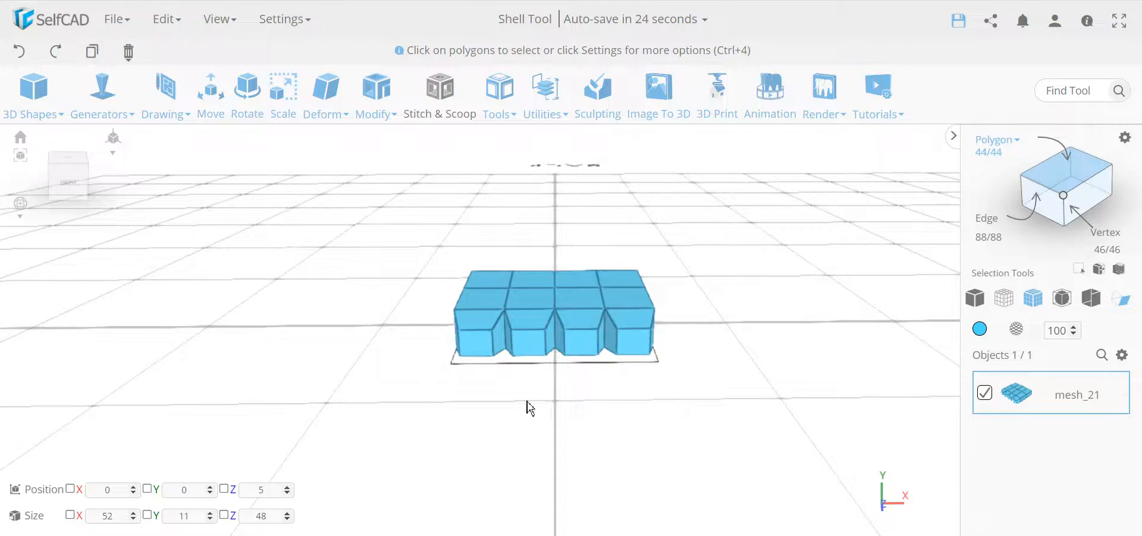
left_click_drag(529, 408, 608, 409)
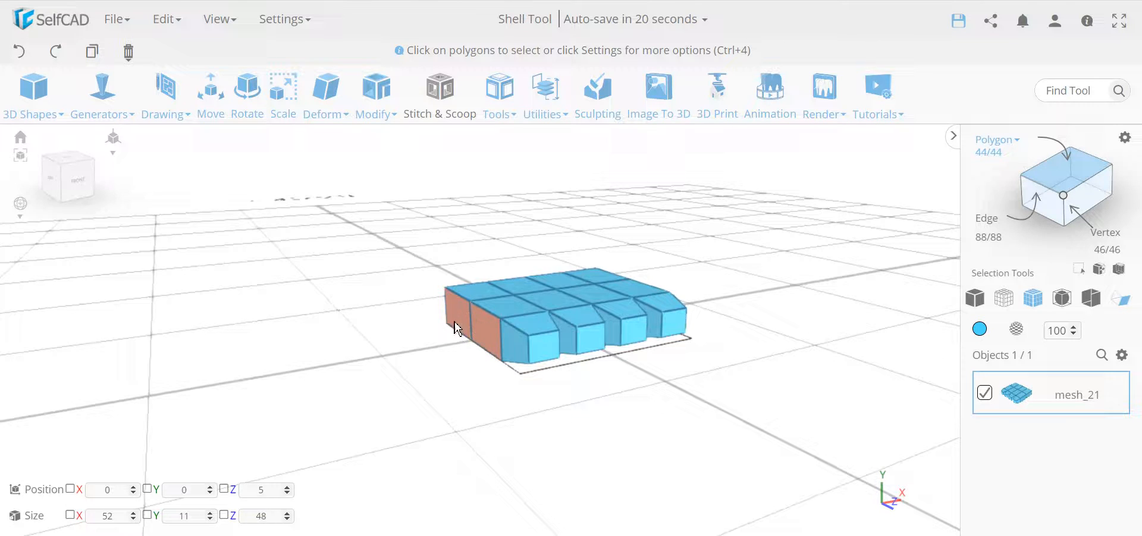
- Insert palm edges with Edit Details, enabling Automatic Loop Finding for a full loop
left_click(374, 95)
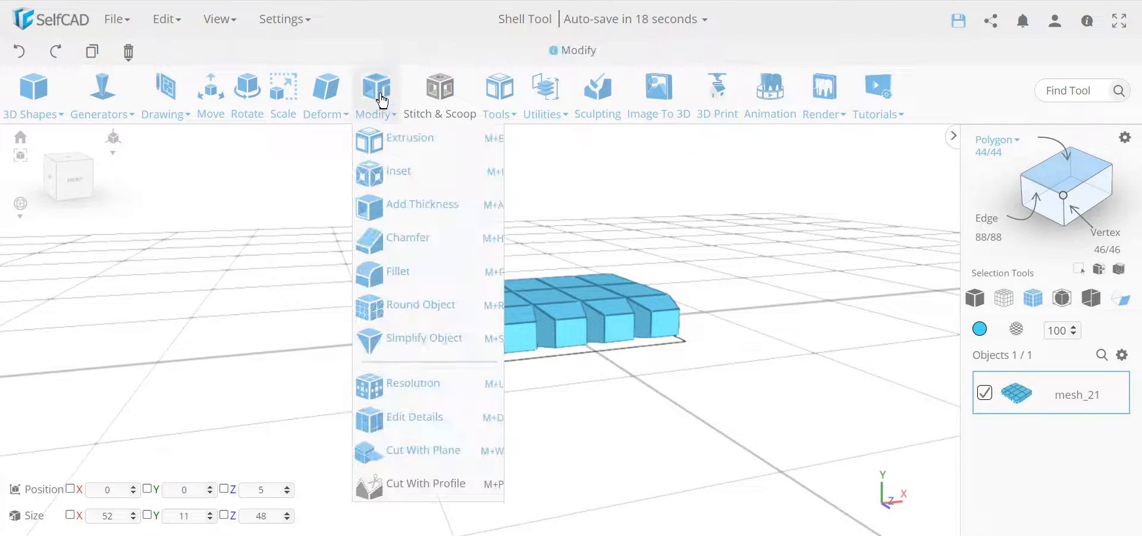
mouse_move(412, 417)
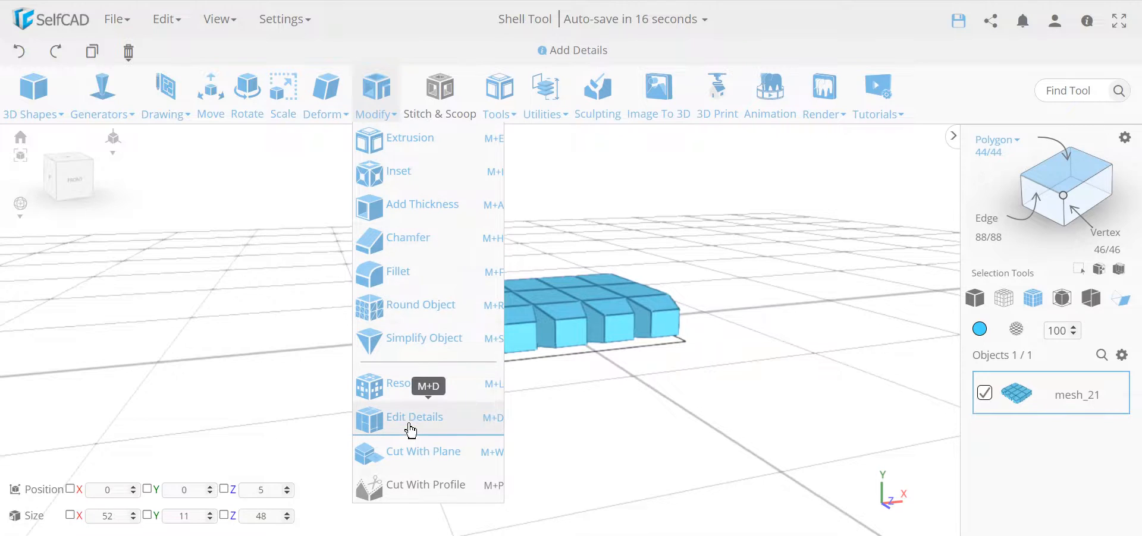
left_click(415, 417)
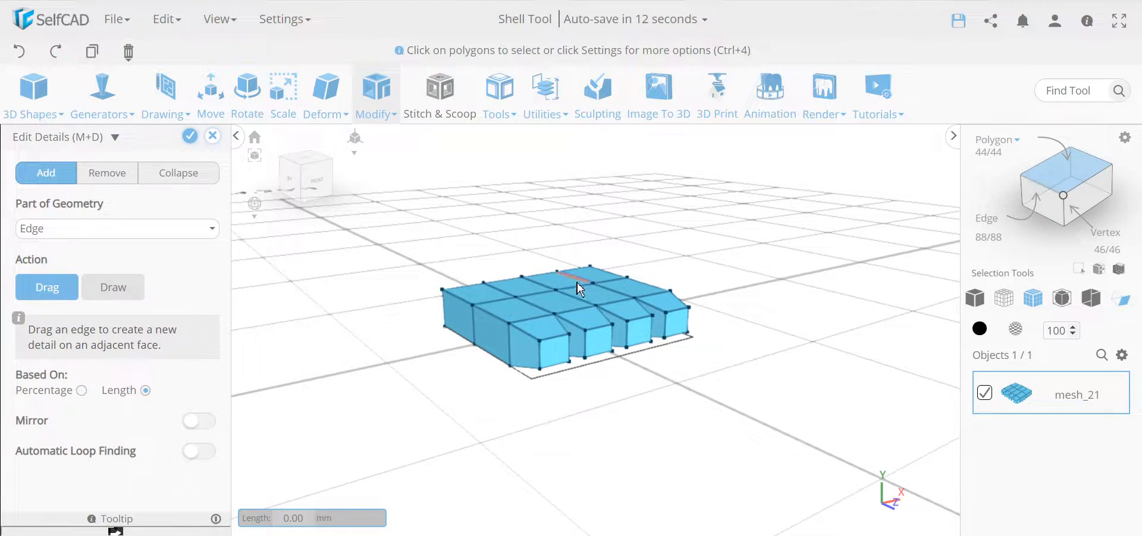
left_click_drag(583, 278, 470, 313)
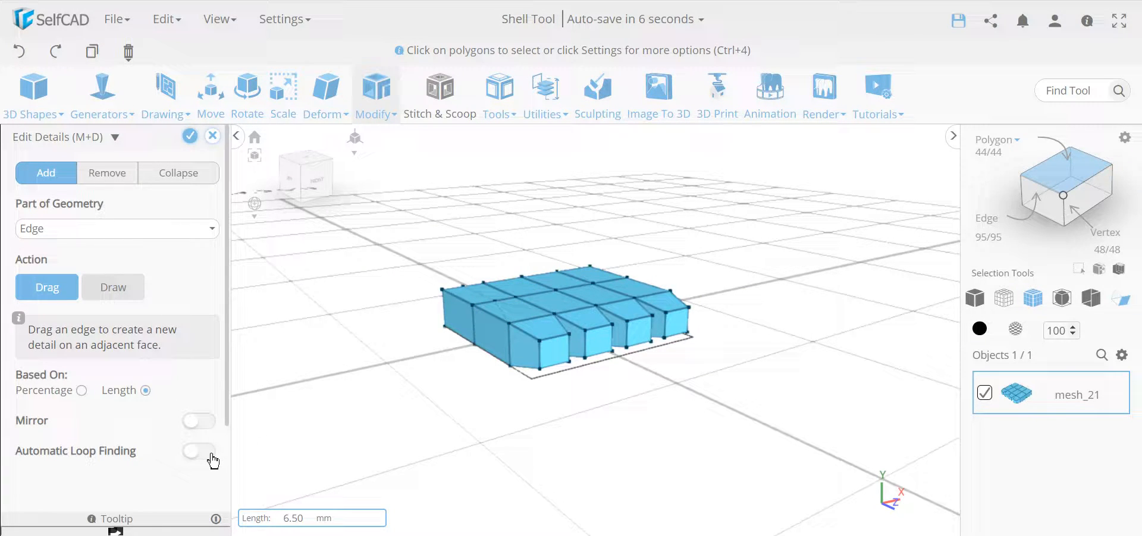
left_click(198, 452)
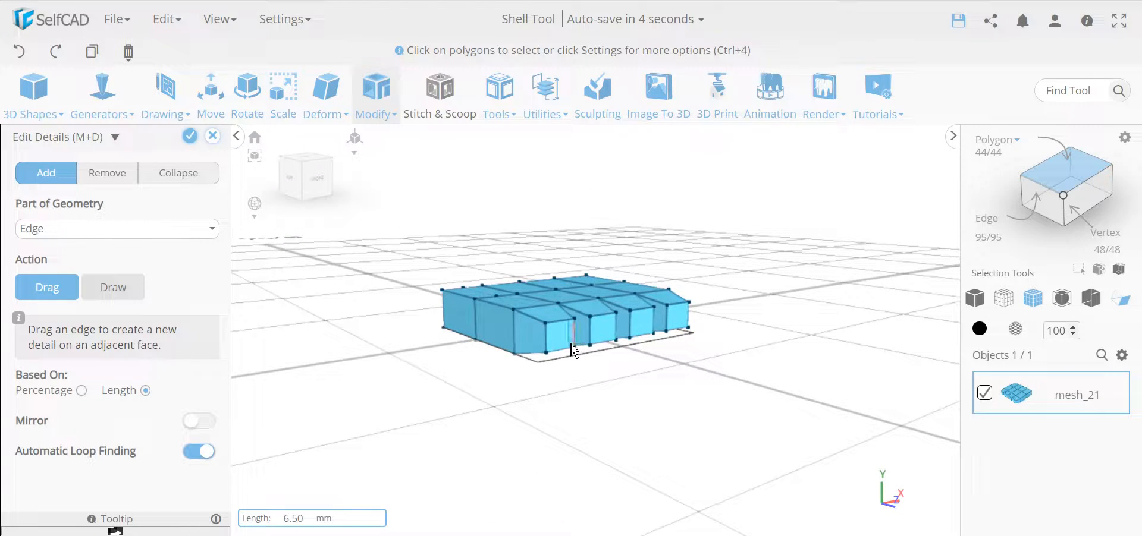
left_click_drag(572, 350, 481, 313)
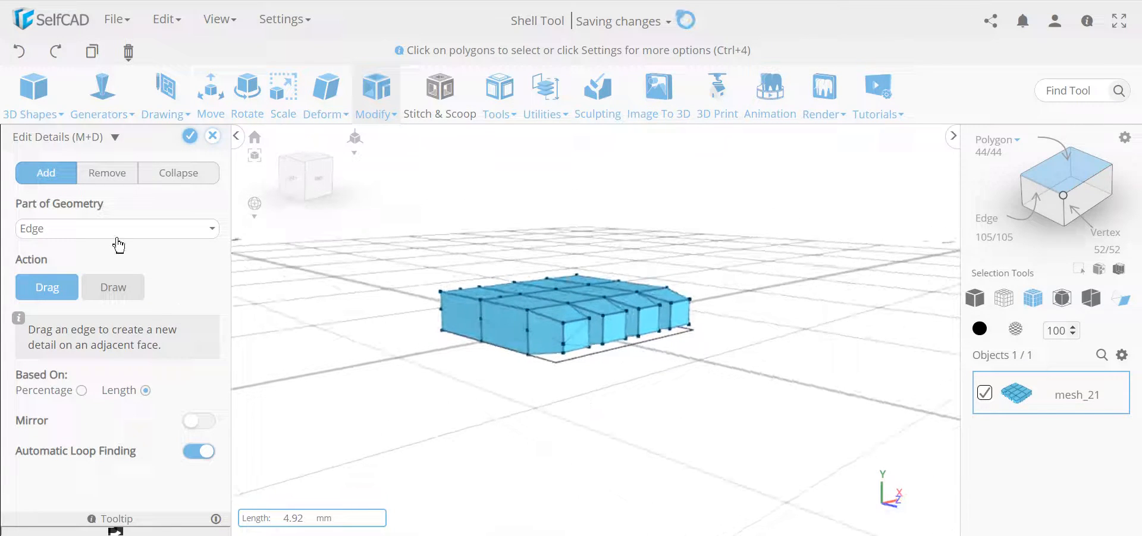
left_click(19, 52)
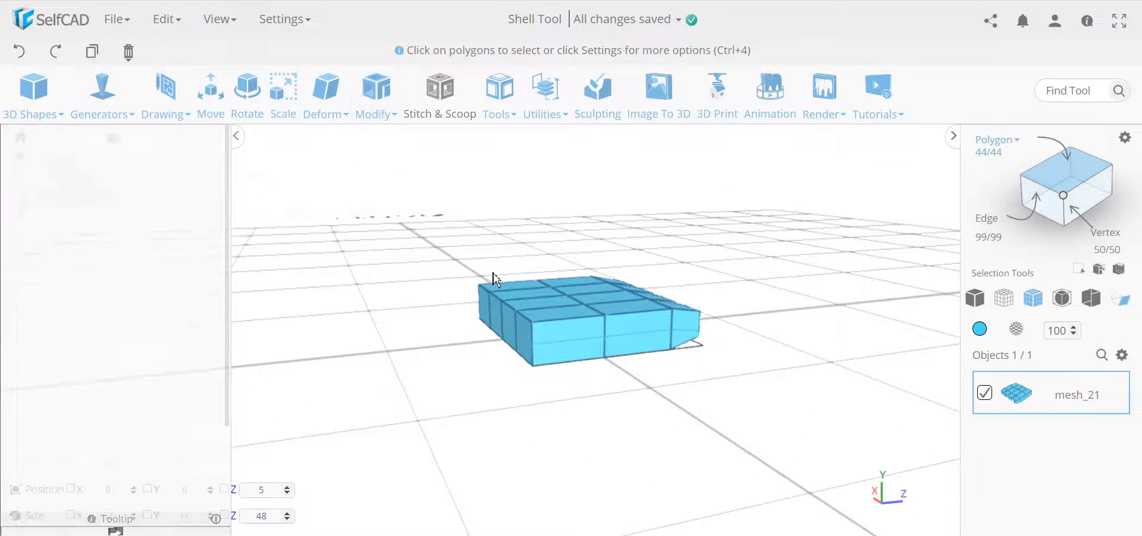
- Extrude the palm's side face about 26.5 with Cut Intersections on, then orbit to inspect
left_click(641, 322)
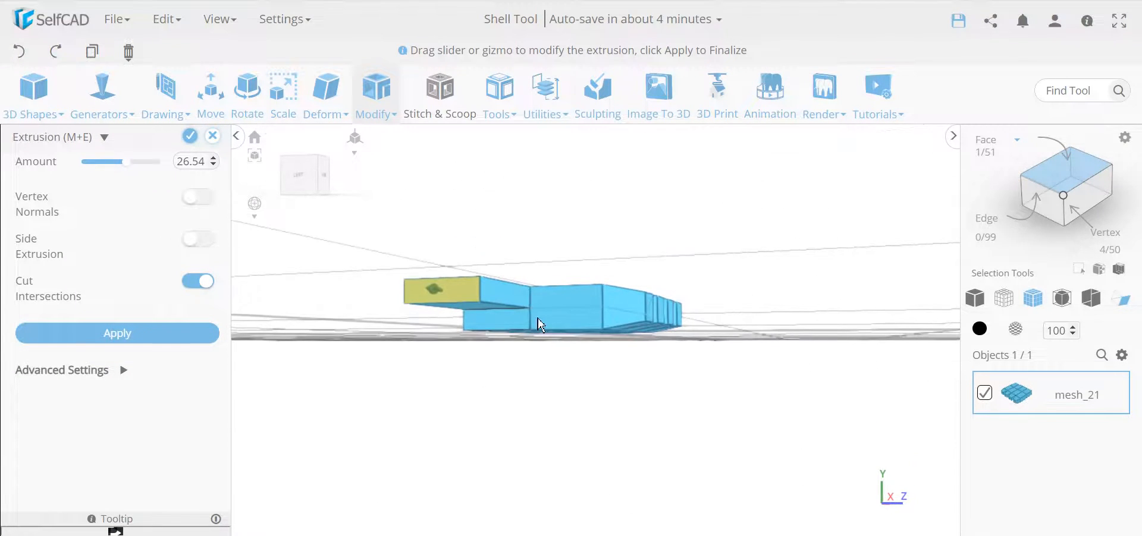
left_click(117, 334)
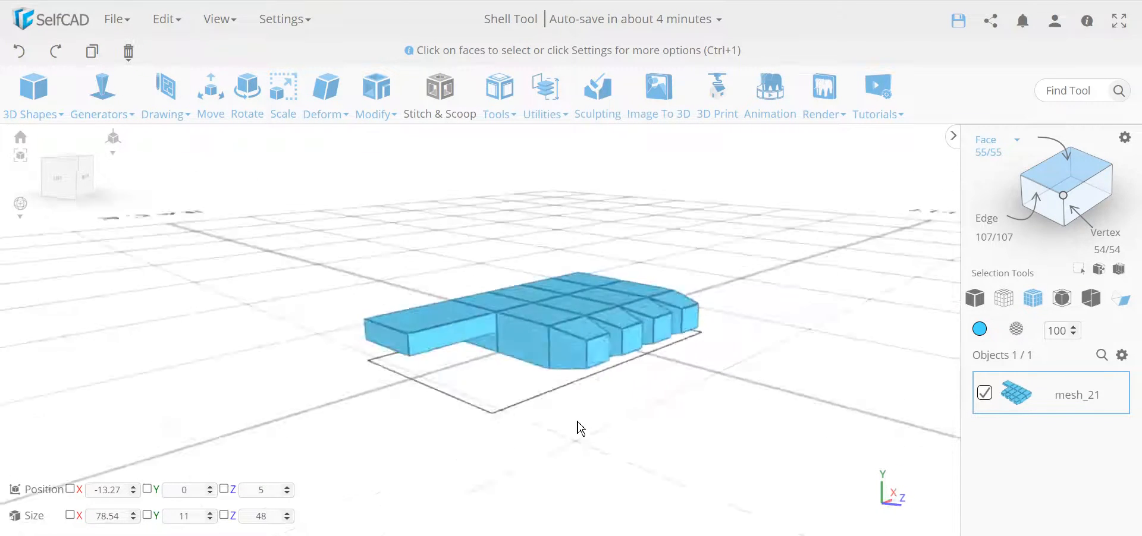
left_click(376, 95)
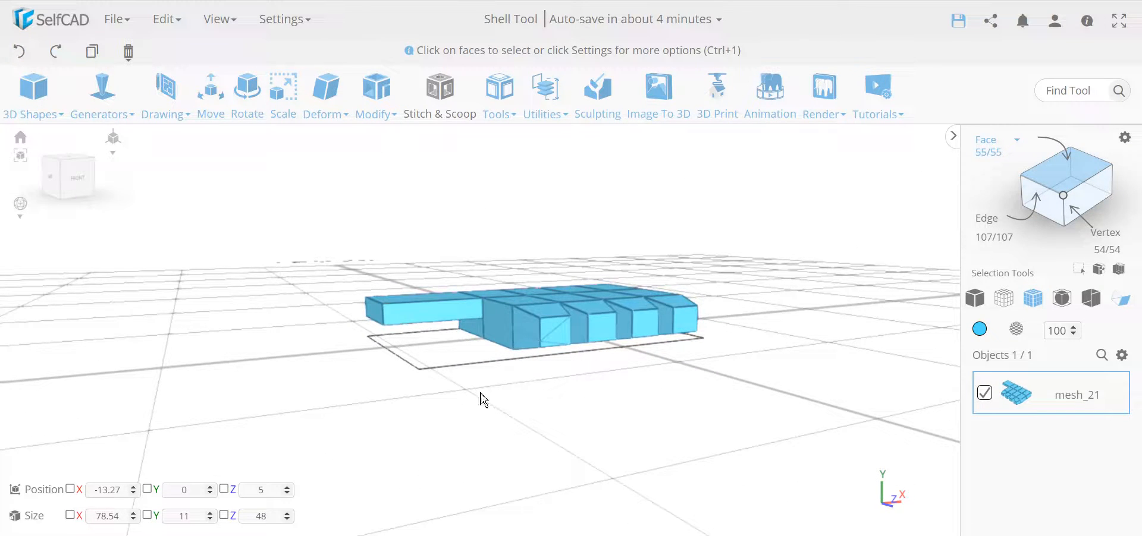
left_click_drag(480, 399, 356, 397)
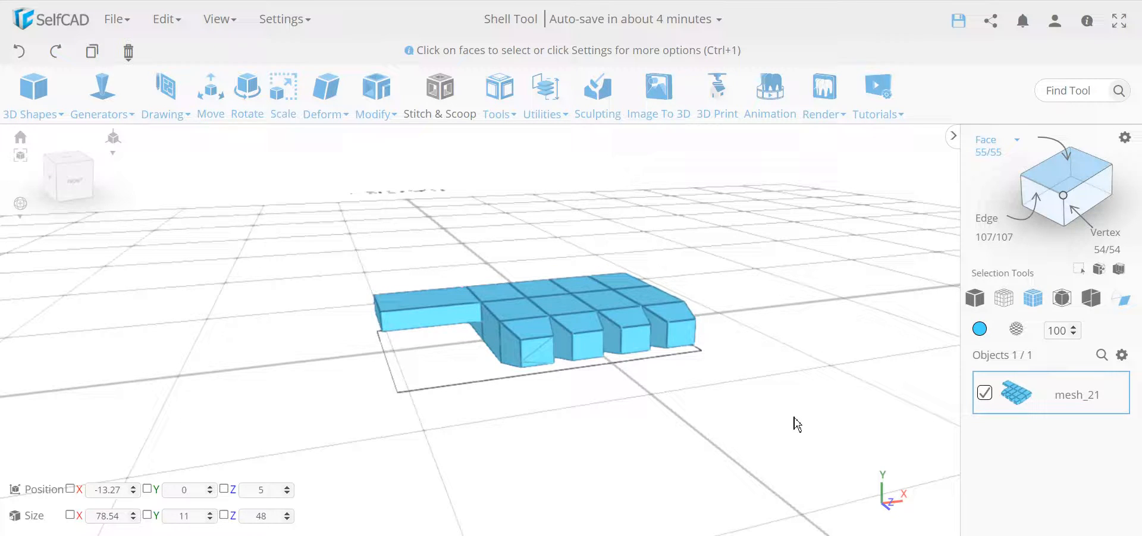
- Extrude a side face by about 26.54 into a long thumb, then select eight palm faces
left_click_drag(797, 425, 753, 357)
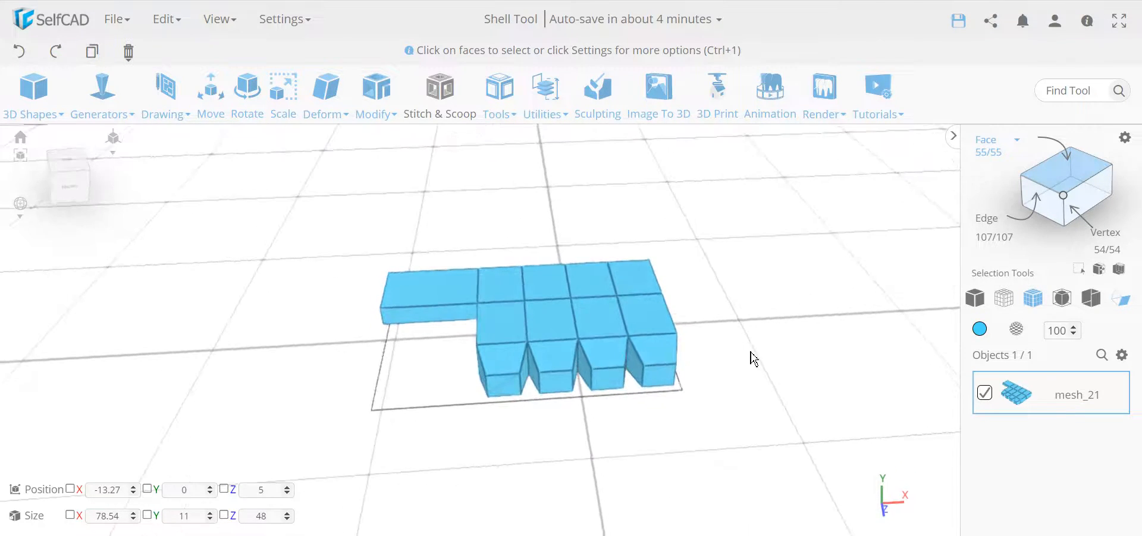
left_click(655, 376)
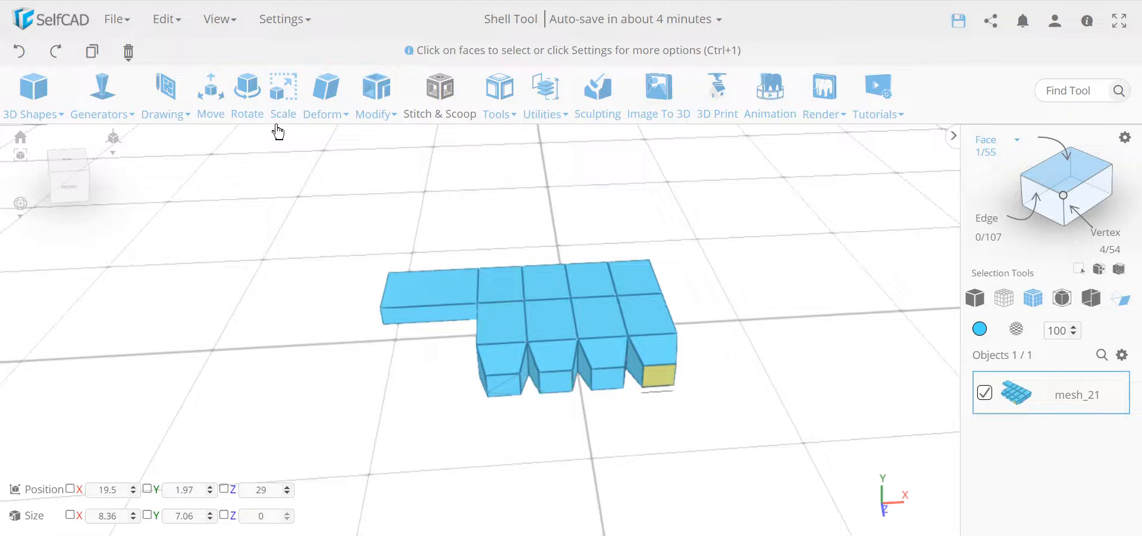
left_click(211, 94)
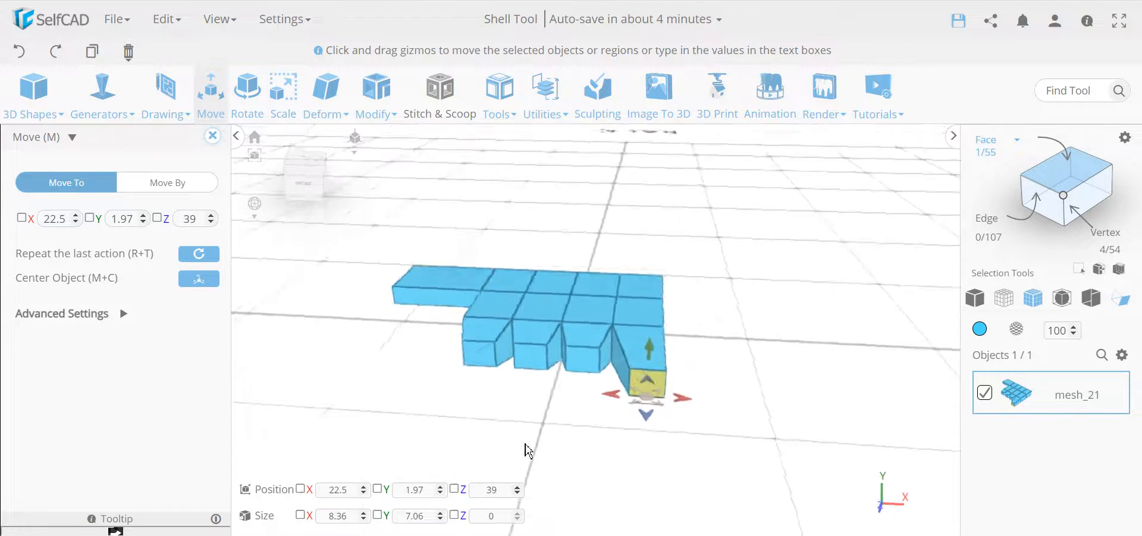
left_click(247, 87)
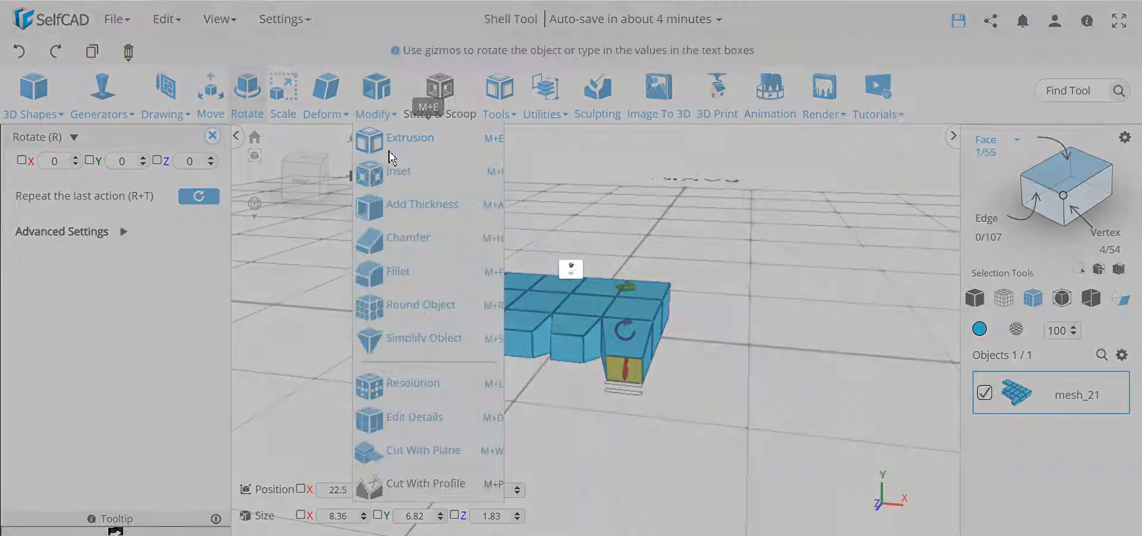
left_click(411, 137)
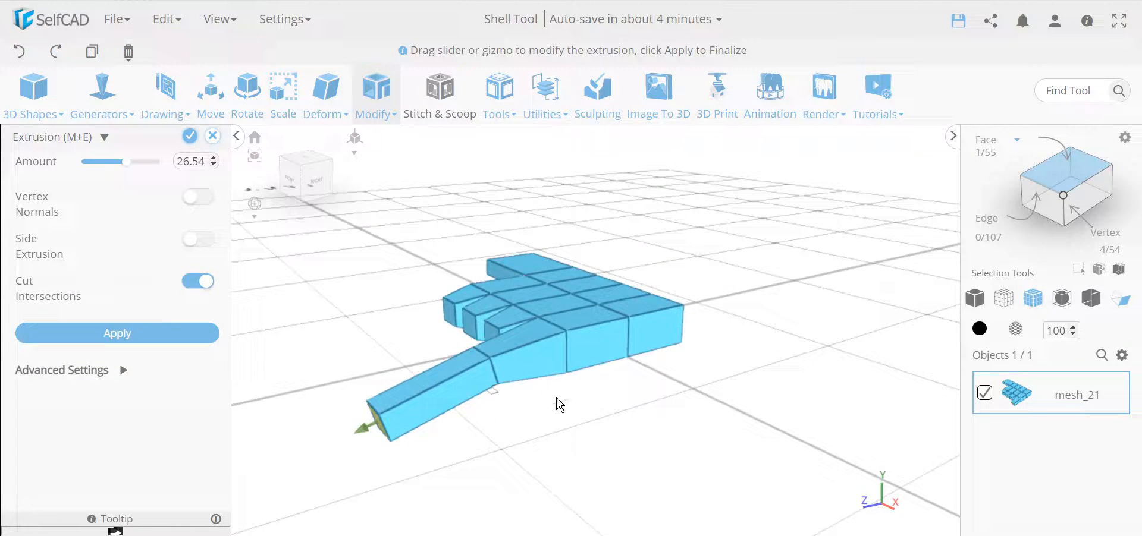
left_click(117, 334)
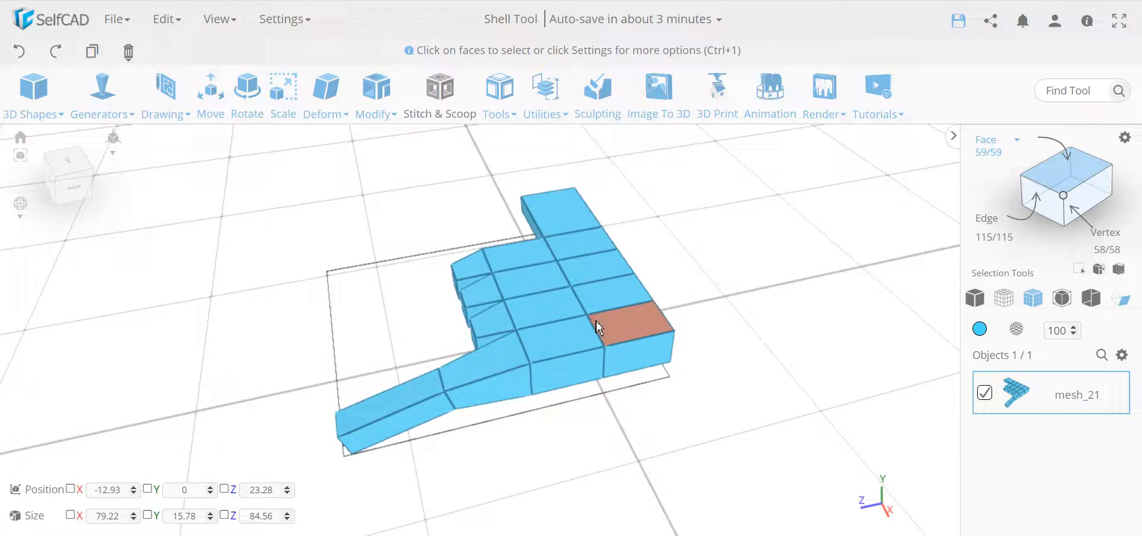
left_click(569, 291)
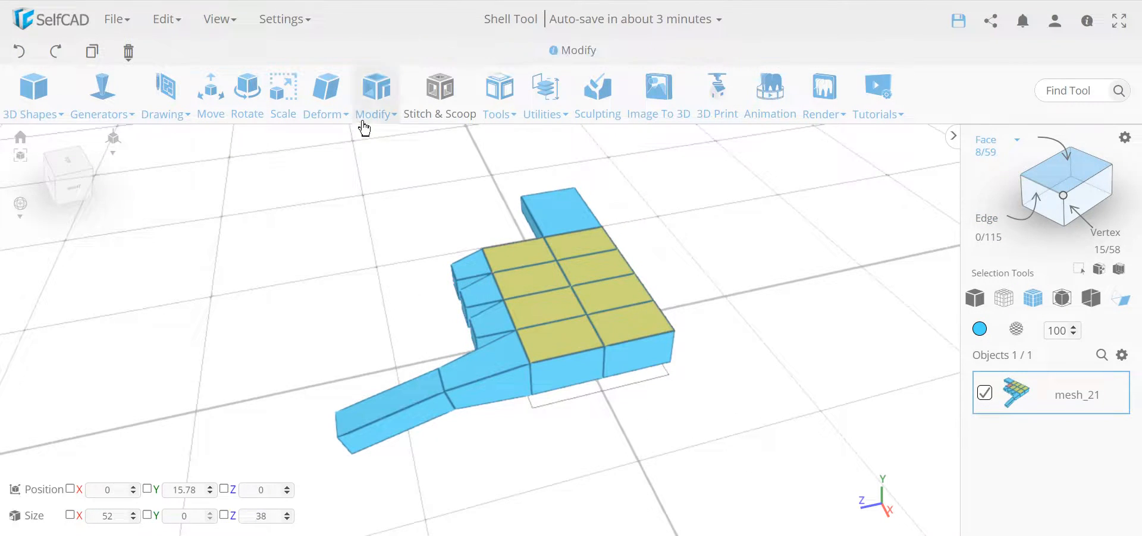
- Apply Deform > Bend to the selected palm faces, raising the hand's height to 18.78
left_click(324, 95)
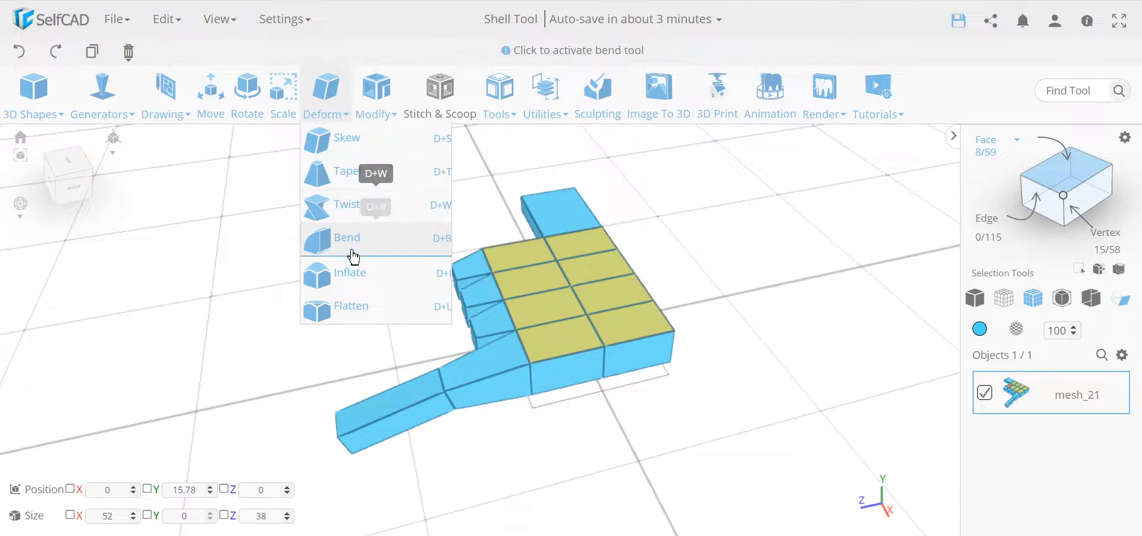
left_click(350, 273)
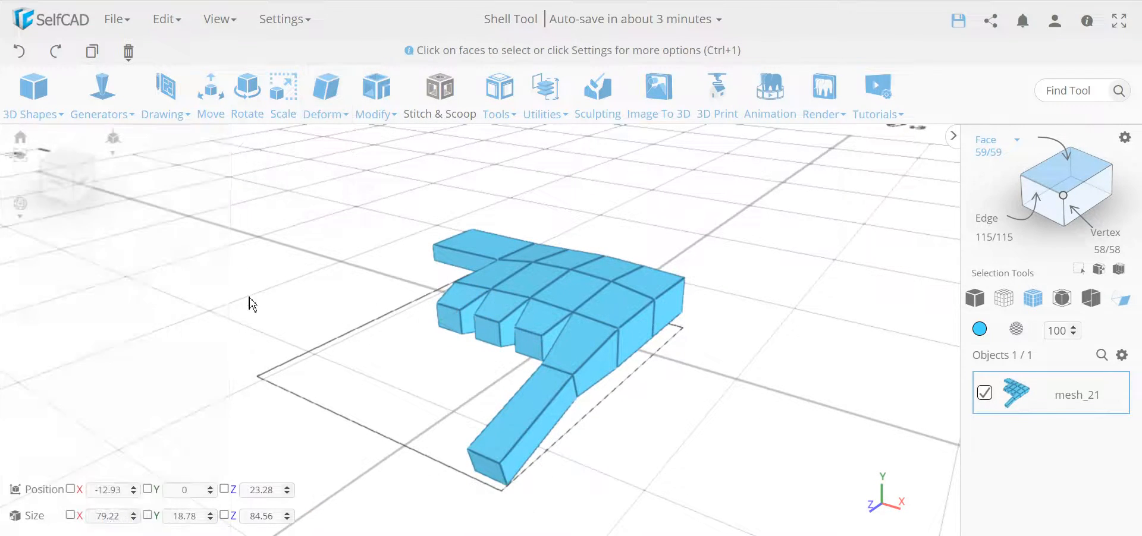
left_click(376, 95)
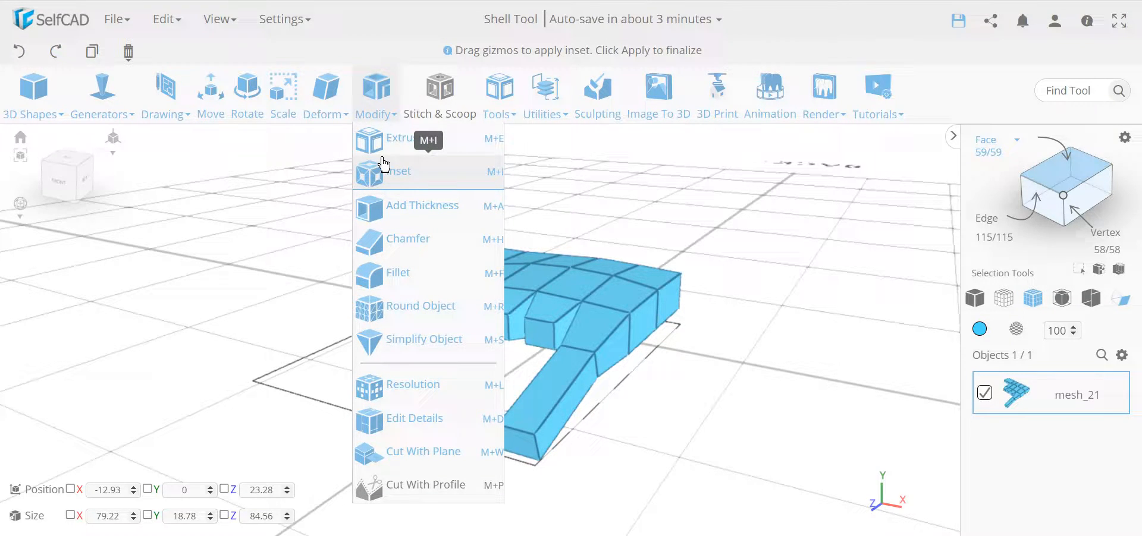
mouse_move(399, 204)
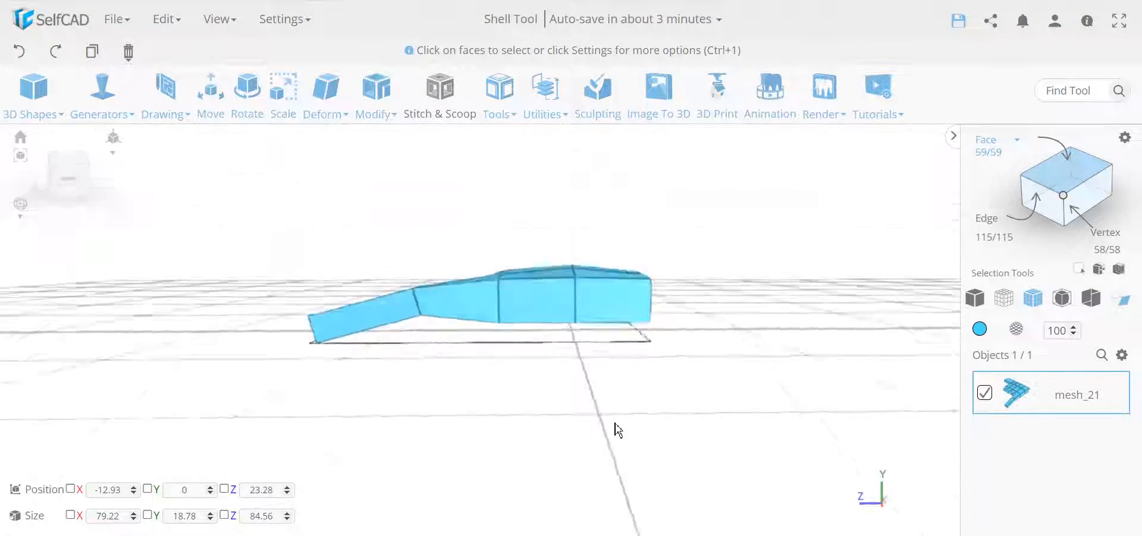
left_click_drag(617, 430, 670, 474)
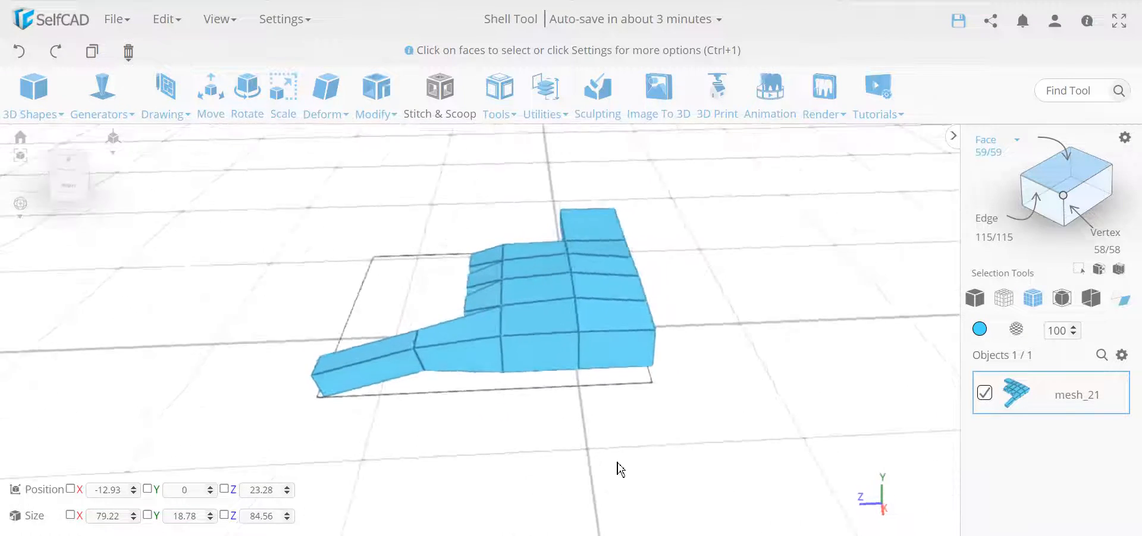
left_click_drag(619, 469, 700, 474)
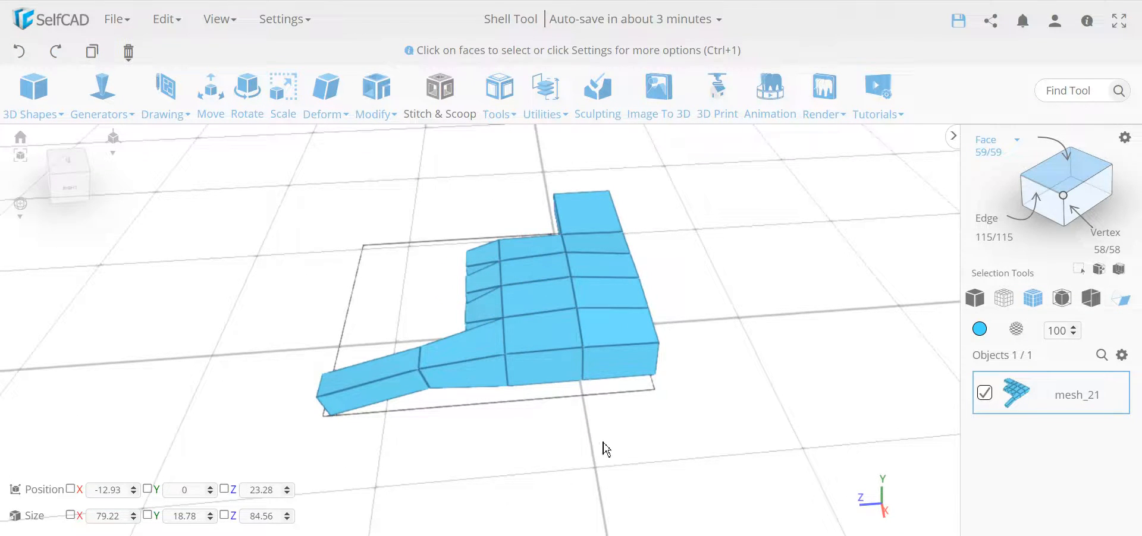
mouse_move(601, 453)
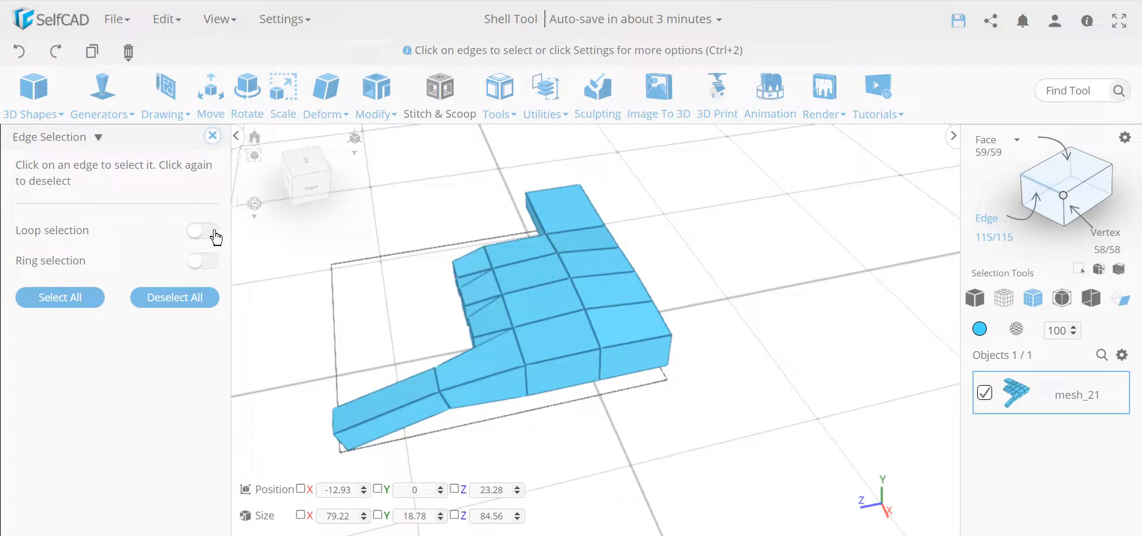
- Enable Loop edge selection and test-select loops around the fingers and palm
left_click(201, 231)
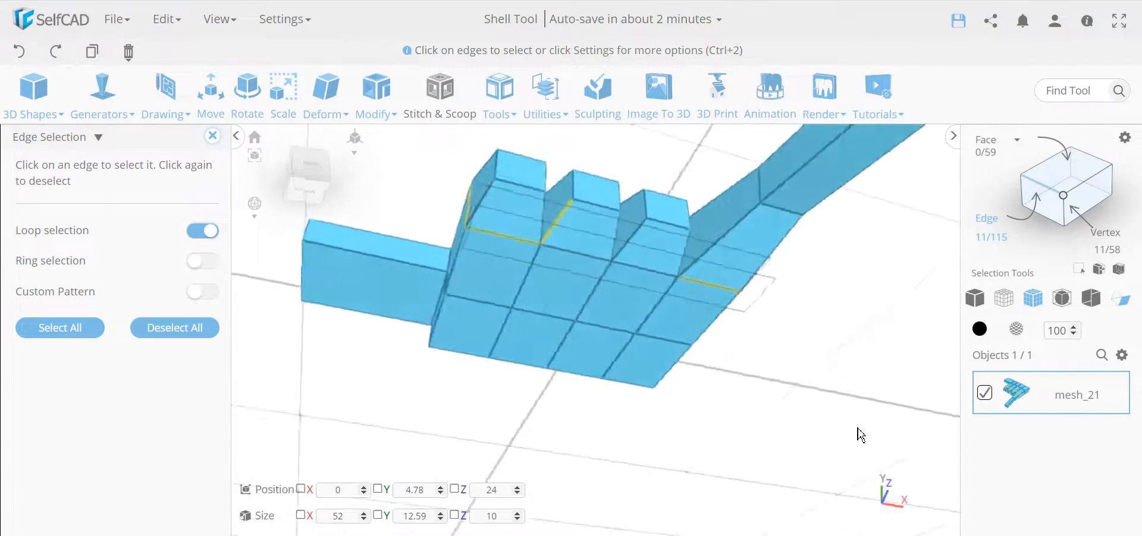
left_click_drag(860, 435, 490, 464)
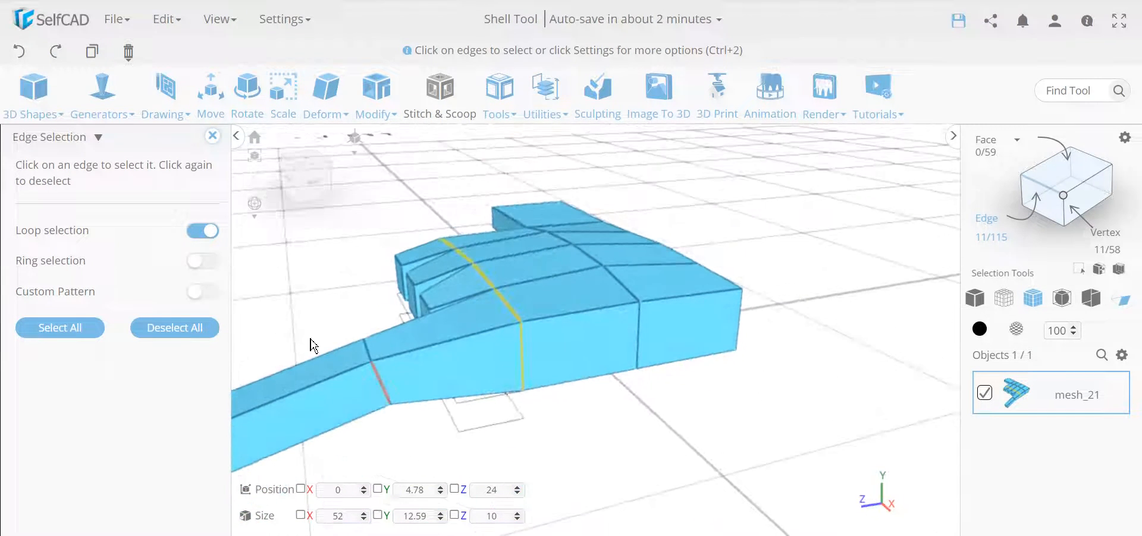
left_click(60, 328)
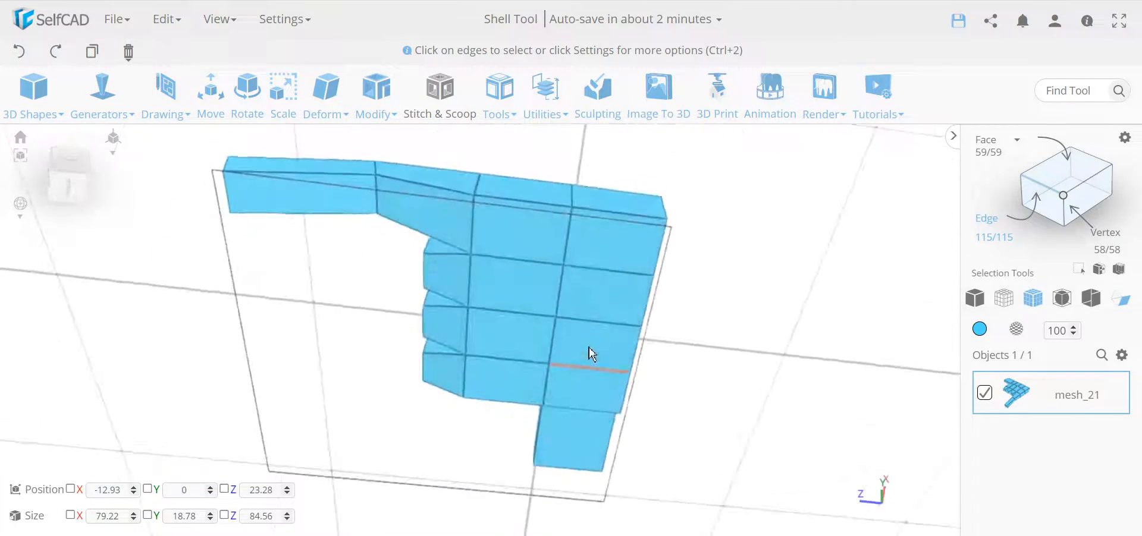
left_click_drag(590, 353, 706, 433)
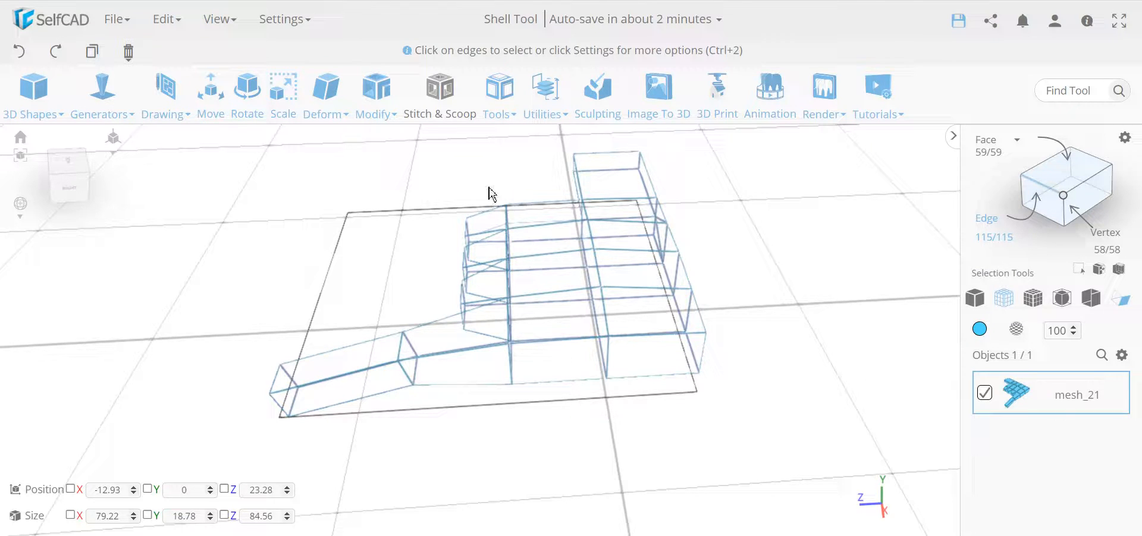
mouse_move(547, 419)
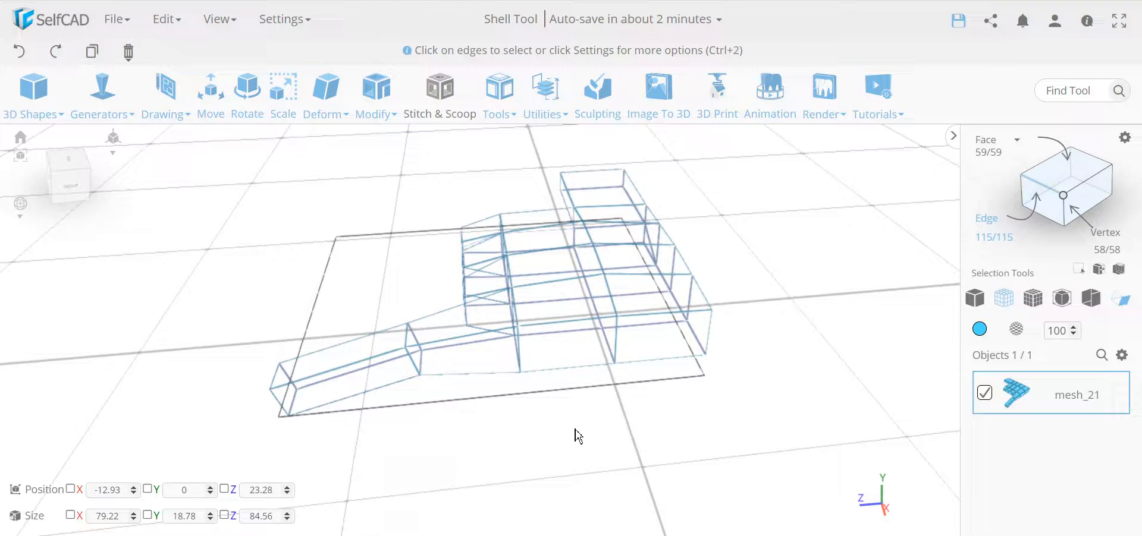
- Orbit the wireframe hand to inspect its edge loops
left_click_drag(486, 195, 559, 415)
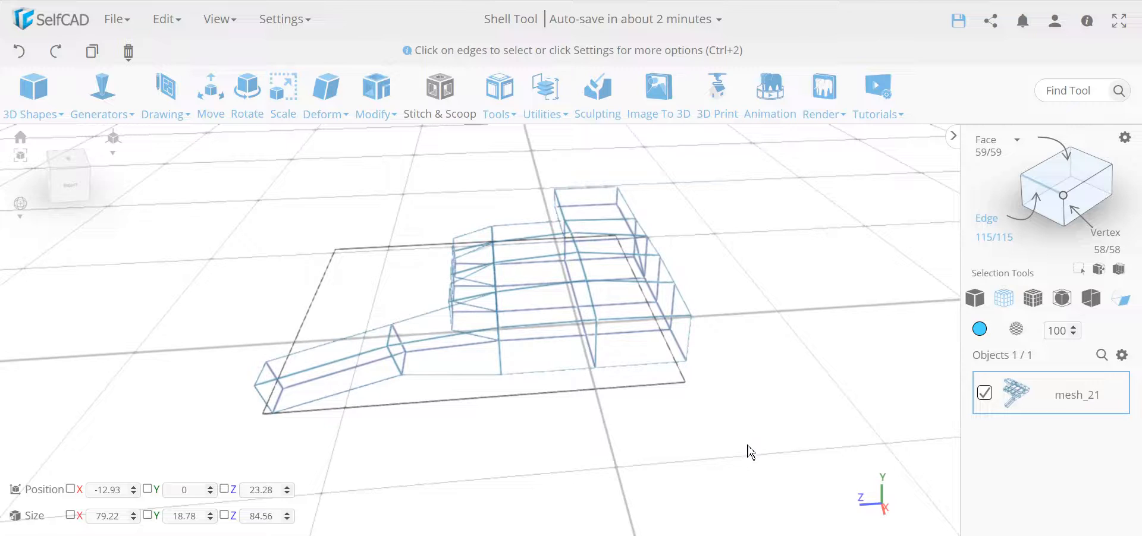
mouse_move(623, 433)
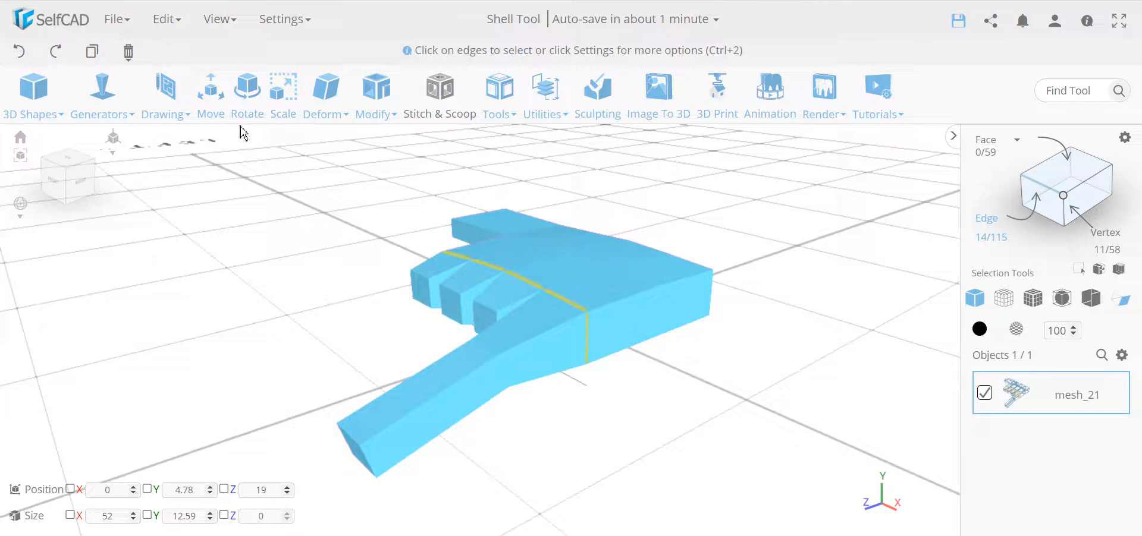
- Scale the palm edge loop symmetrically along X from 52 to 42
left_click(283, 91)
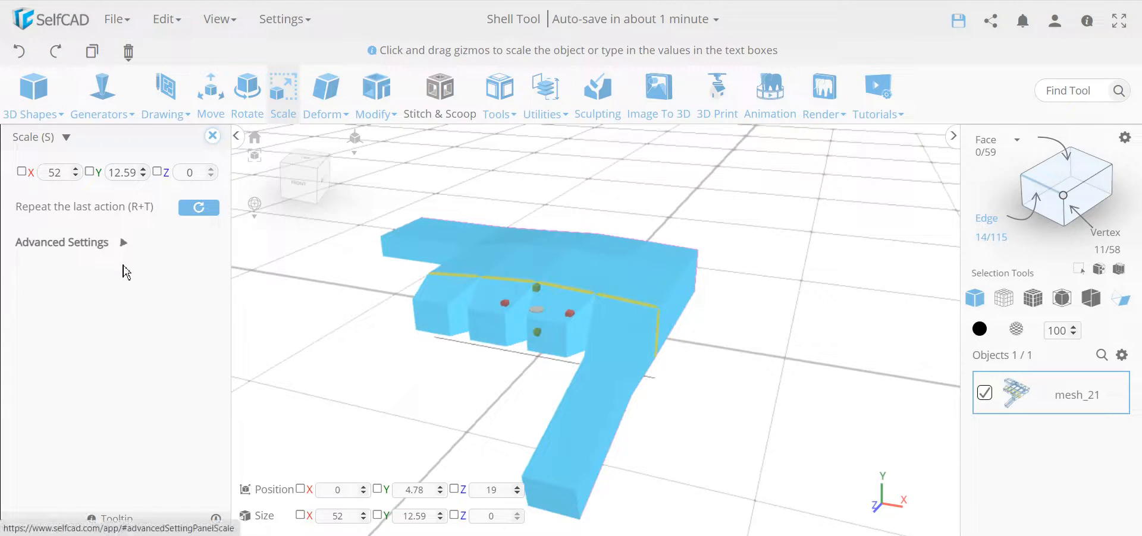
left_click(61, 242)
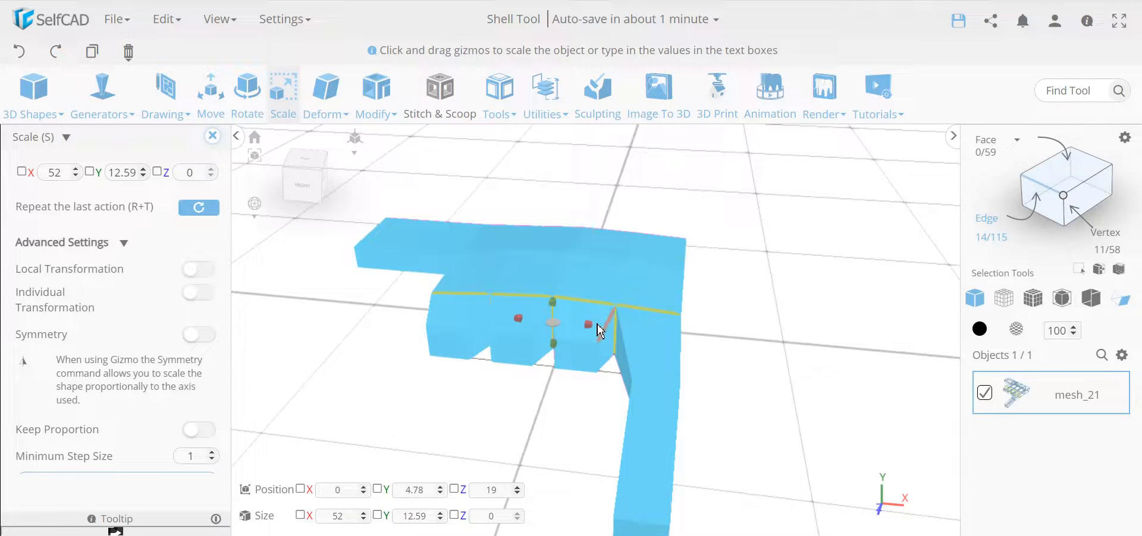
left_click_drag(588, 323, 568, 327)
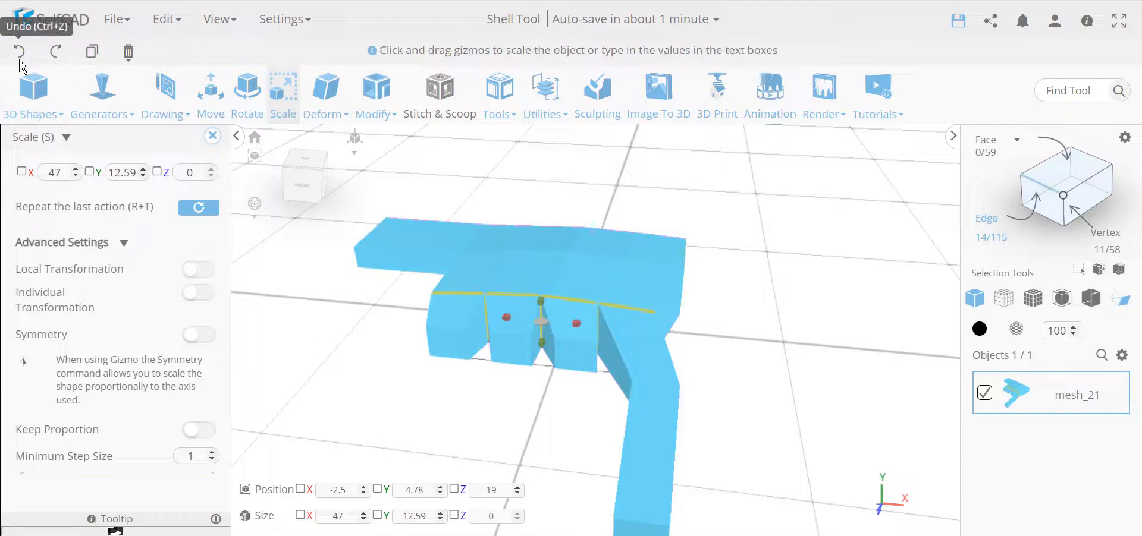
left_click(199, 334)
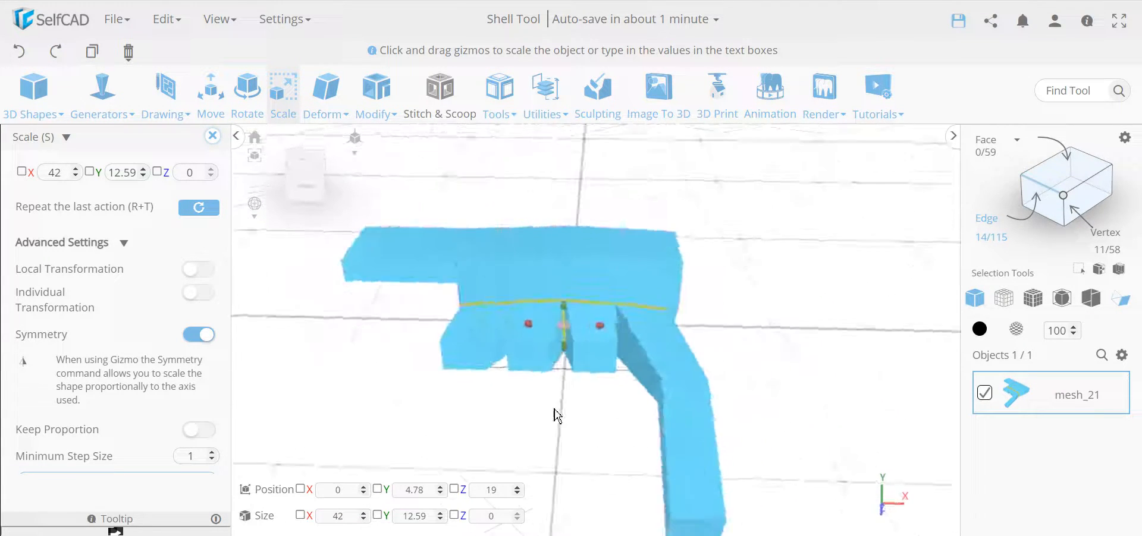
left_click(212, 136)
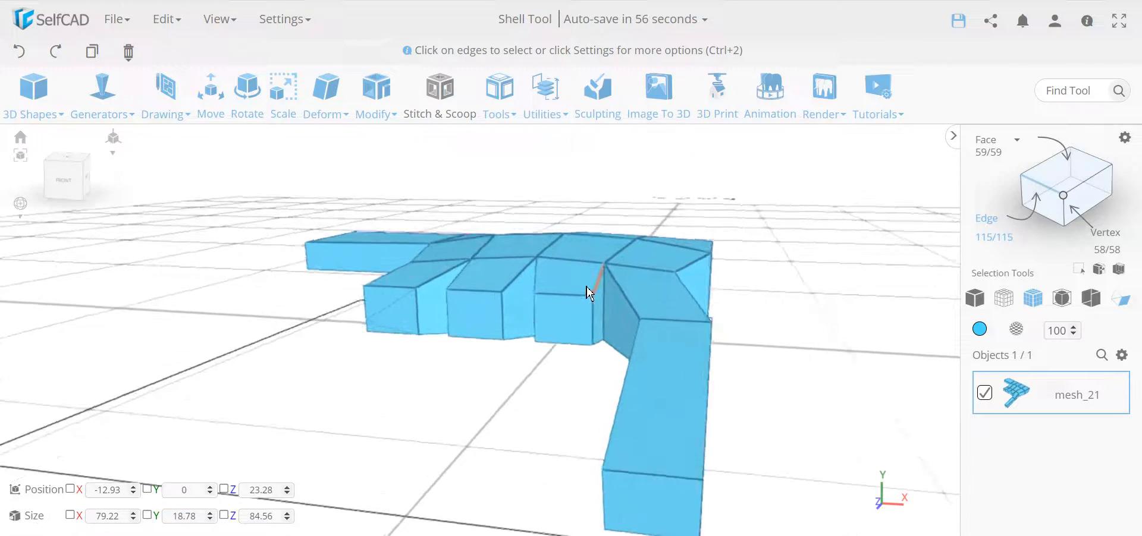
left_click_drag(588, 292, 734, 374)
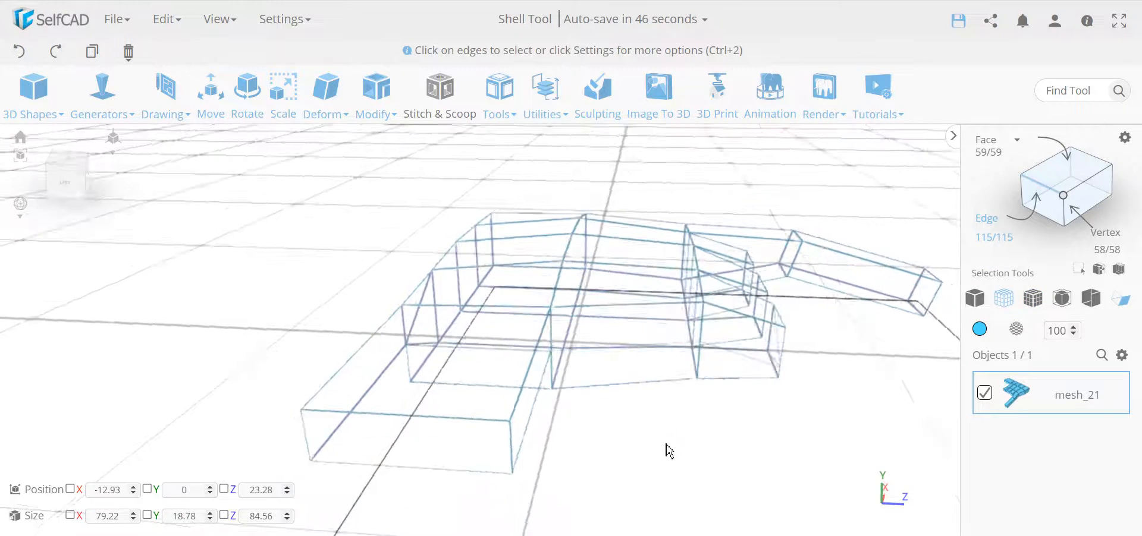
left_click_drag(668, 451, 720, 416)
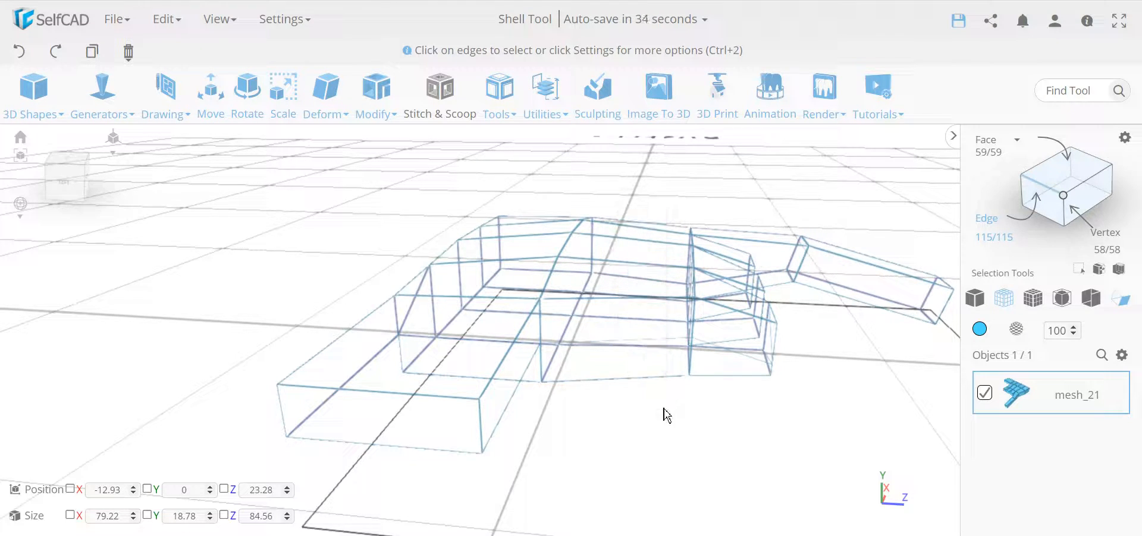
left_click(975, 298)
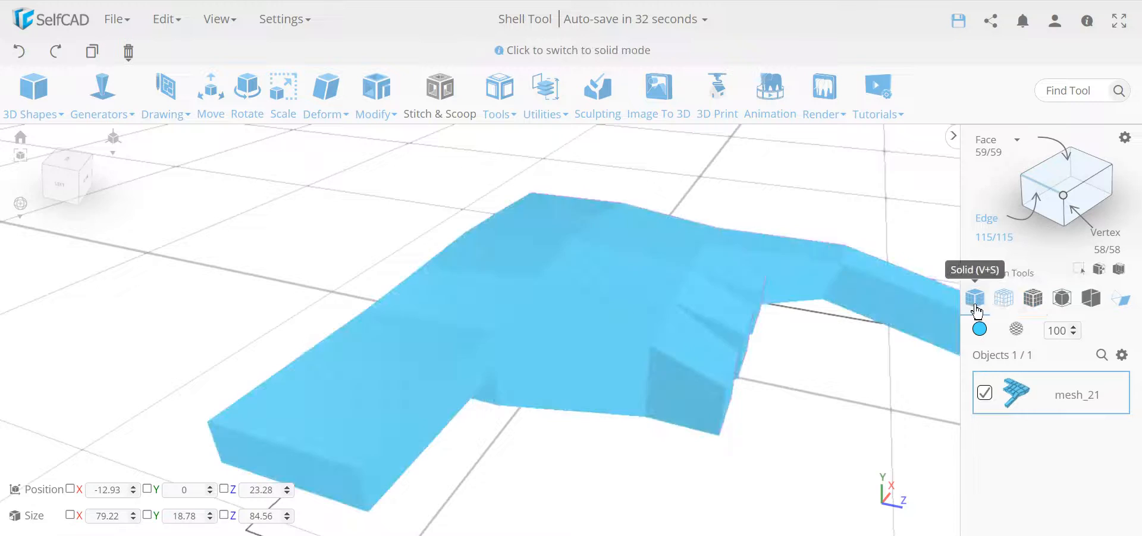
- Use Modify > Edit Details to add edge loops across the palm, reaching 84 faces
left_click(974, 299)
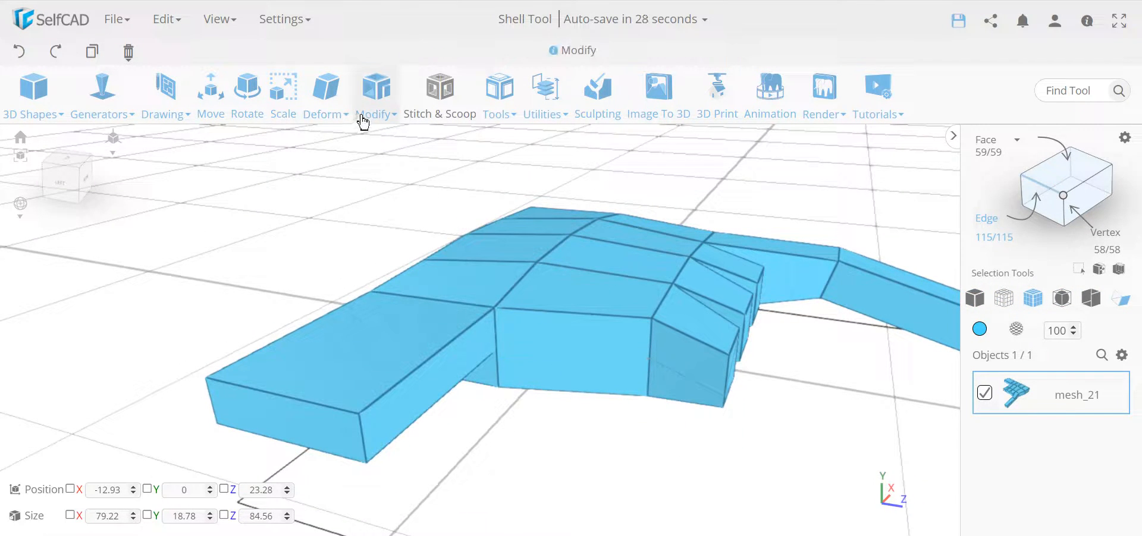
left_click(376, 95)
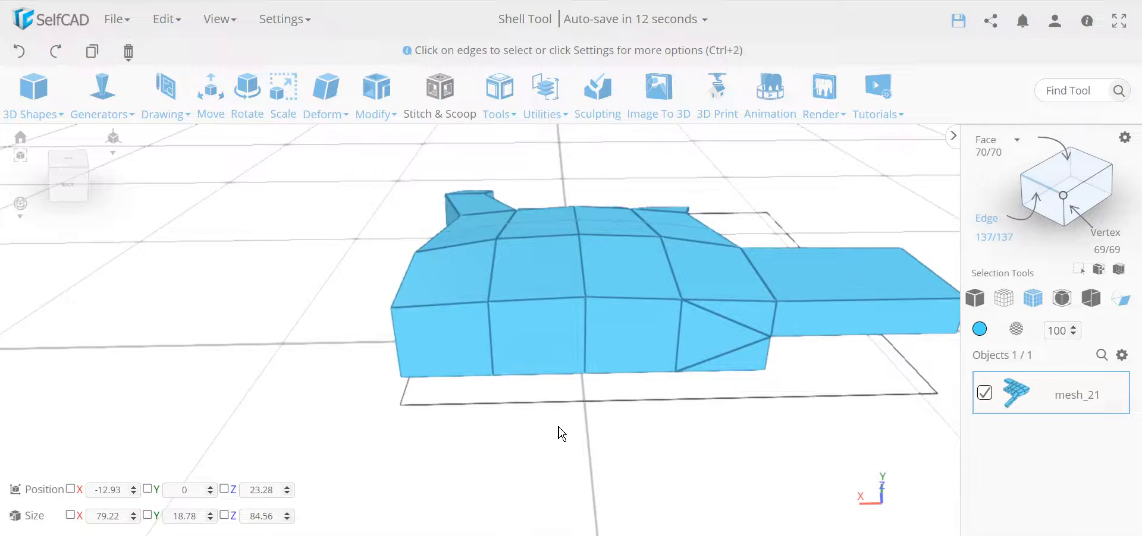
left_click(553, 300)
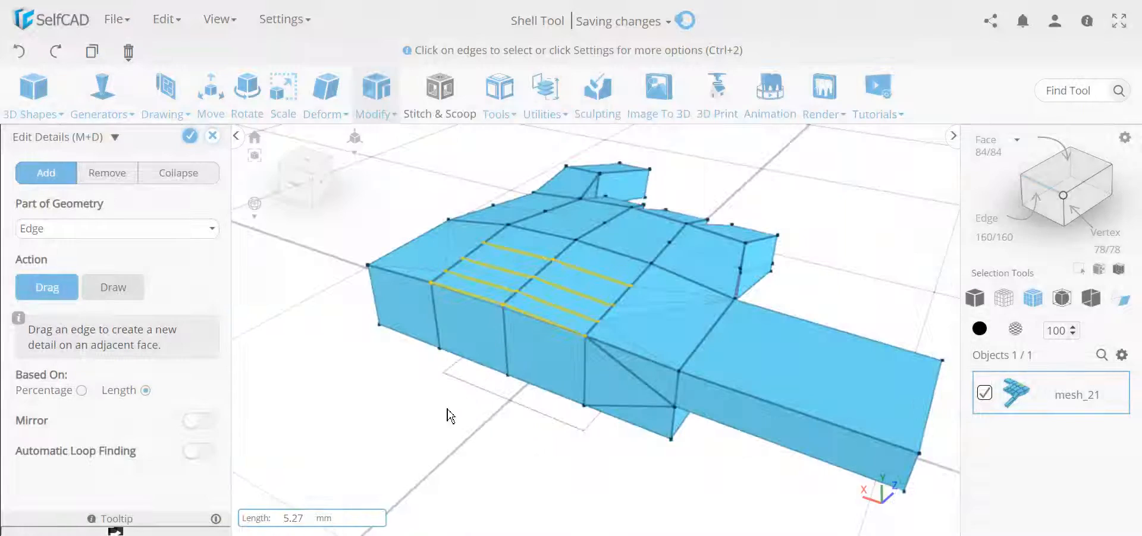
- Discard the extra palm loops and reopen Modify > Edit Details with Add, Edge, Drag
left_click(211, 136)
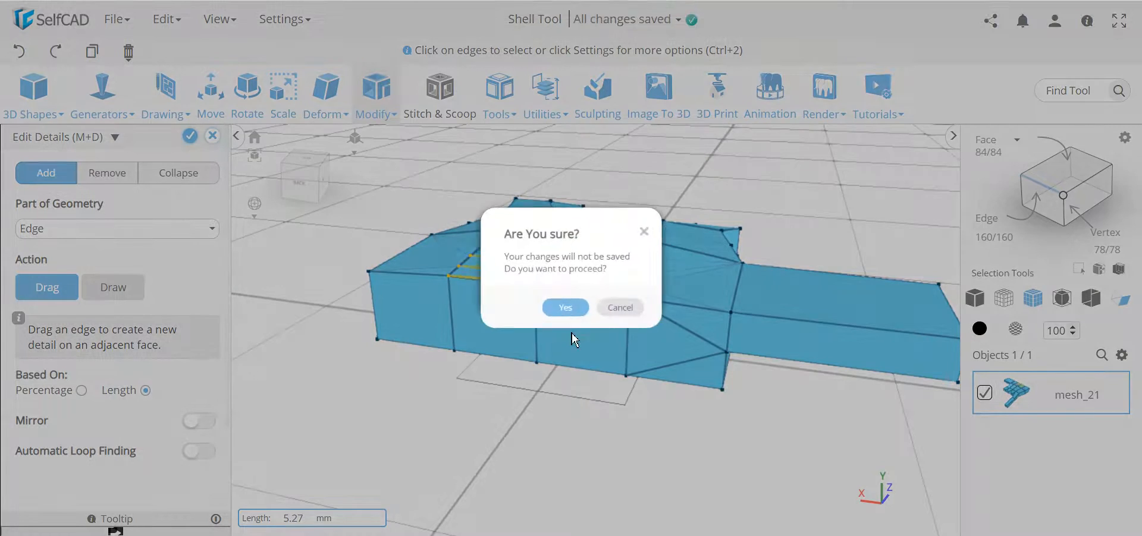
left_click(564, 307)
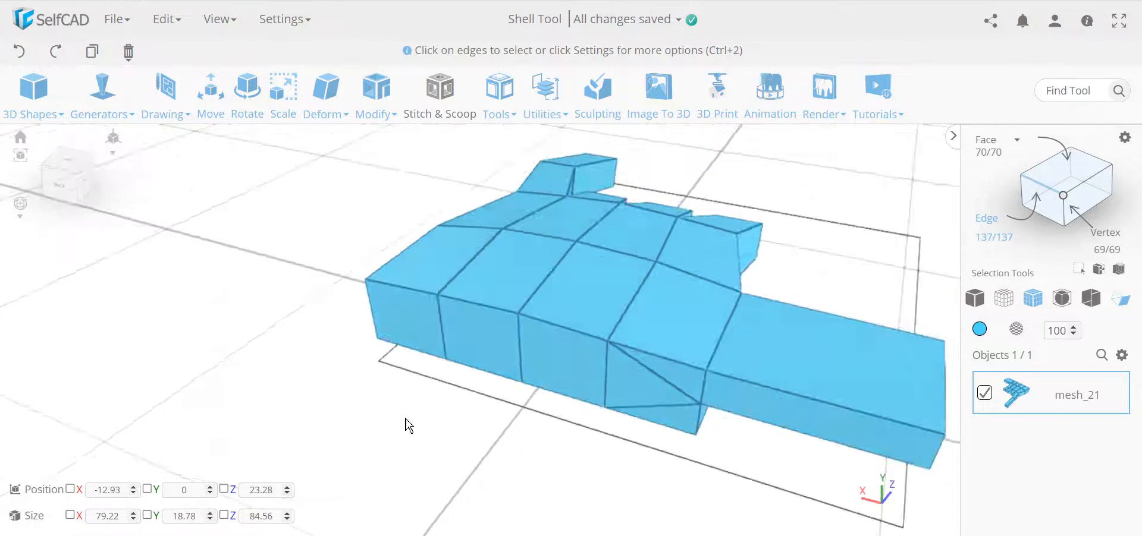
left_click(375, 95)
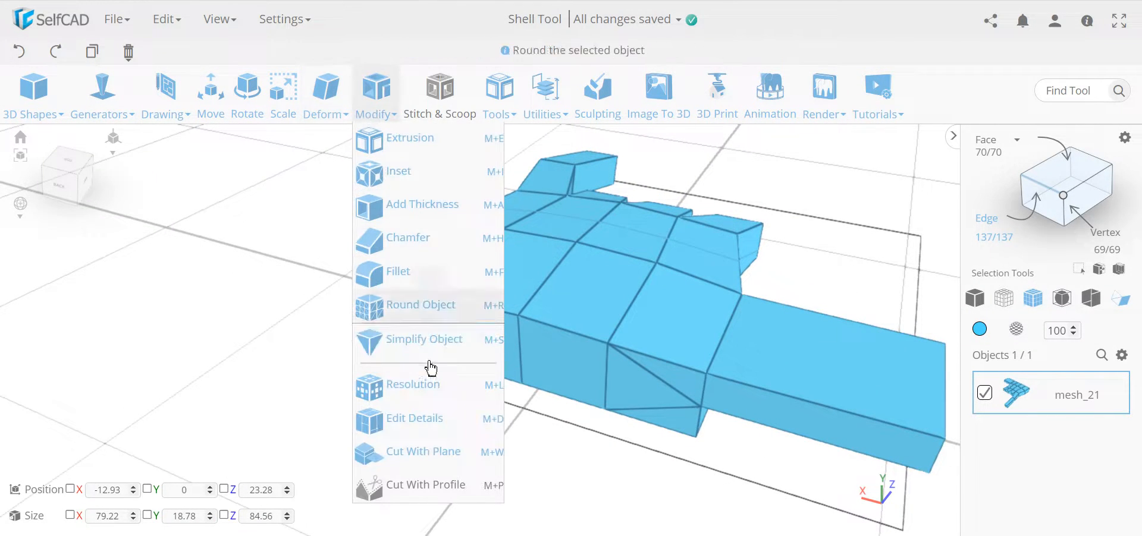
left_click(411, 418)
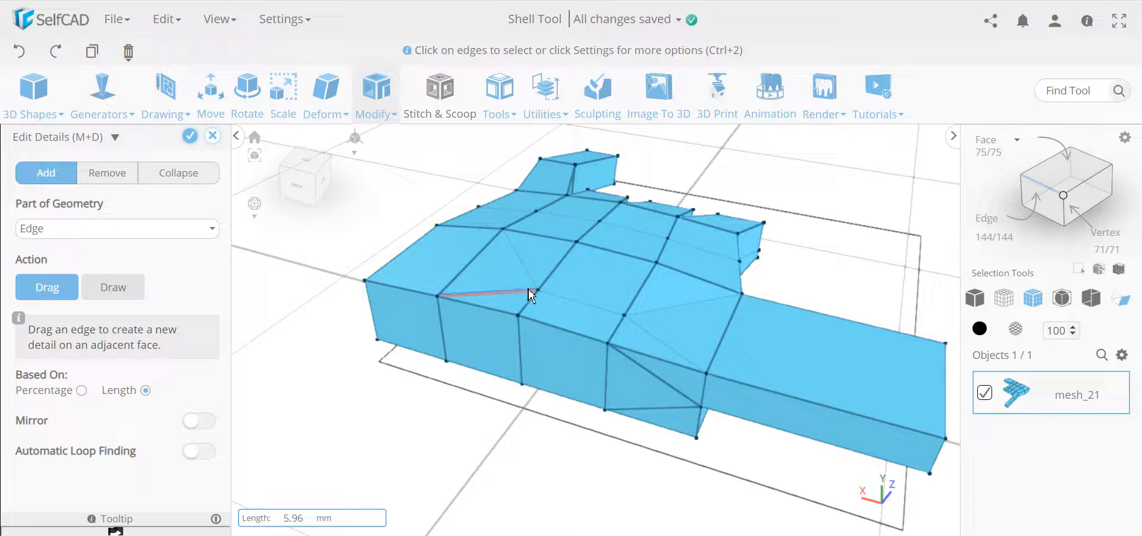
- Trial removing, adding and drawing palm edges in Edit Details, then cancel the tool
left_click(107, 173)
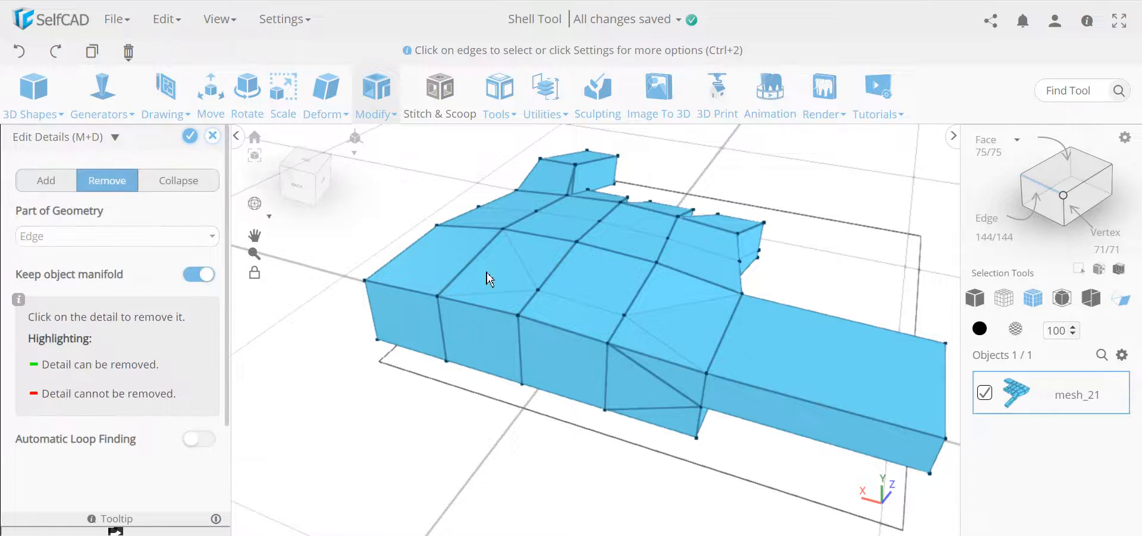
left_click(538, 284)
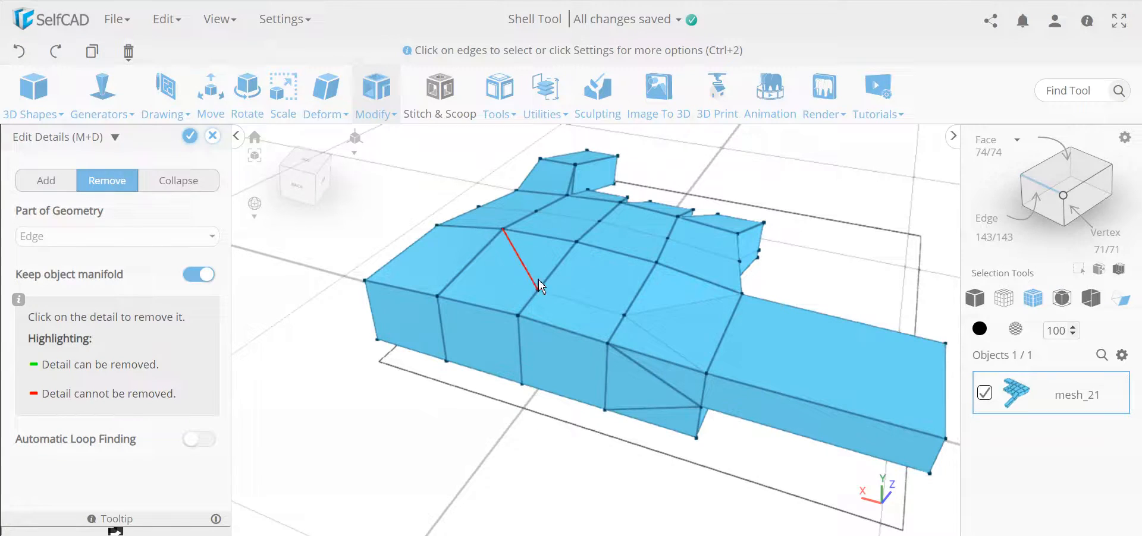
mouse_move(488, 329)
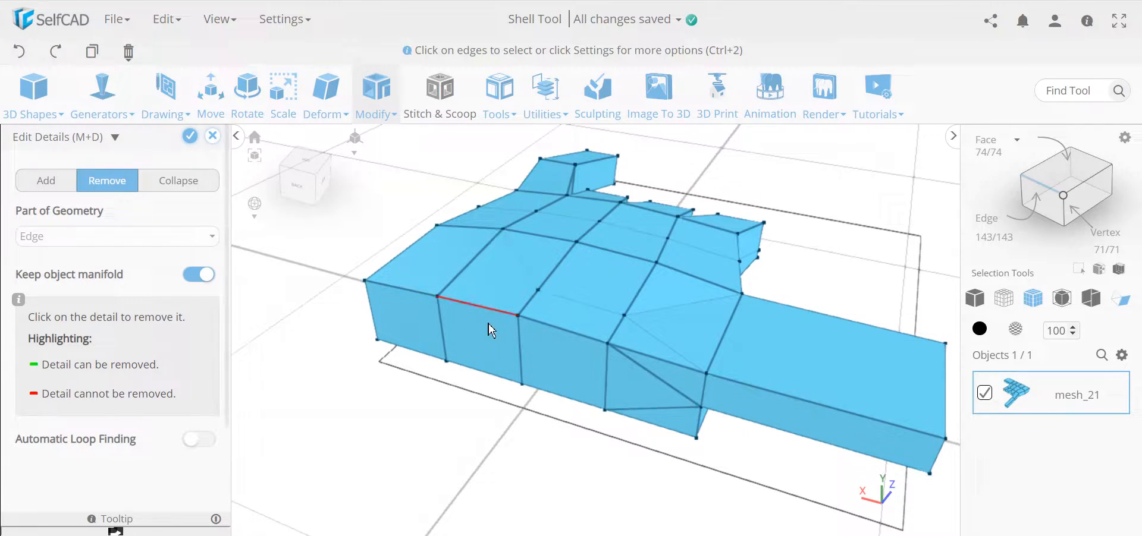
left_click(45, 181)
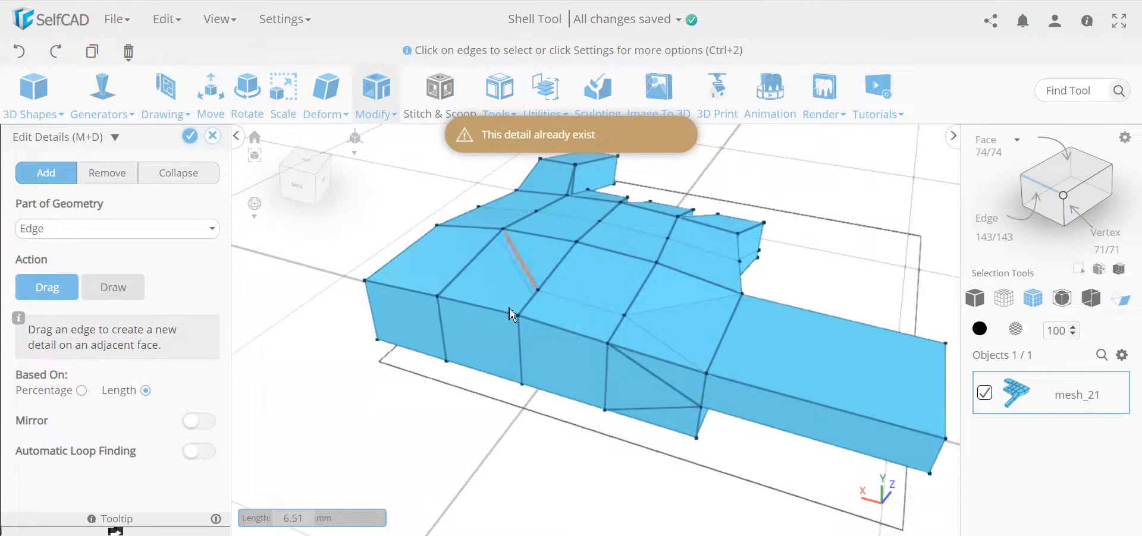
left_click(481, 299)
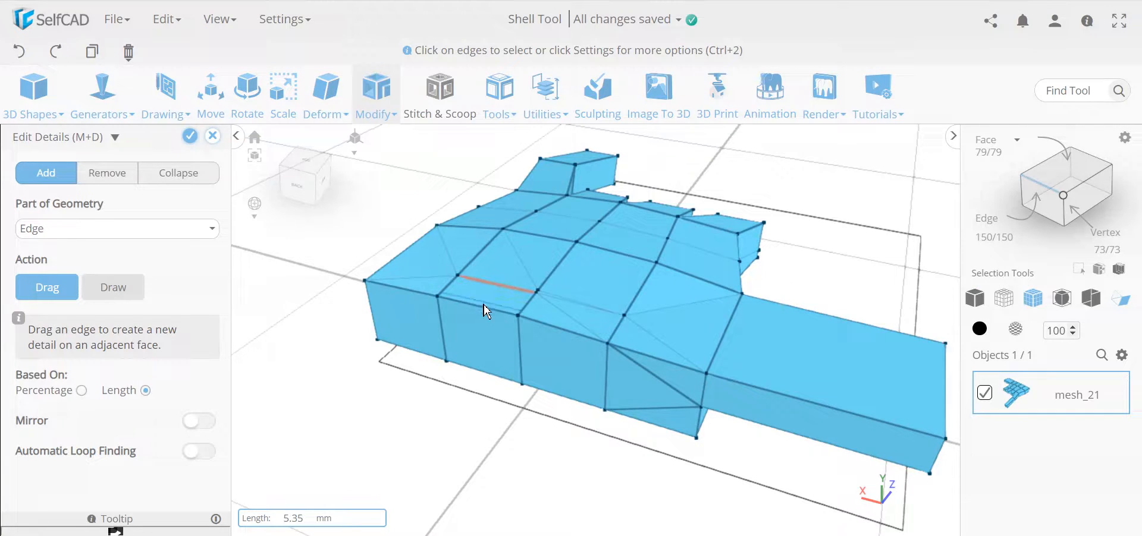
left_click(17, 51)
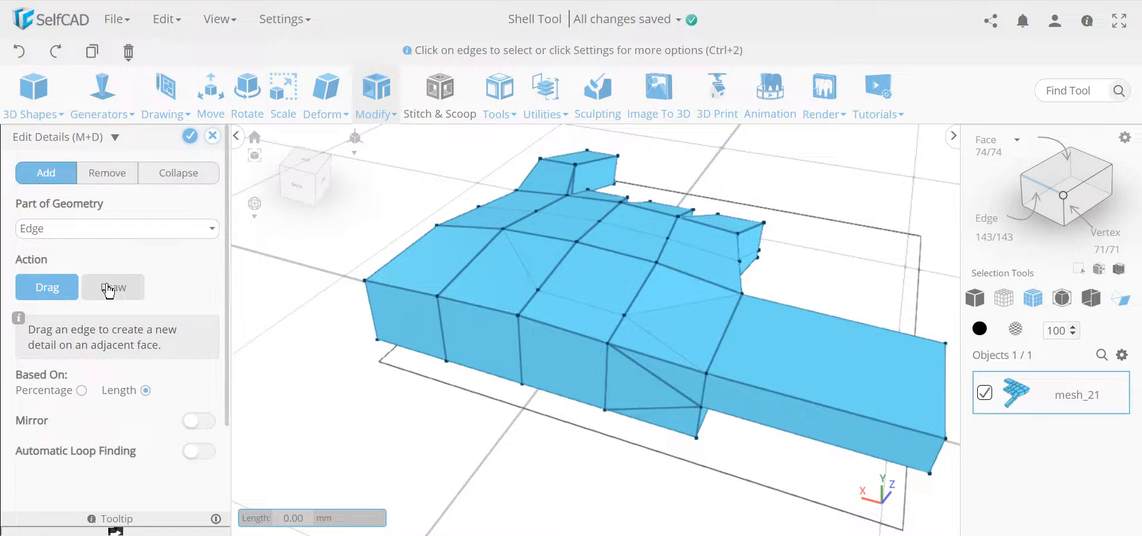
left_click(113, 286)
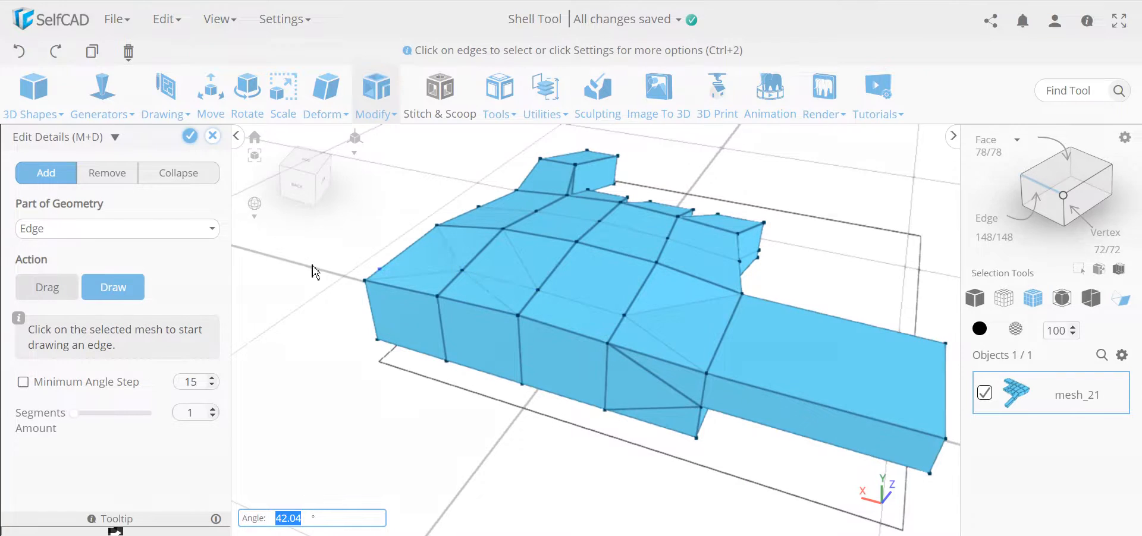
left_click(106, 181)
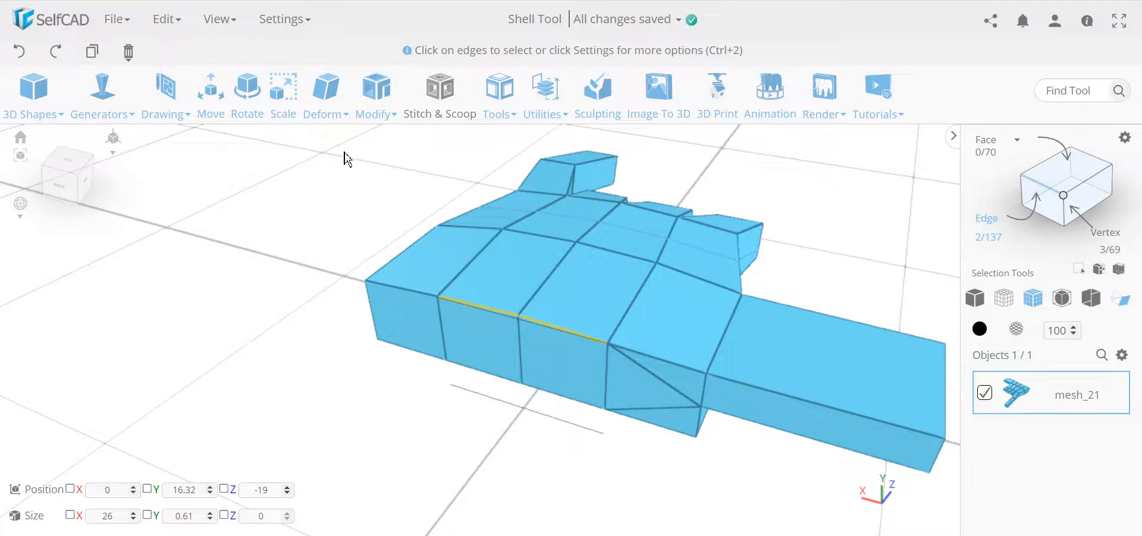
- Add two edge loops across the palm with Edit Details, reaching 80 faces and 75 vertices
left_click(375, 95)
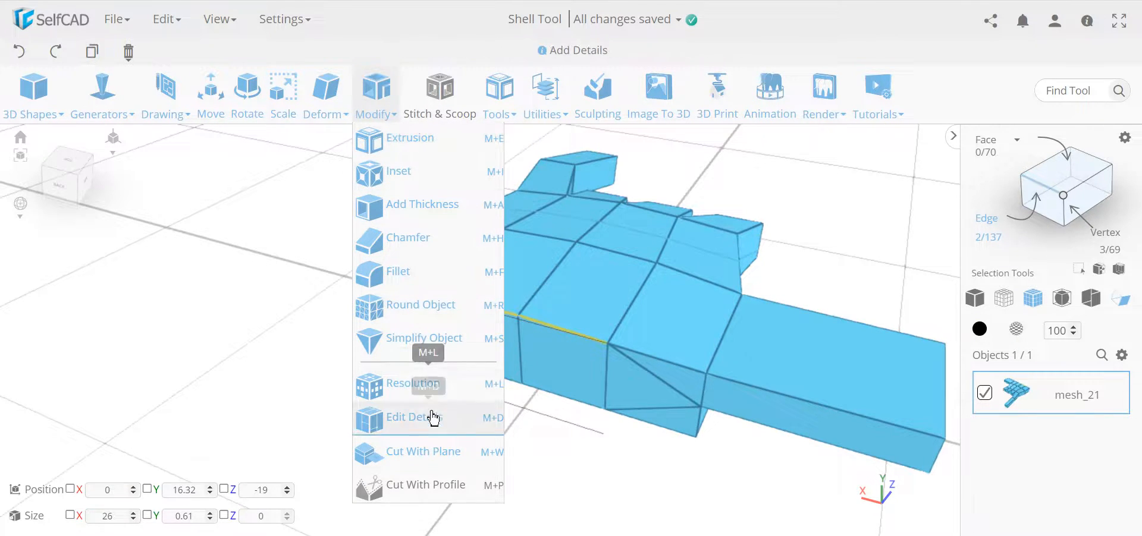
left_click(408, 417)
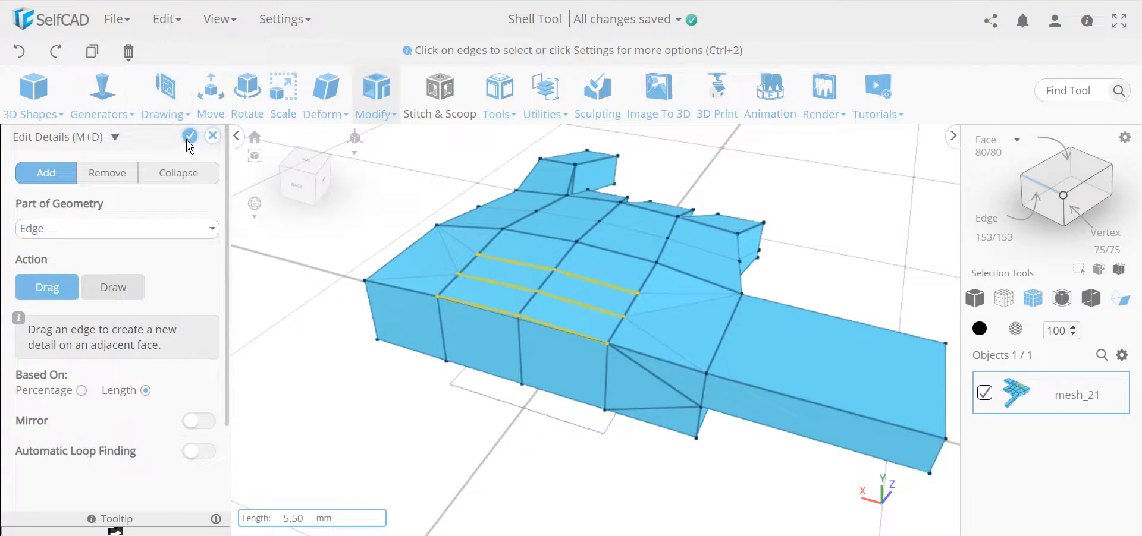
left_click(213, 136)
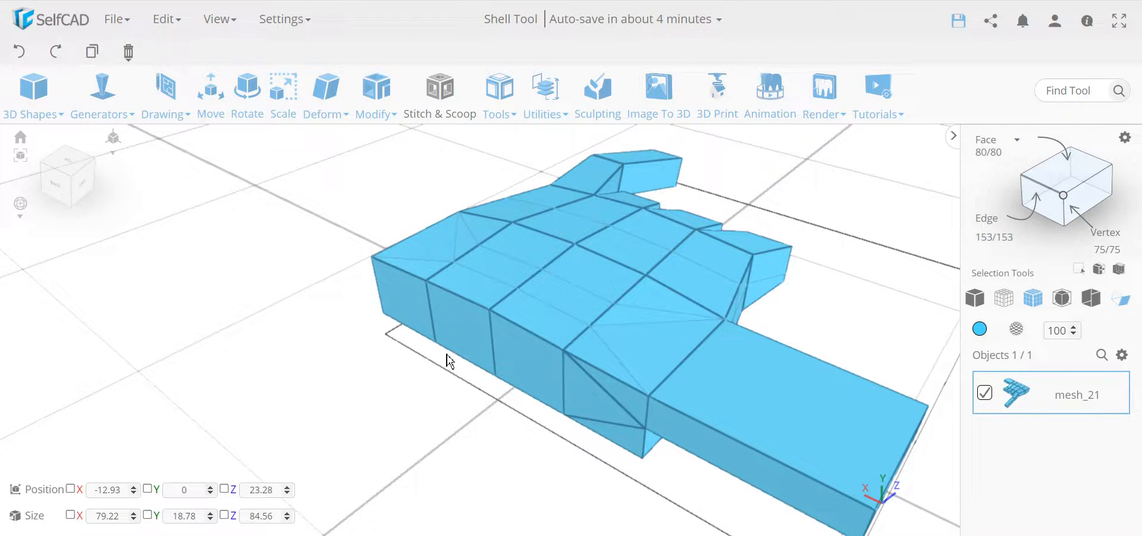
mouse_move(501, 309)
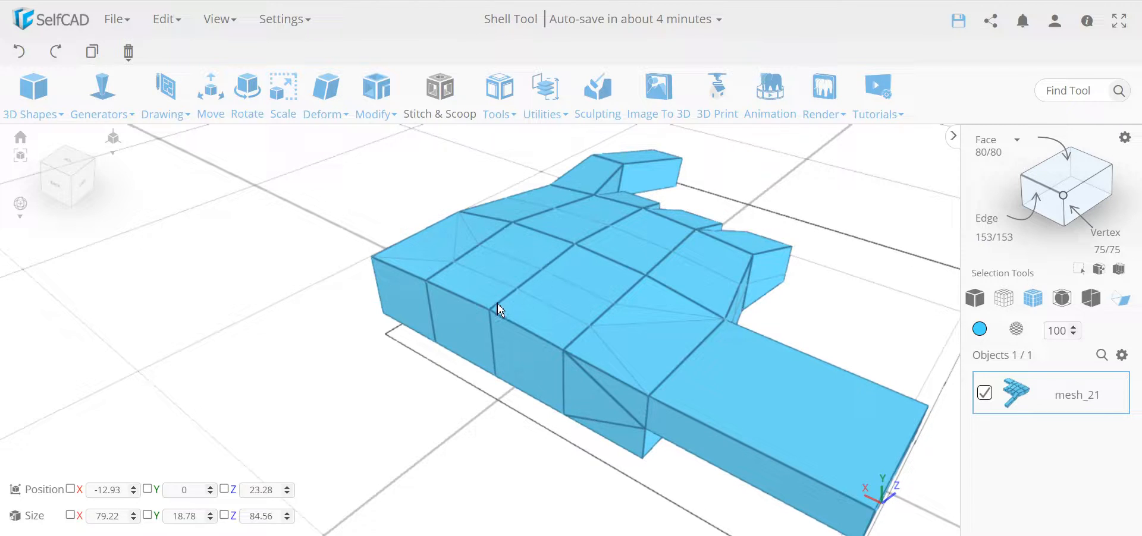
mouse_move(283, 84)
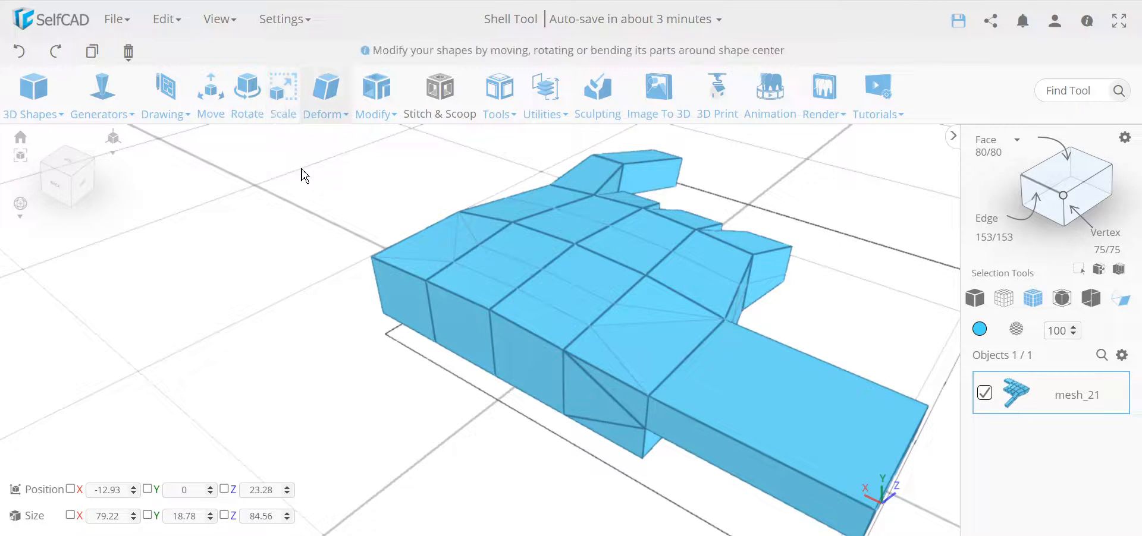
left_click(375, 94)
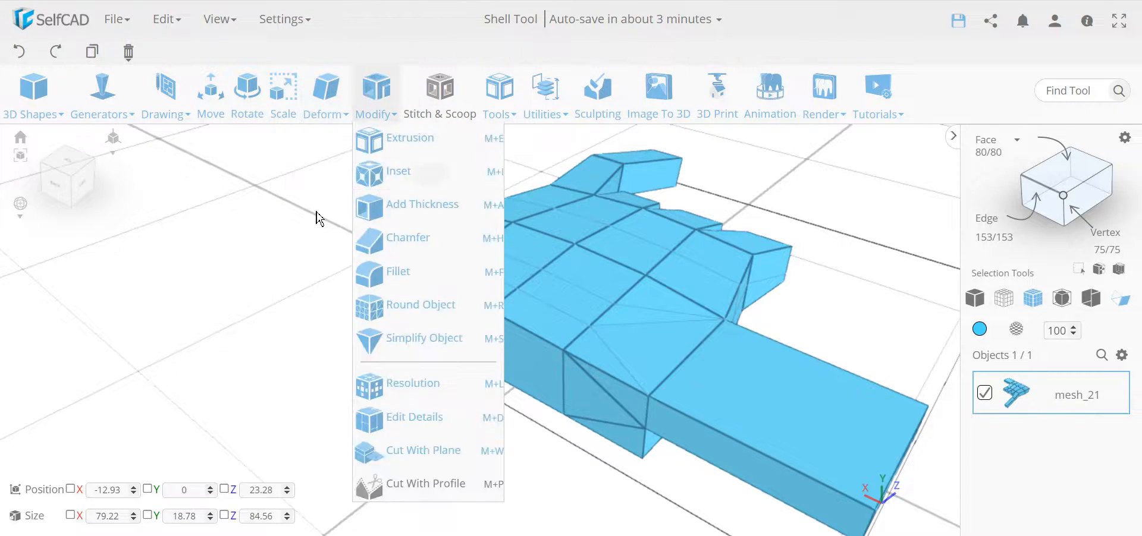
left_click(306, 143)
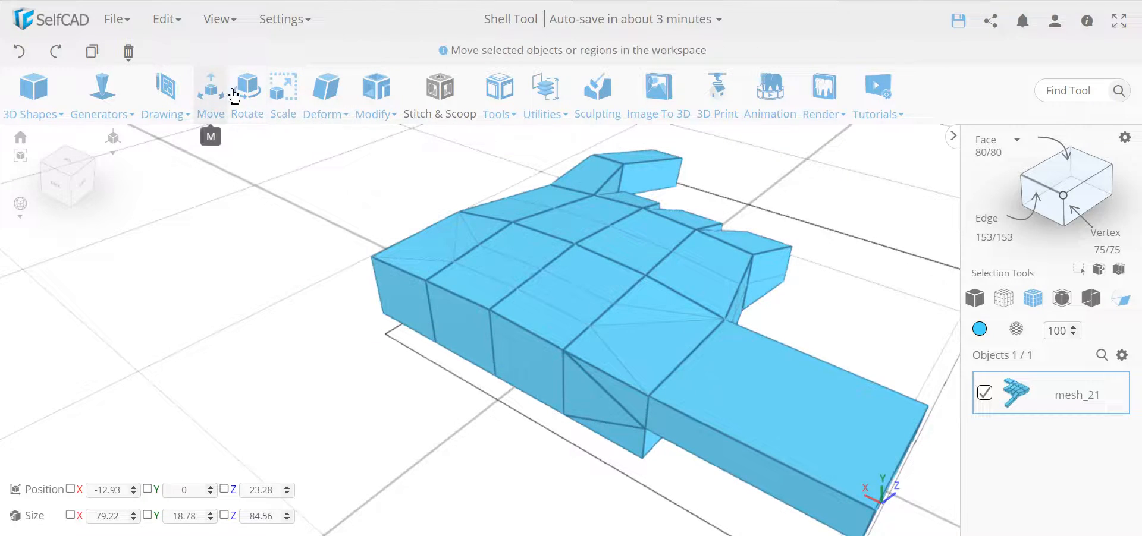
mouse_move(336, 299)
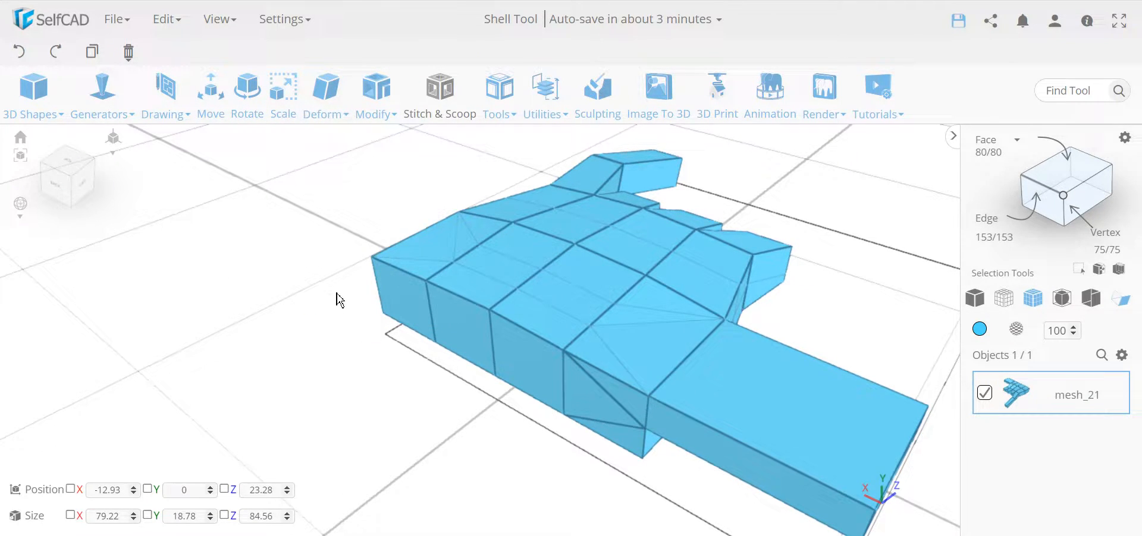
mouse_move(501, 419)
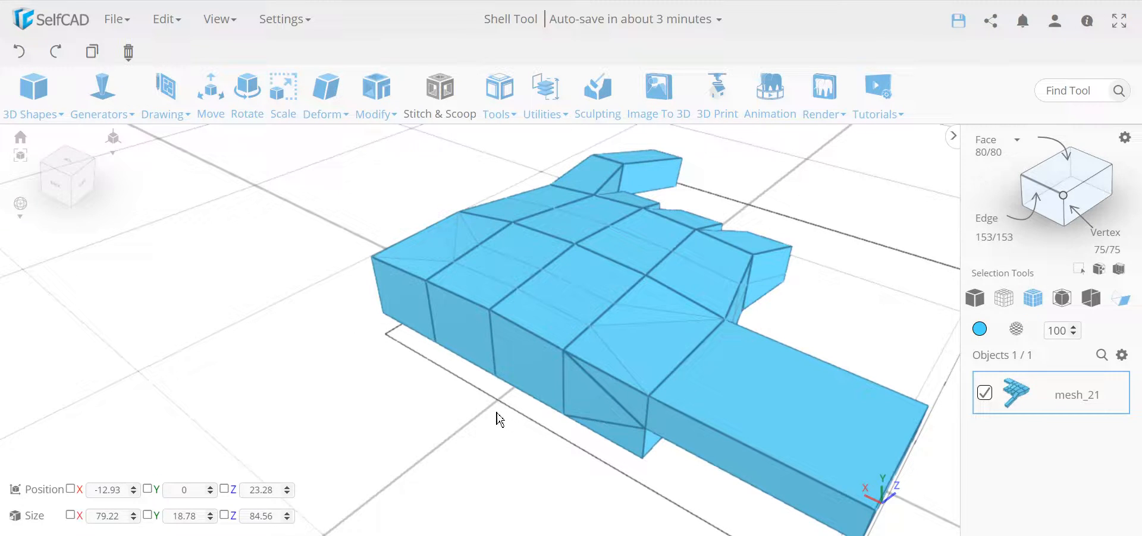
mouse_move(376, 95)
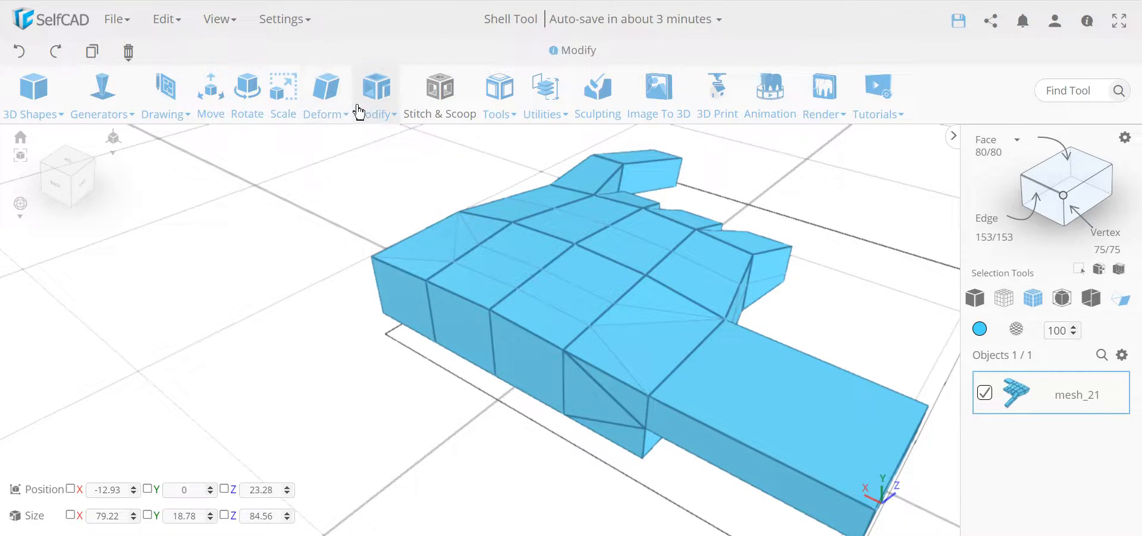
left_click(321, 95)
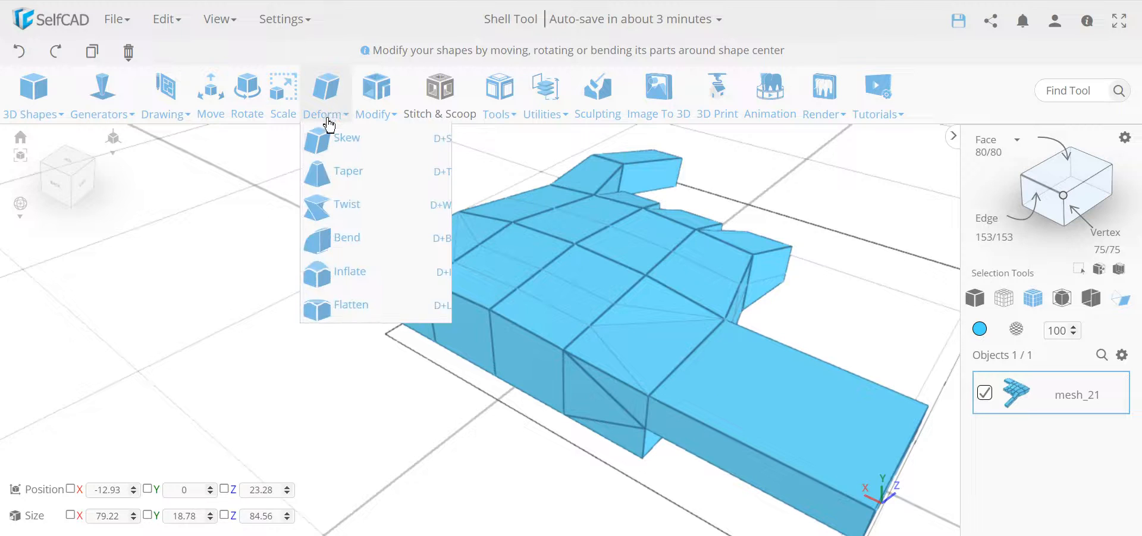
left_click(375, 95)
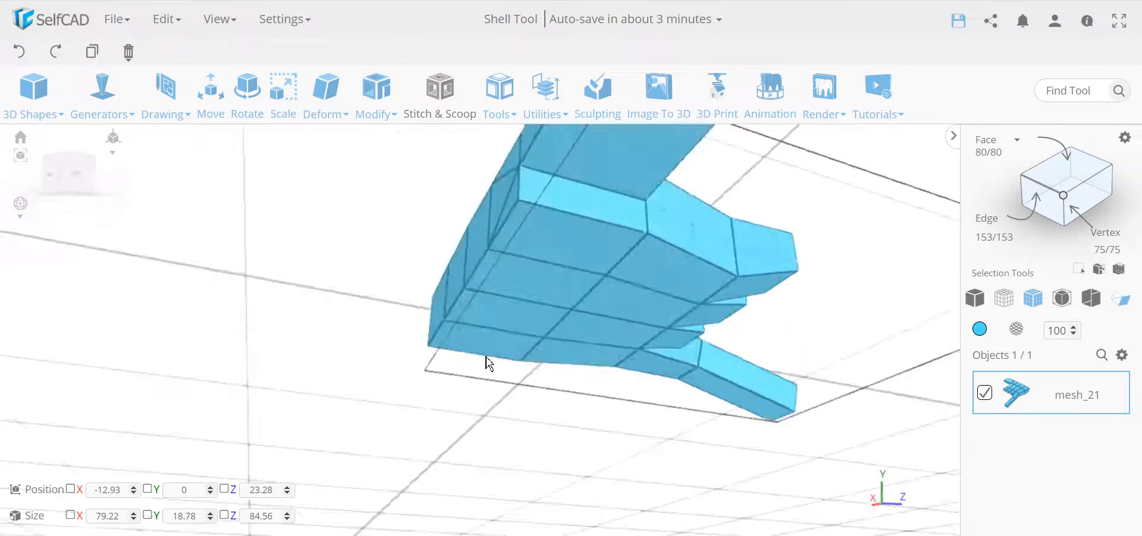
left_click_drag(488, 363, 306, 450)
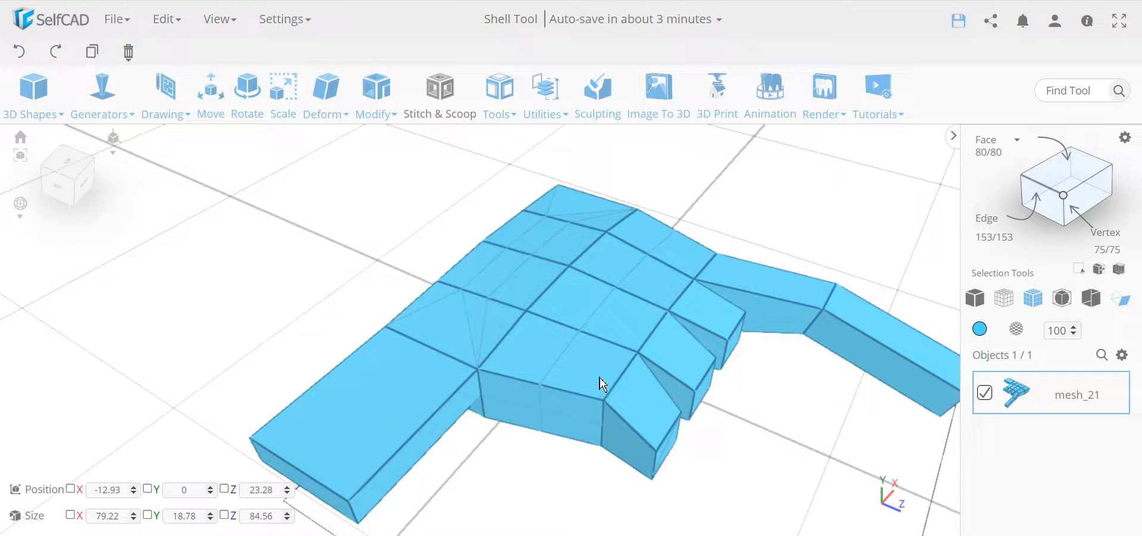
mouse_move(728, 277)
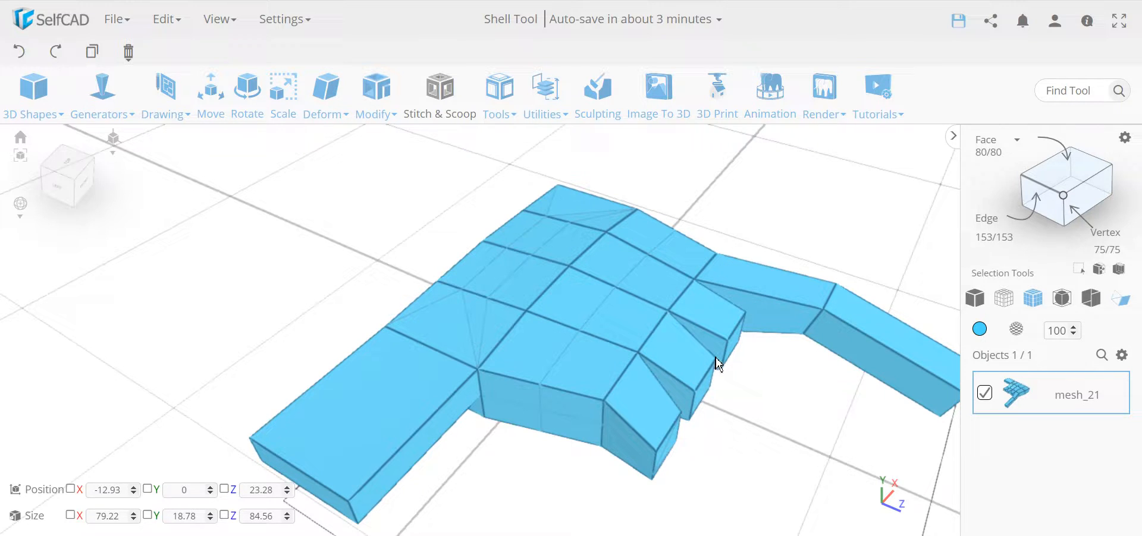
mouse_move(608, 340)
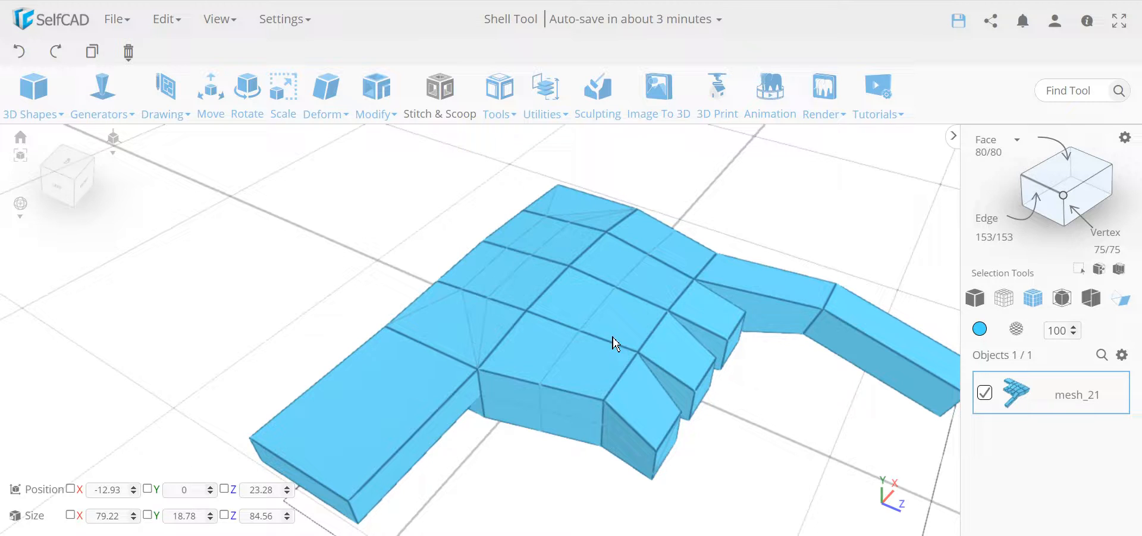
mouse_move(466, 365)
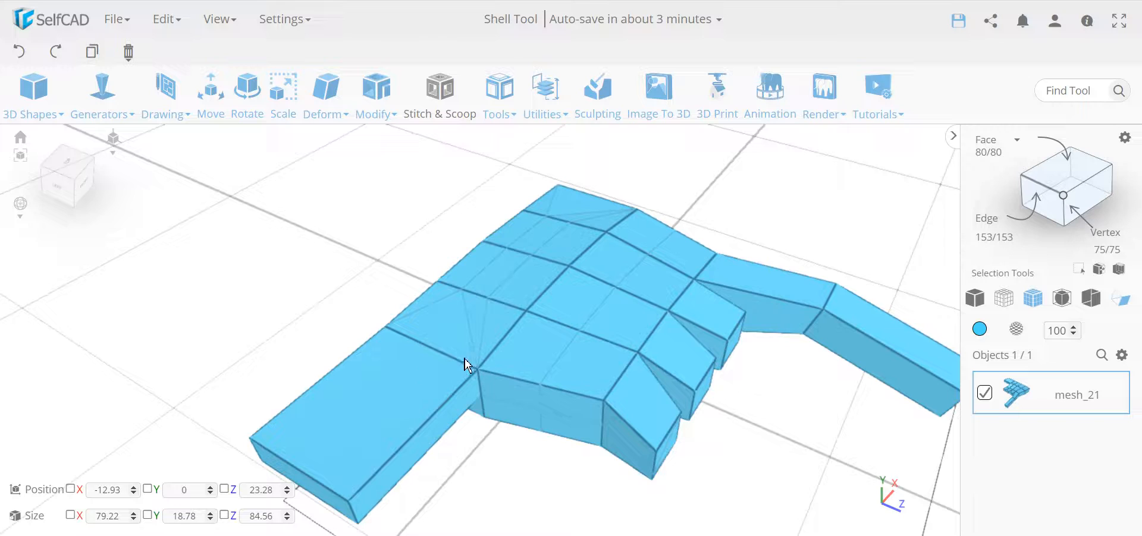